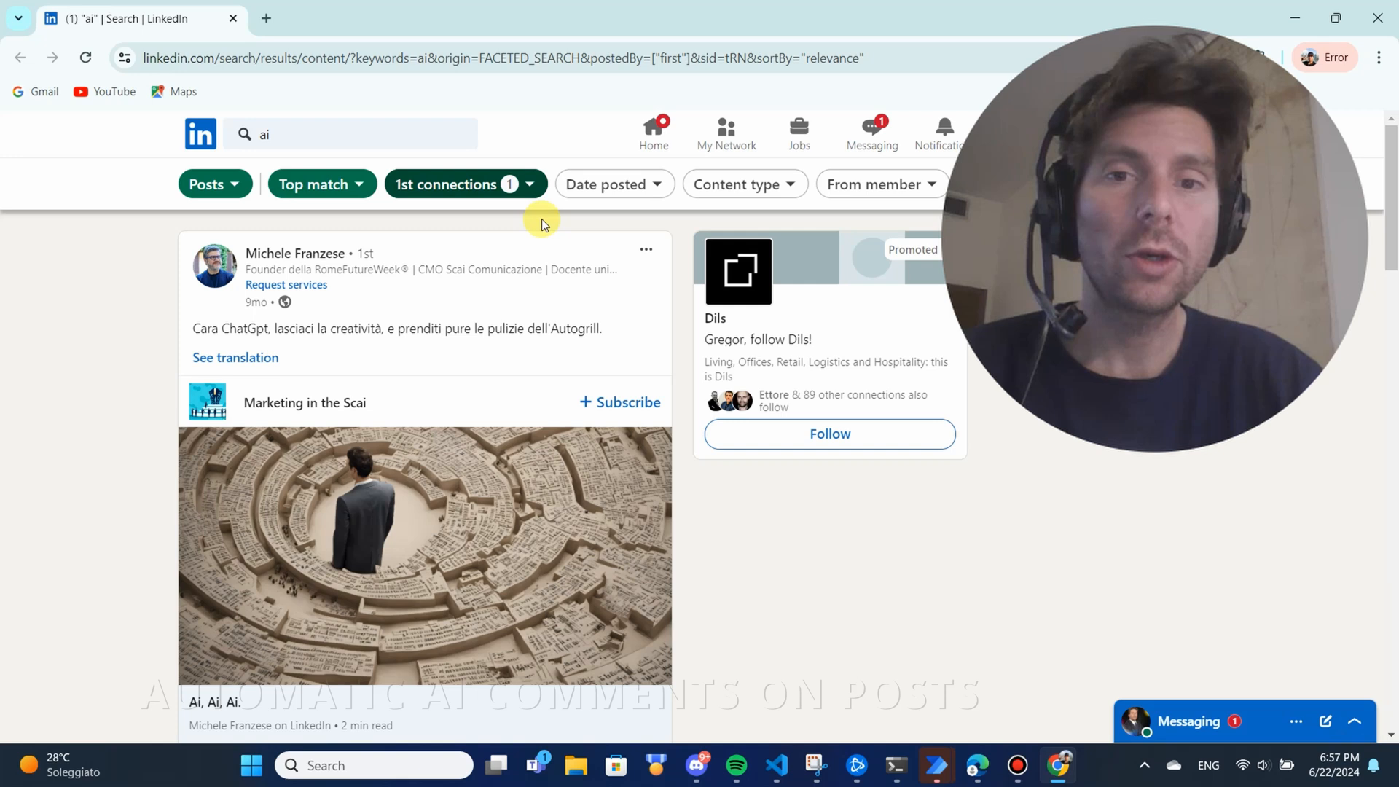
Step: Comment on the 'Ai, Ai, Ai.' post with 'Che bellissimo messaggio, Roberta!…'
scroll("down", 3)
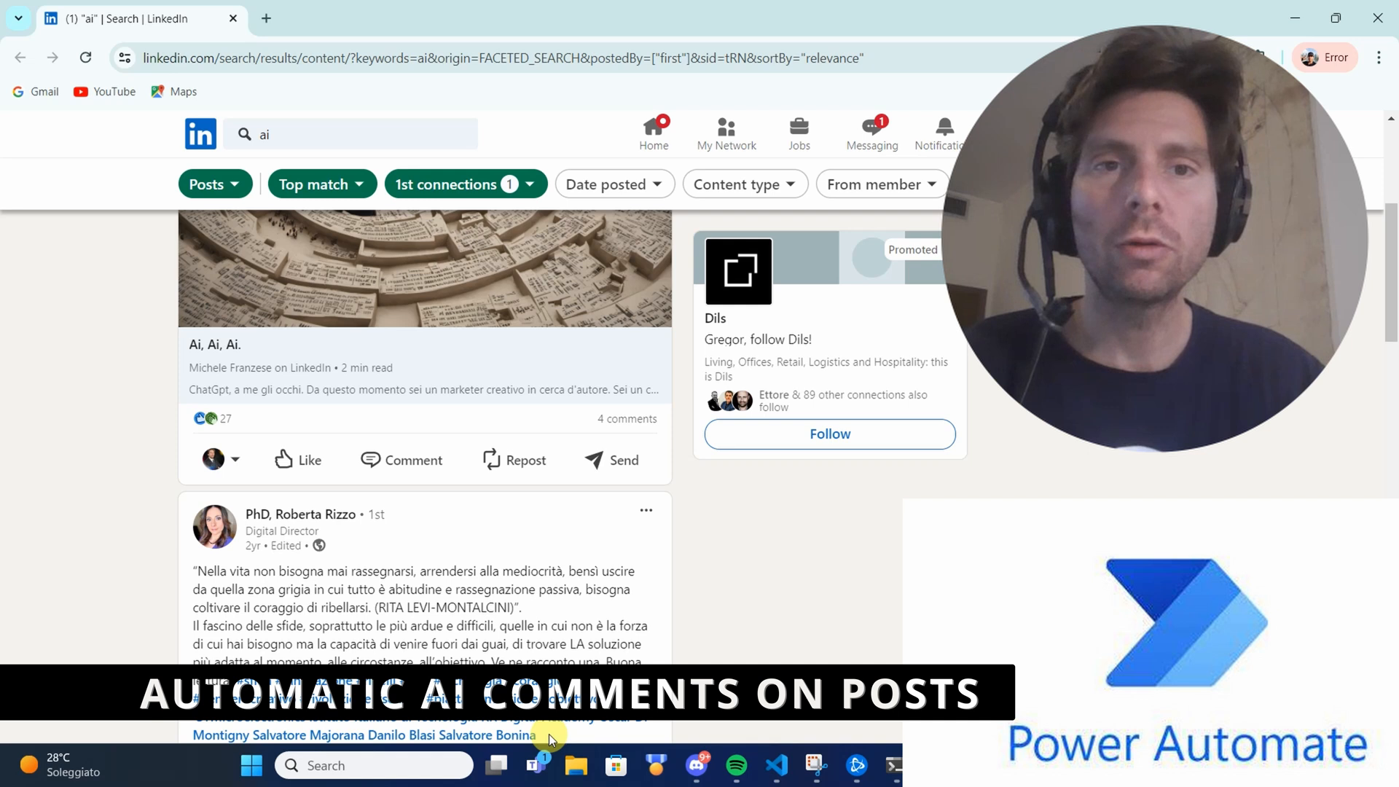
left_click(402, 460)
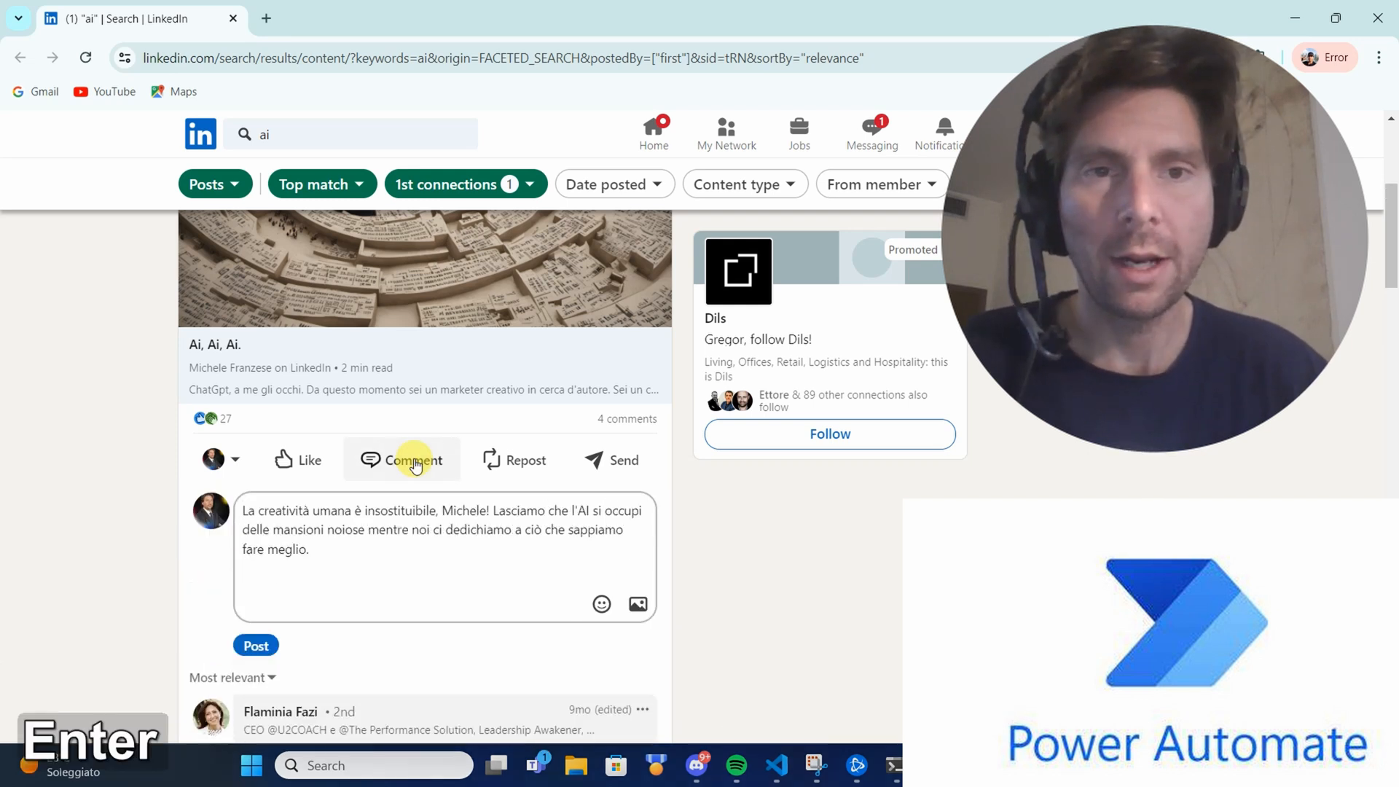
left_click(255, 645)
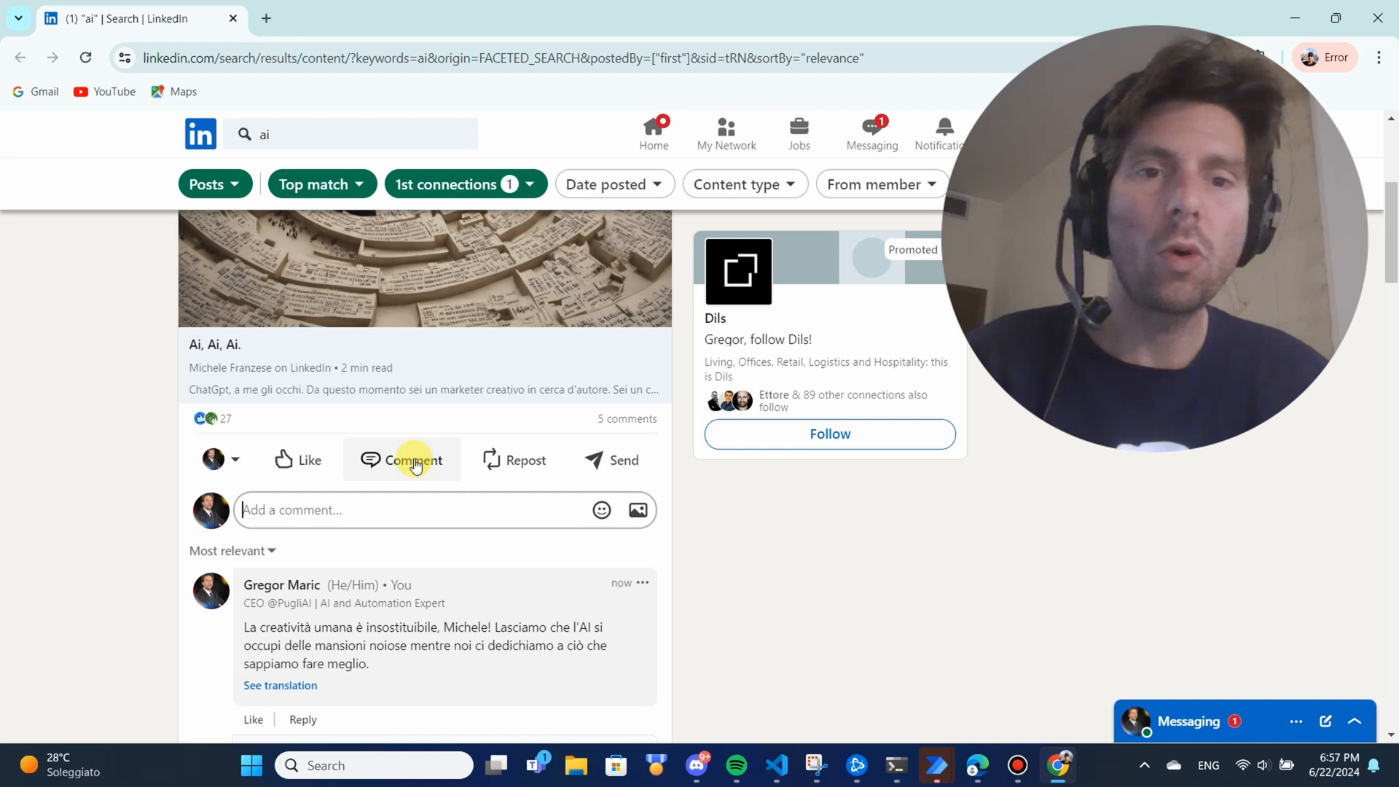
type("Che bellissimo messaggio, Roberta! Co")
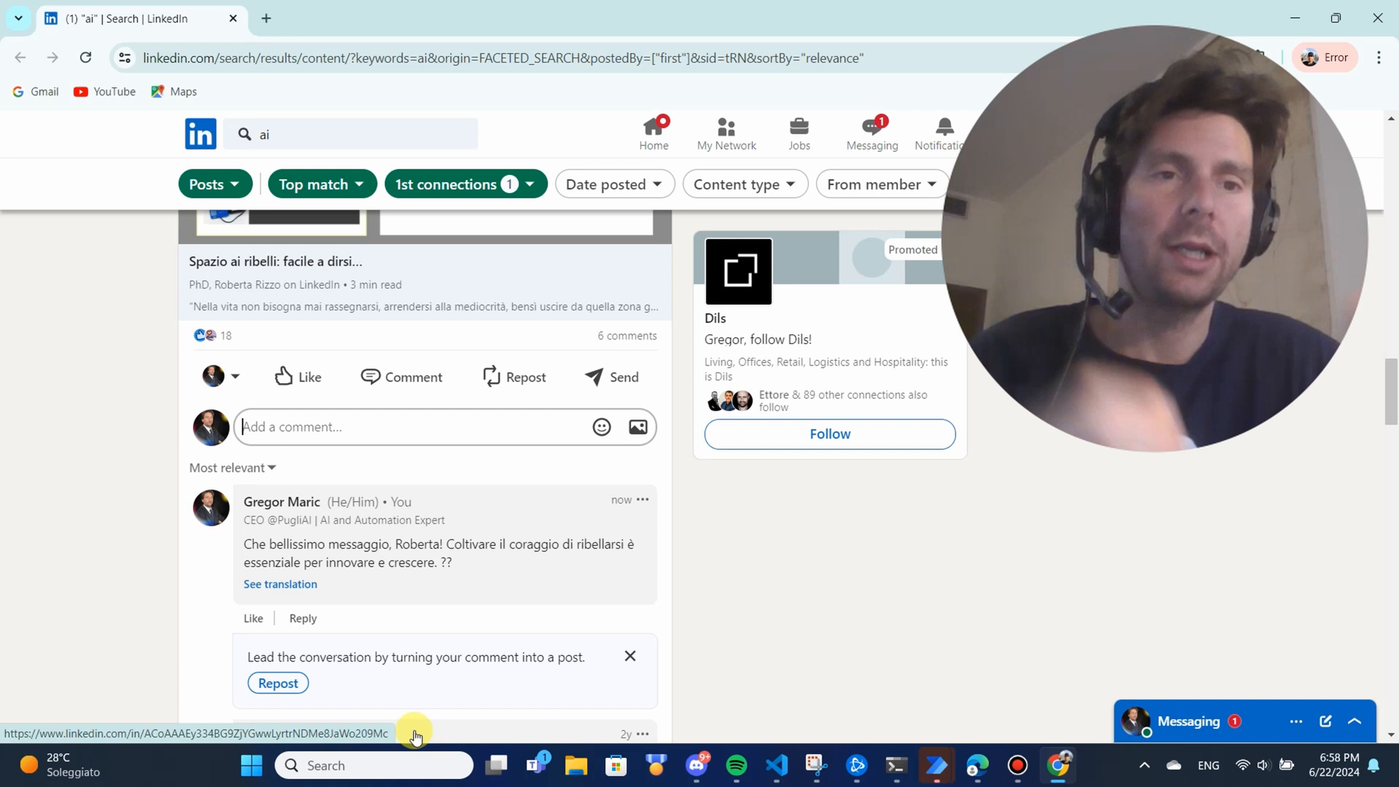
Step: Post the generated comment on the AI resiliency article
scroll("down", 3)
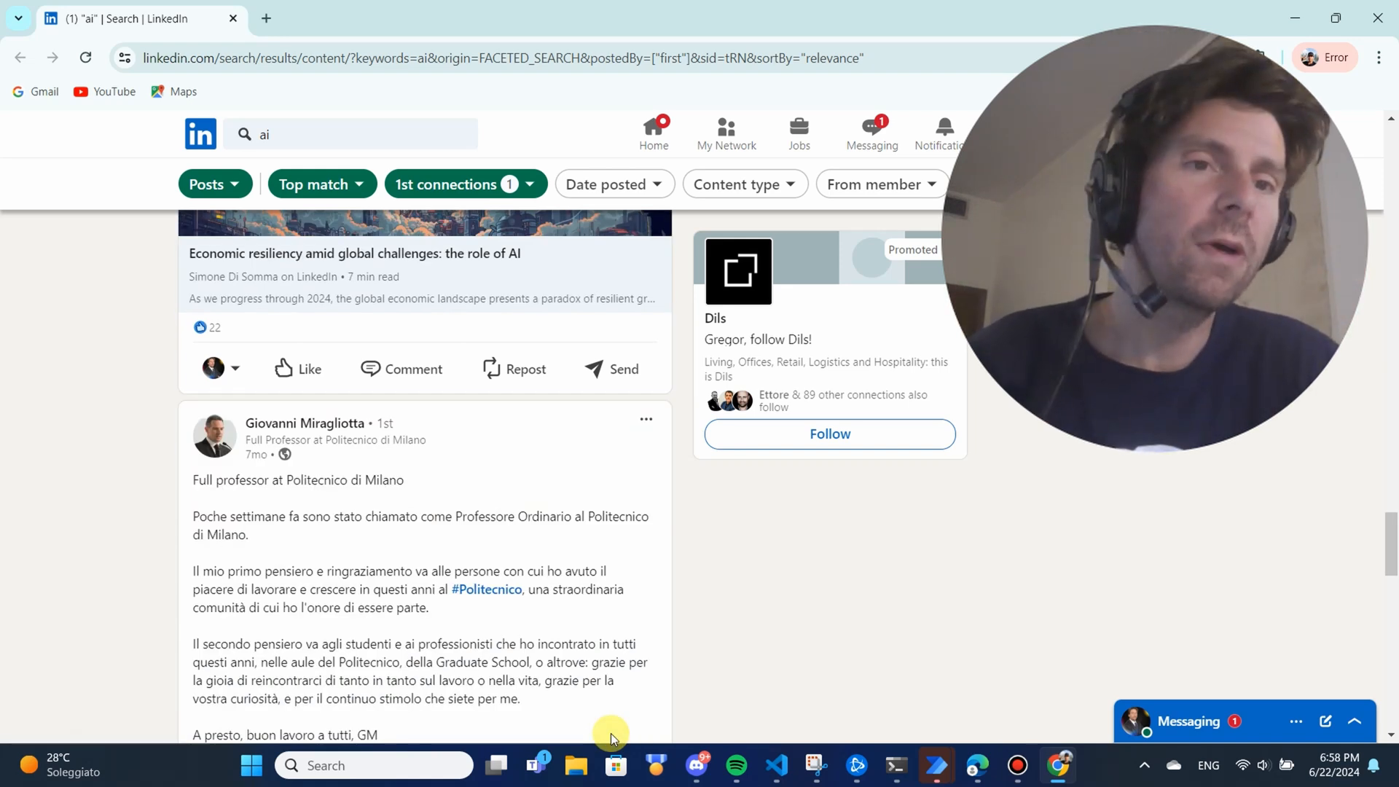
left_click(413, 369)
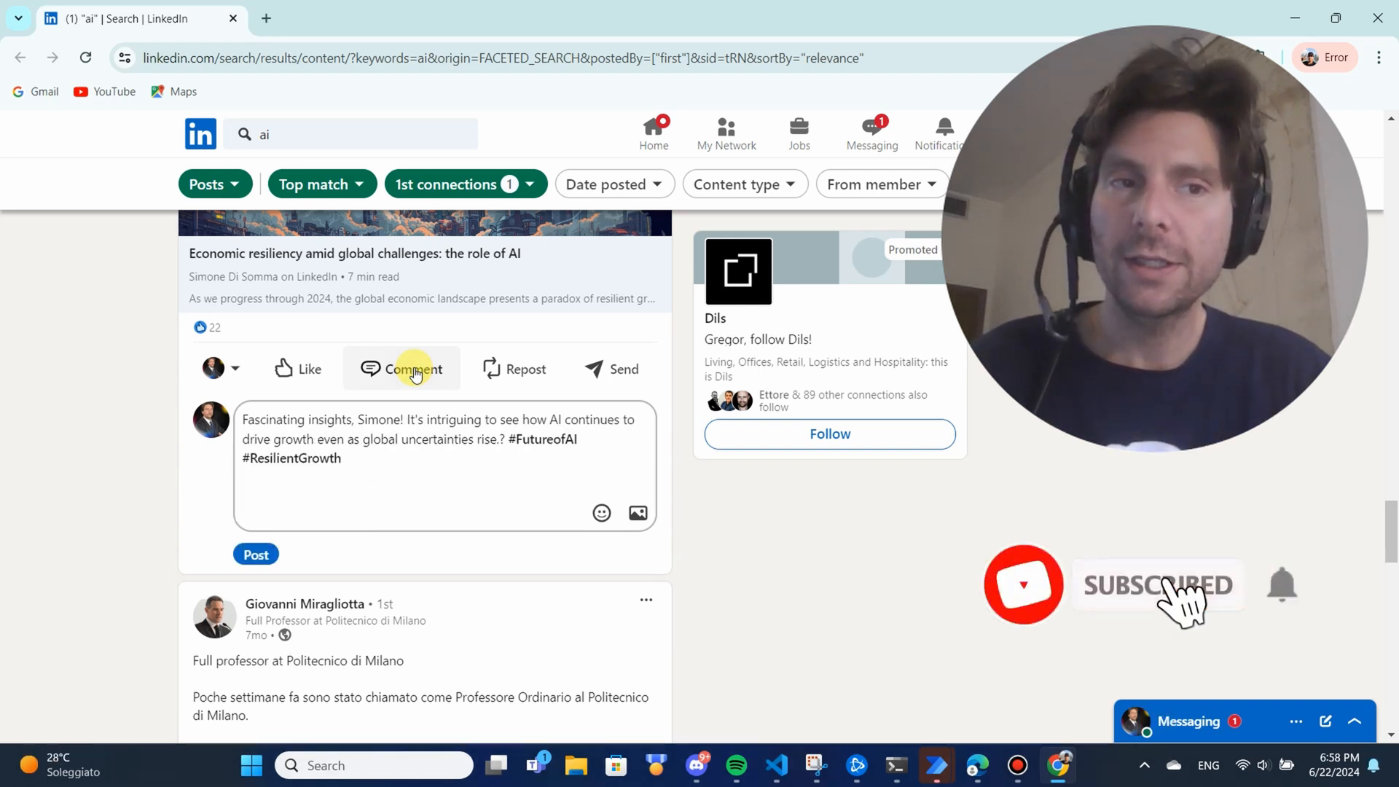
left_click(255, 554)
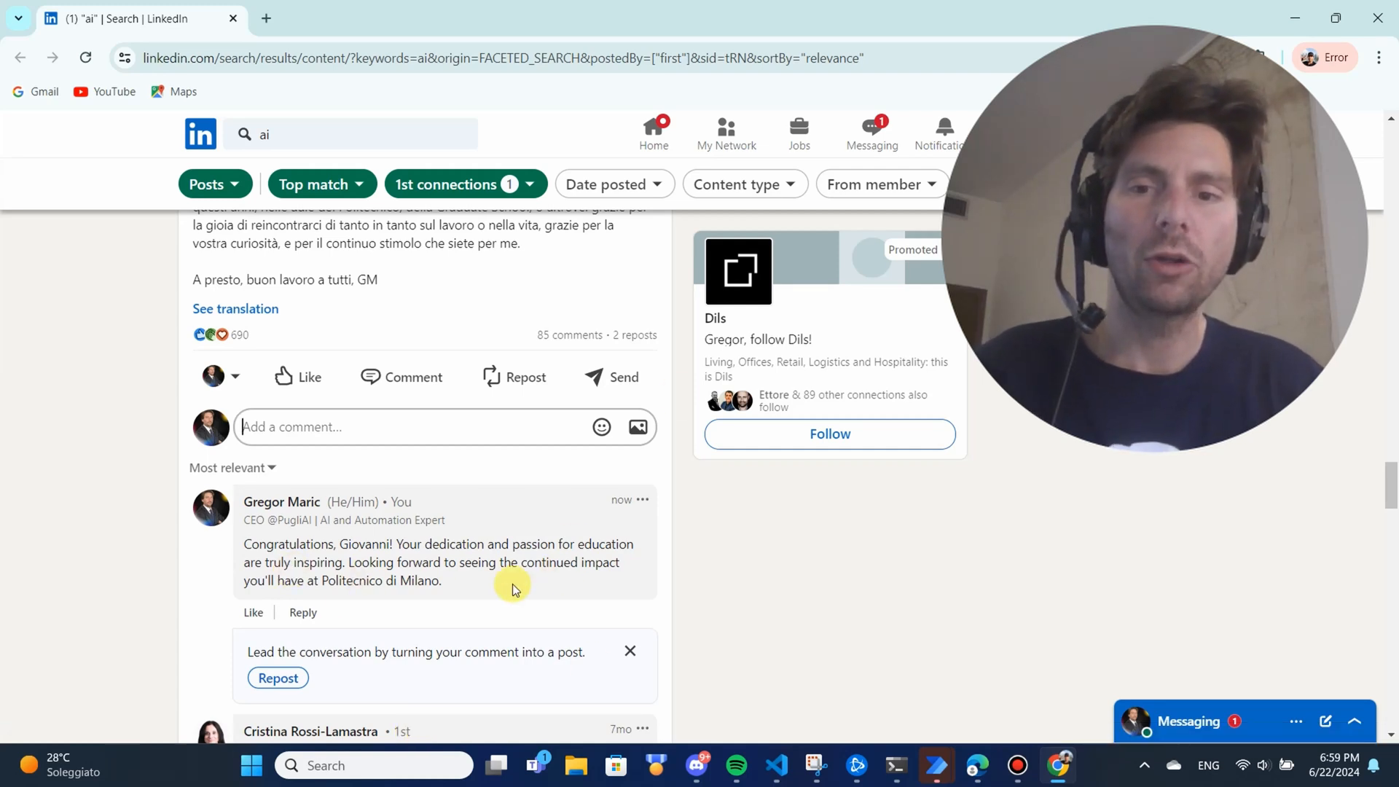
Step: Post the 'Gestire la trans…' comment on the public speaking article and move down the feed
scroll("down", 3)
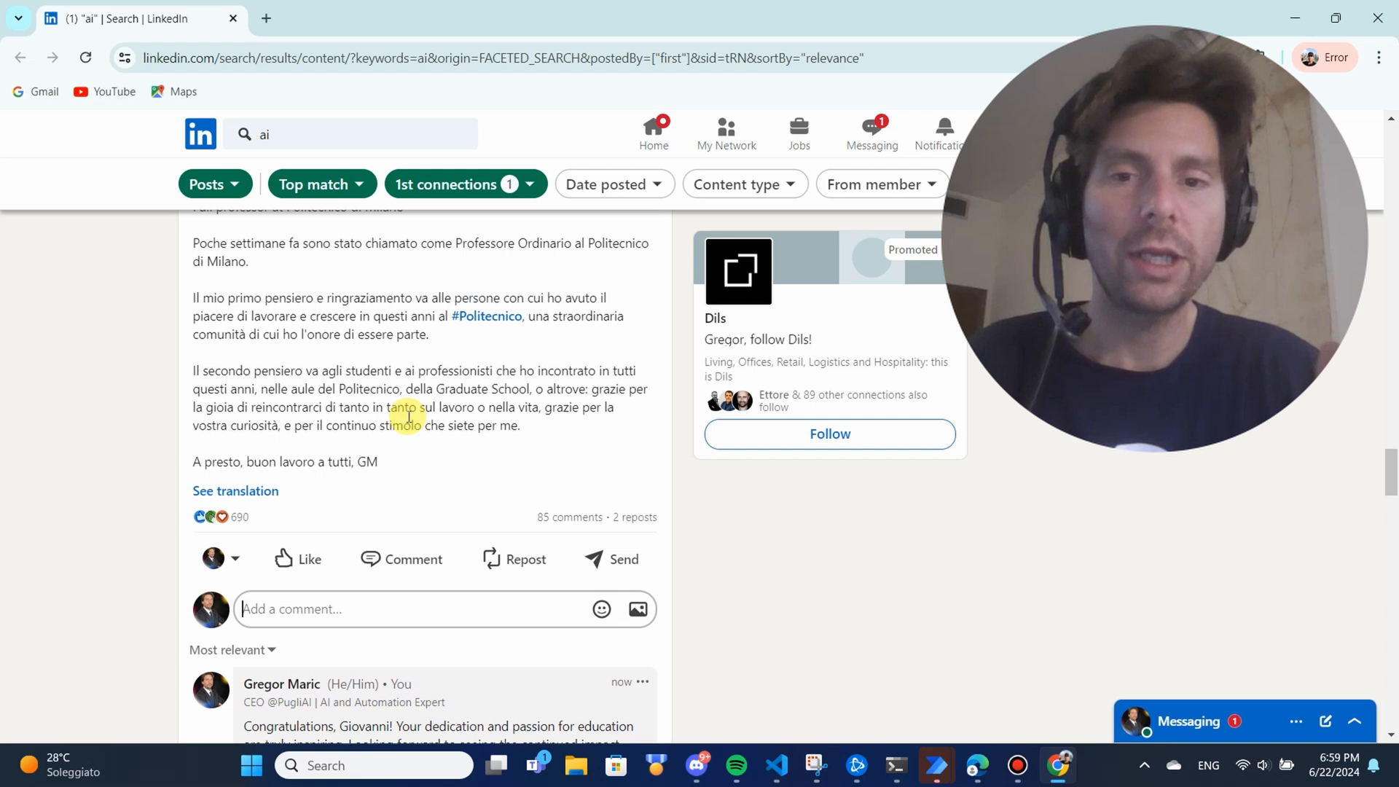
type("Gestire la transizione dai dati ai significati è un'arte fondamentale nelle")
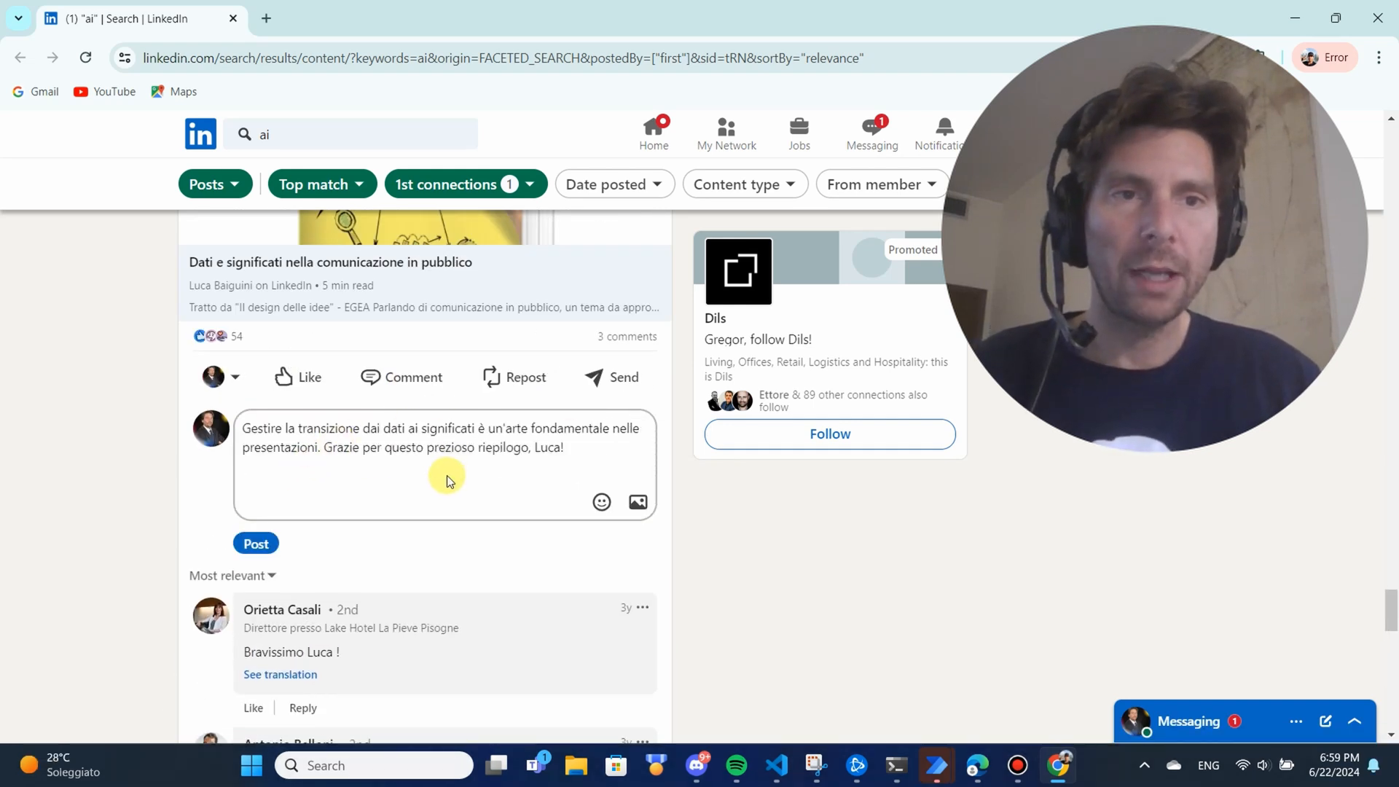
left_click(255, 544)
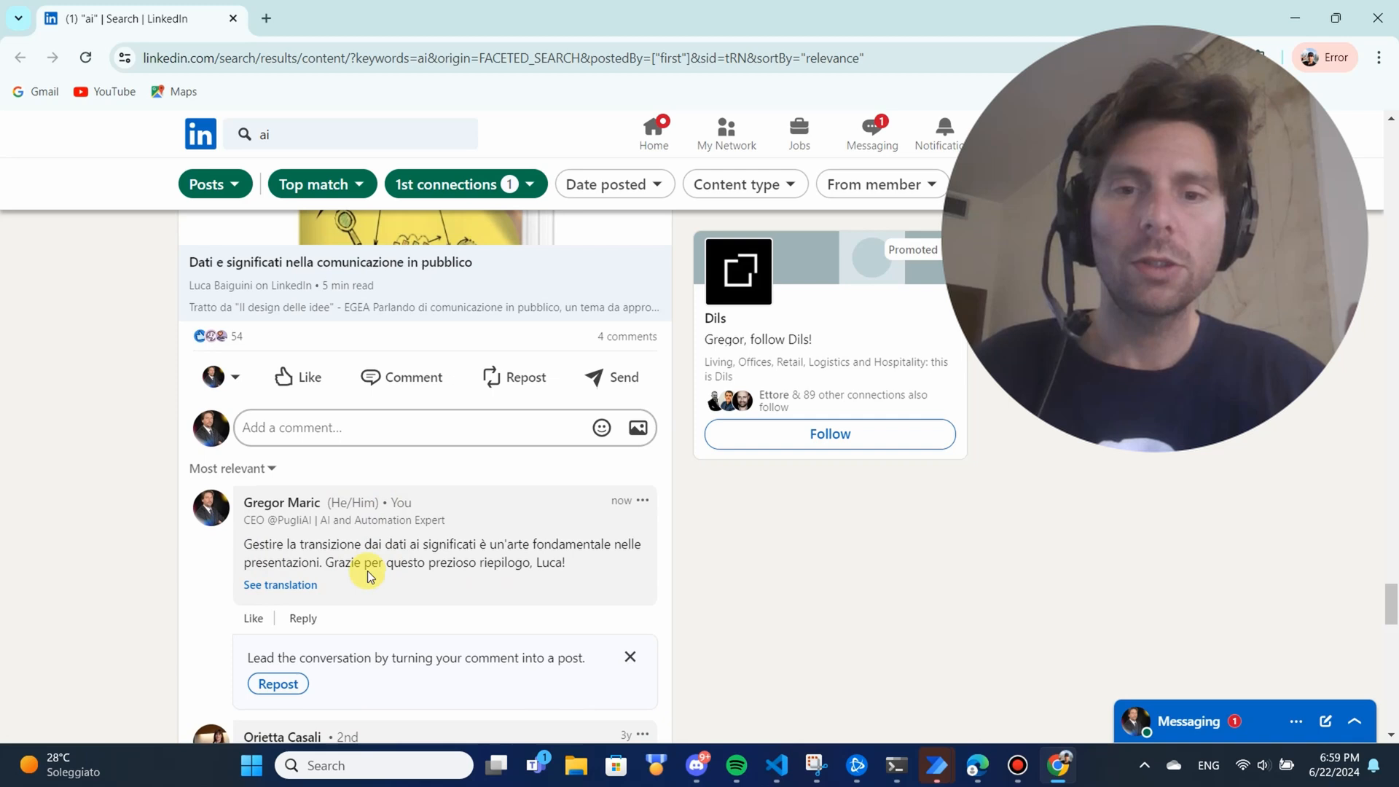
mouse_move(422, 580)
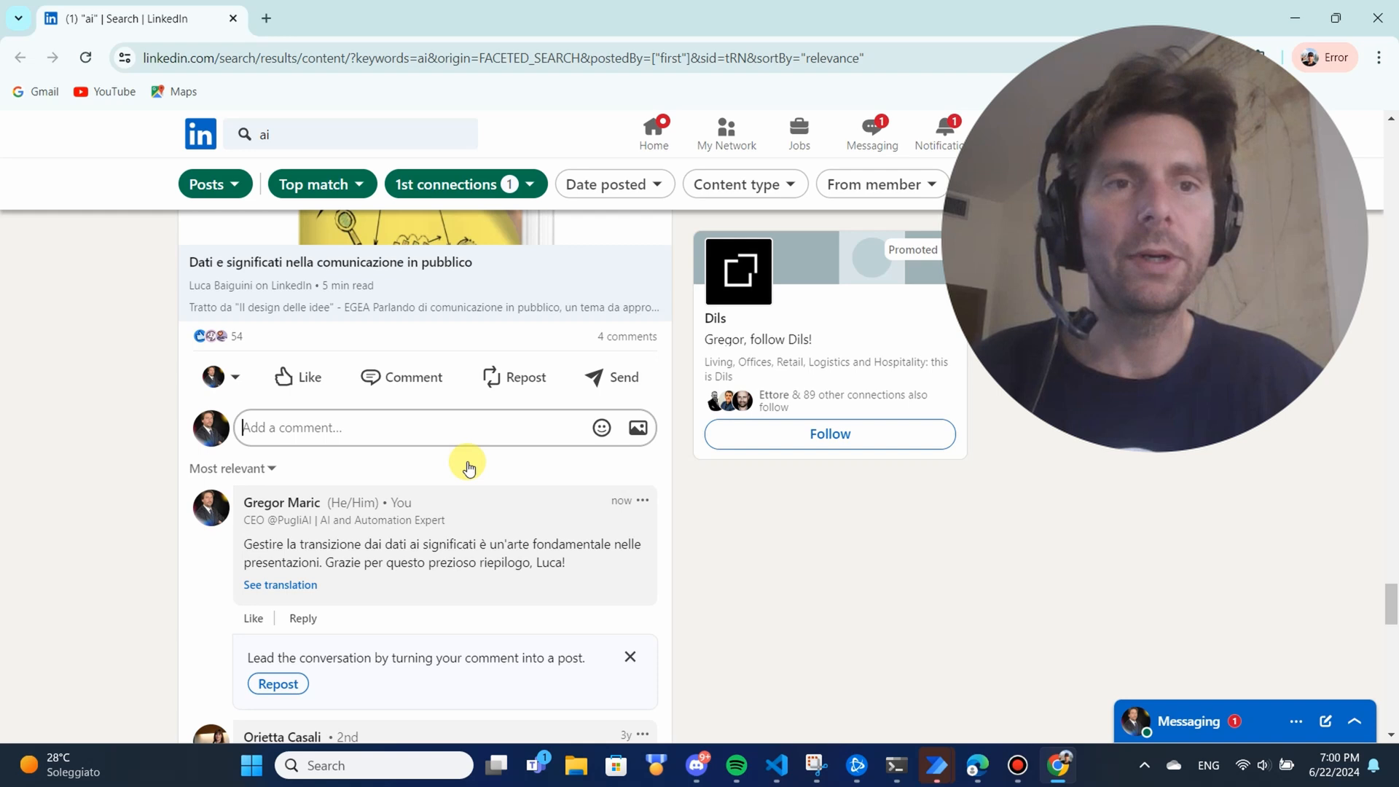
scroll("down", 3)
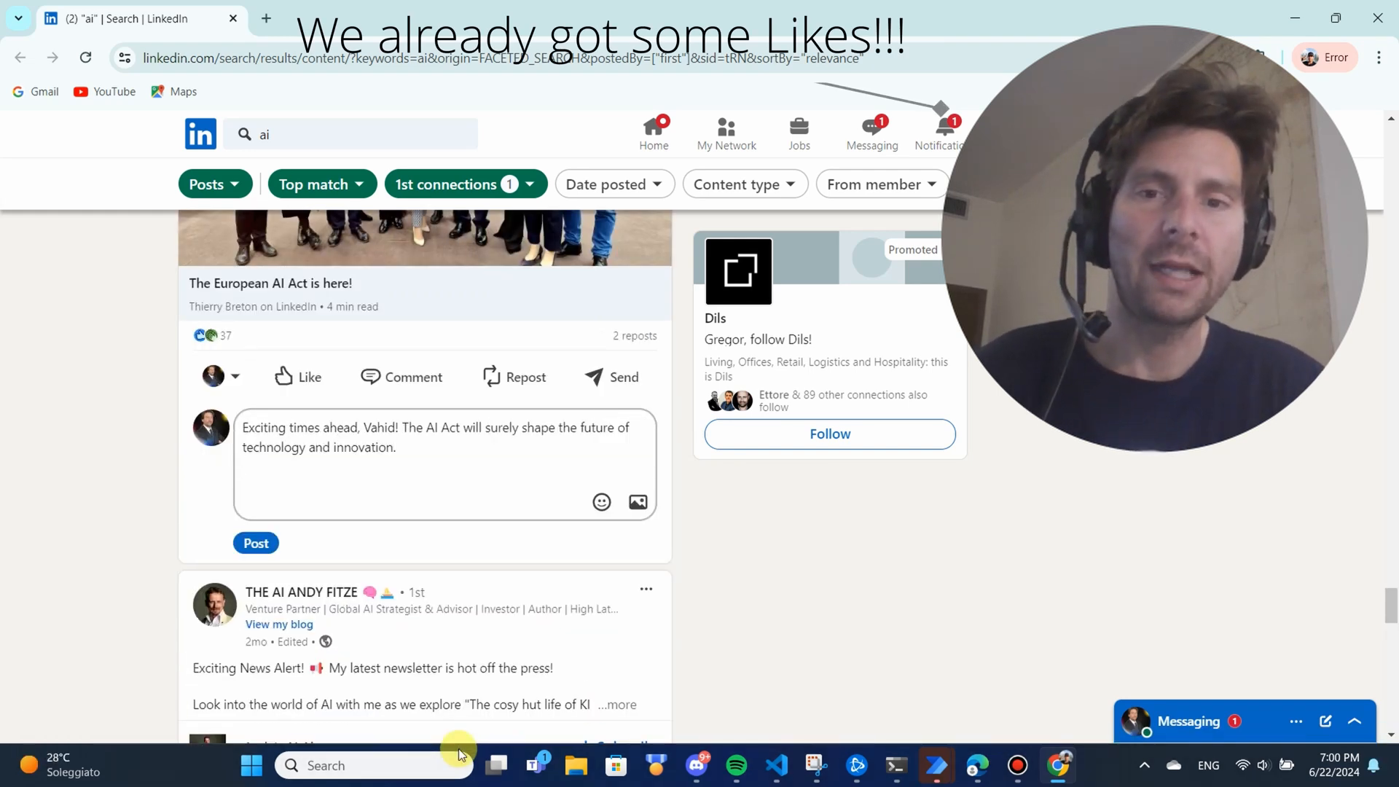
Step: Review likes on the posted comments via Reactions, then view Luca's reply mentioning the commenter
left_click(256, 542)
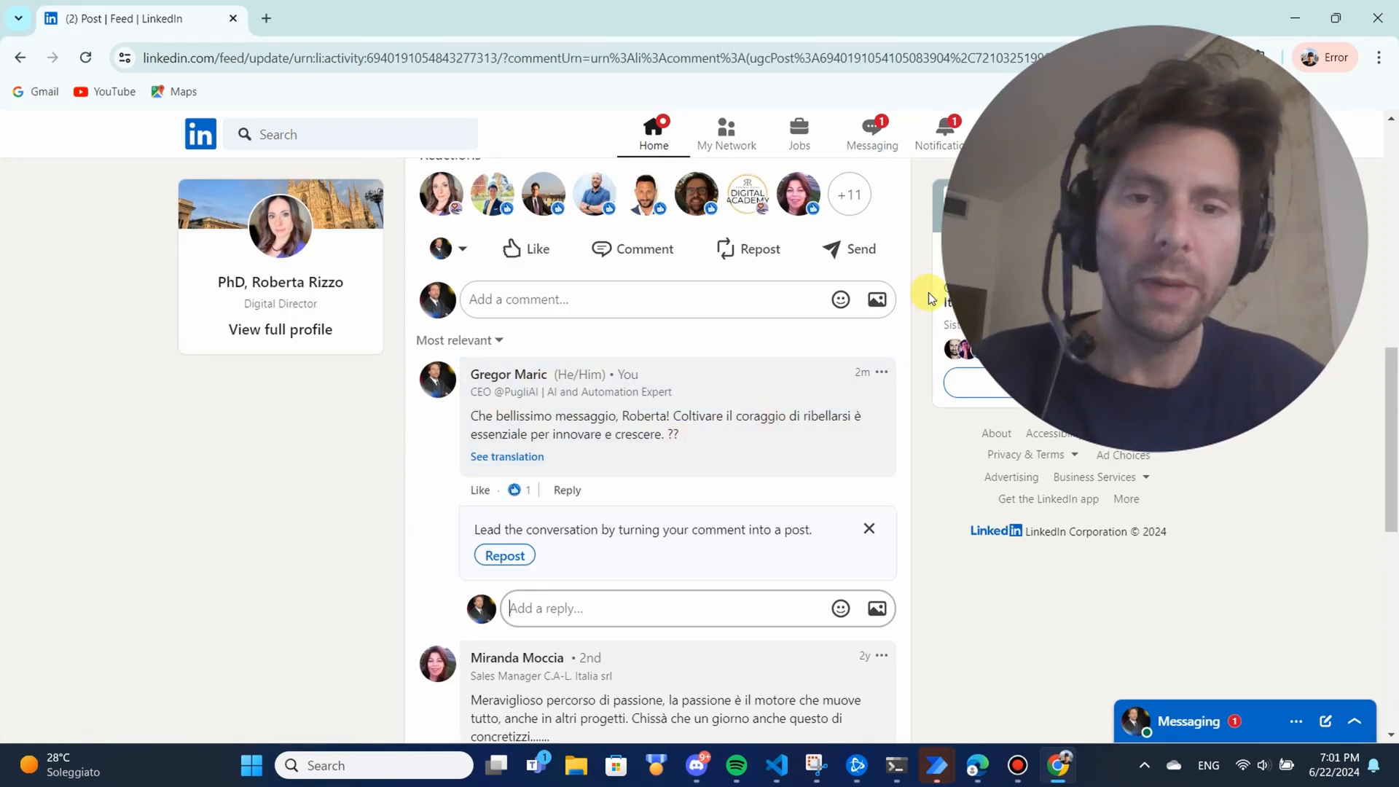
left_click(937, 132)
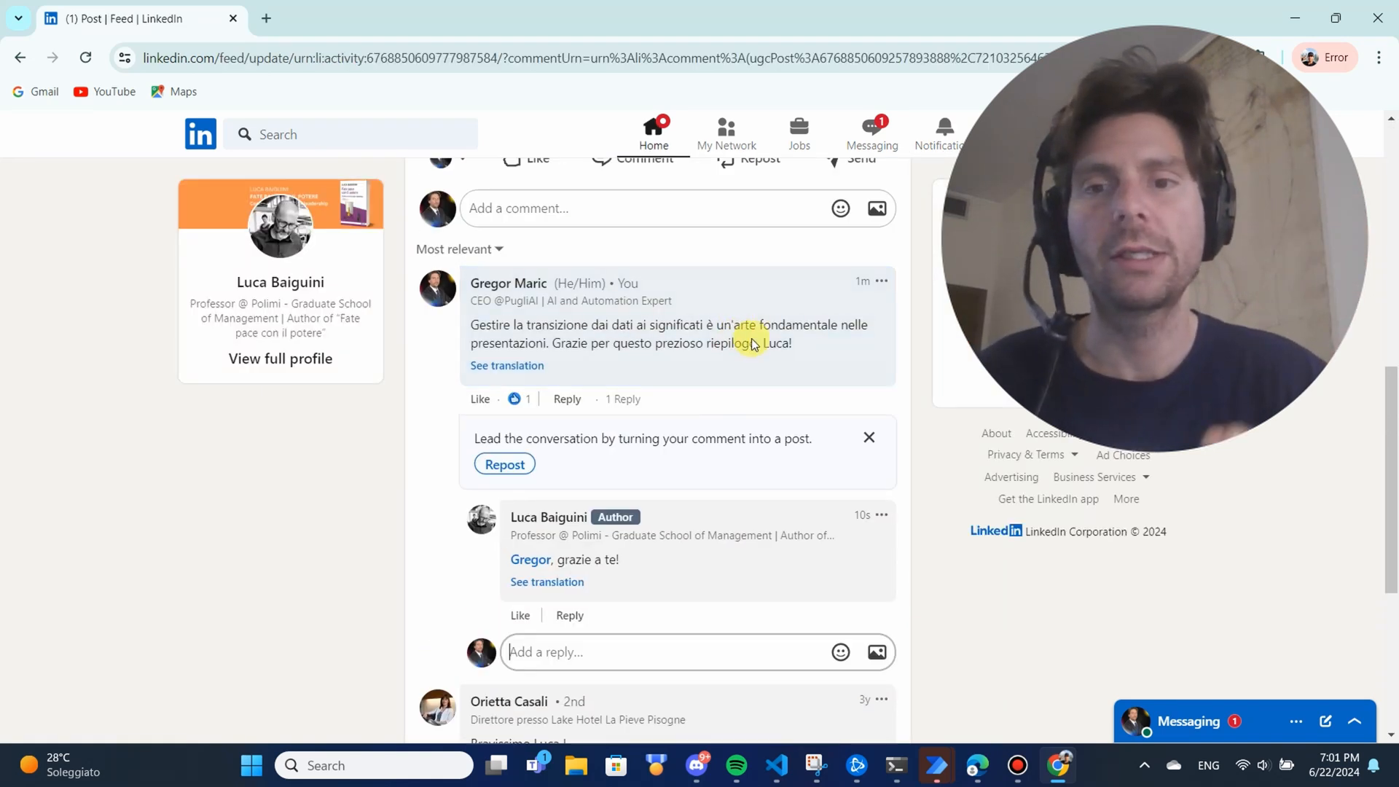
left_click(521, 399)
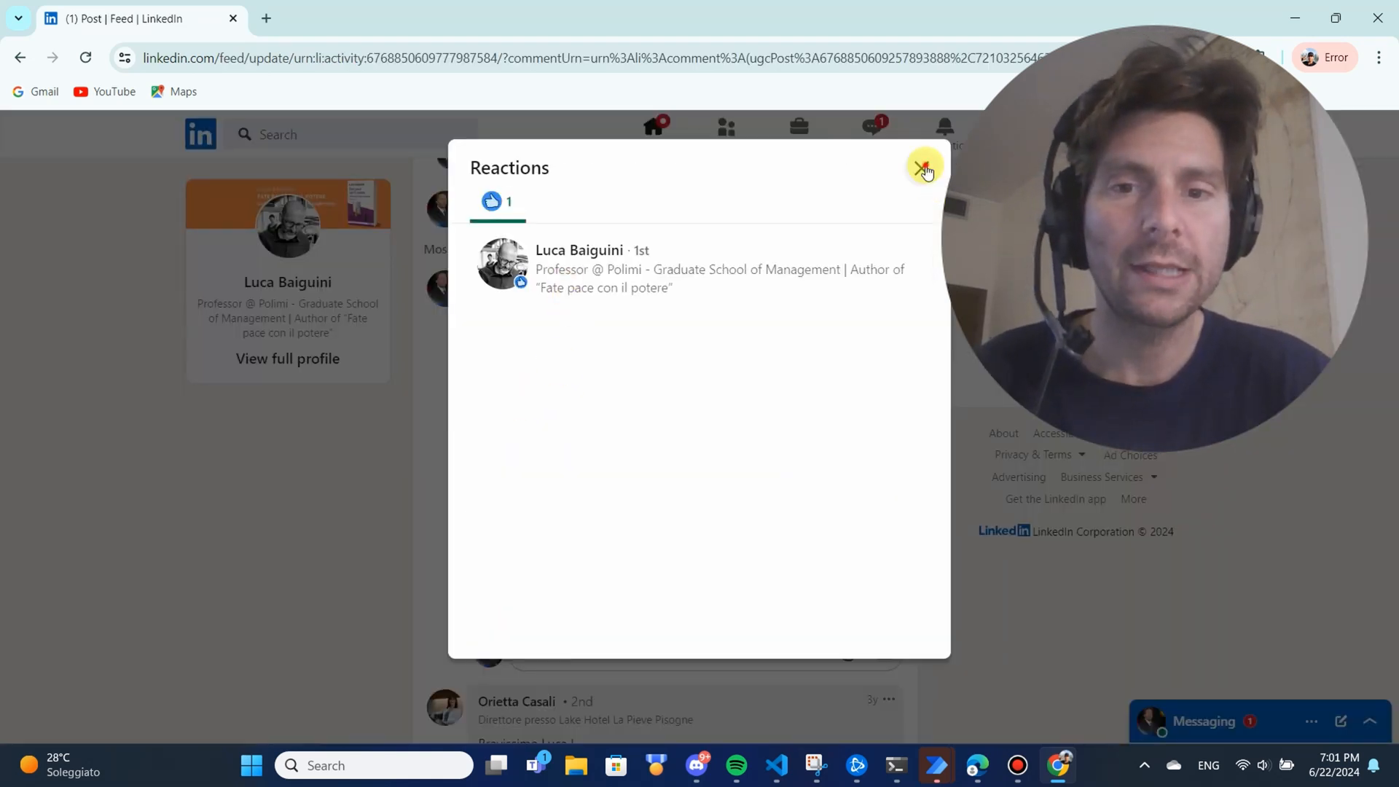
left_click(923, 167)
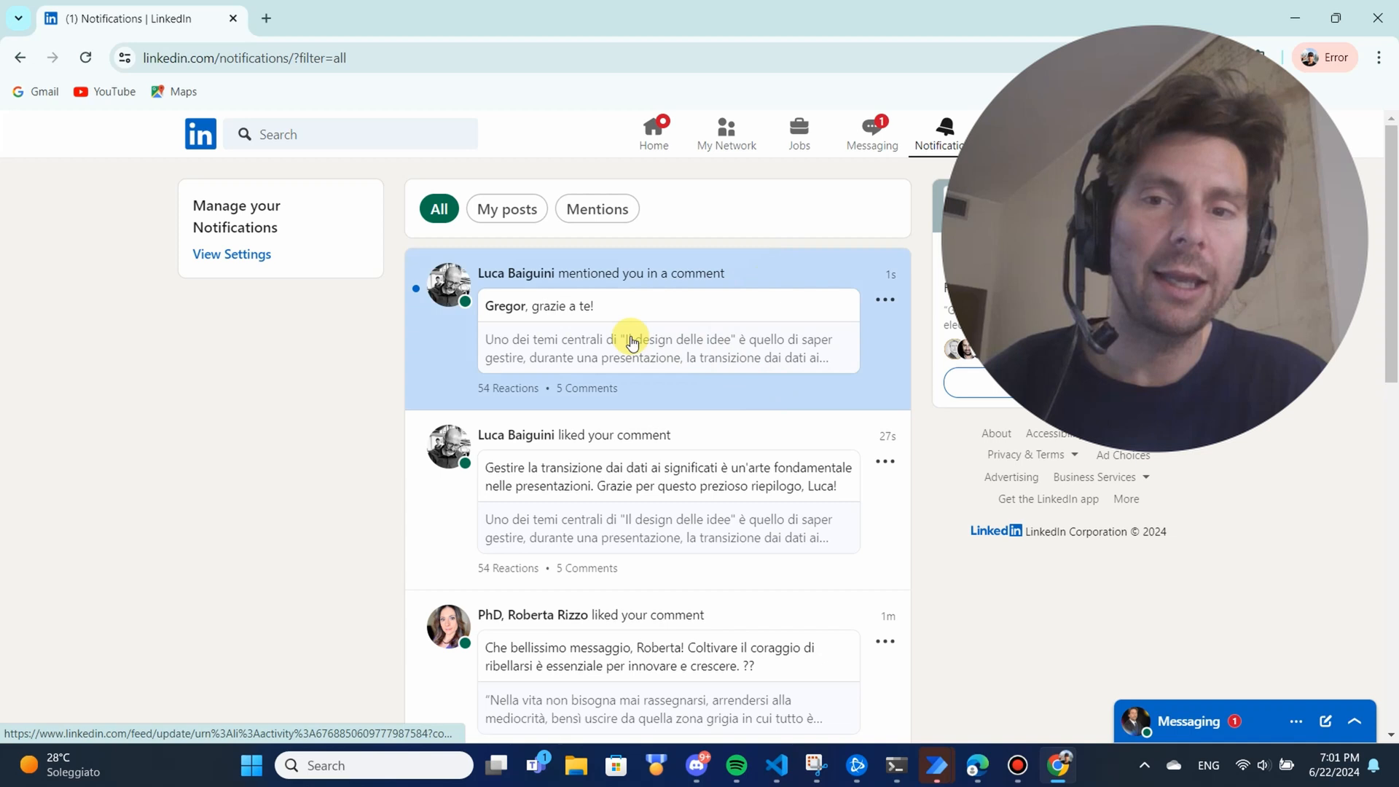
left_click(667, 348)
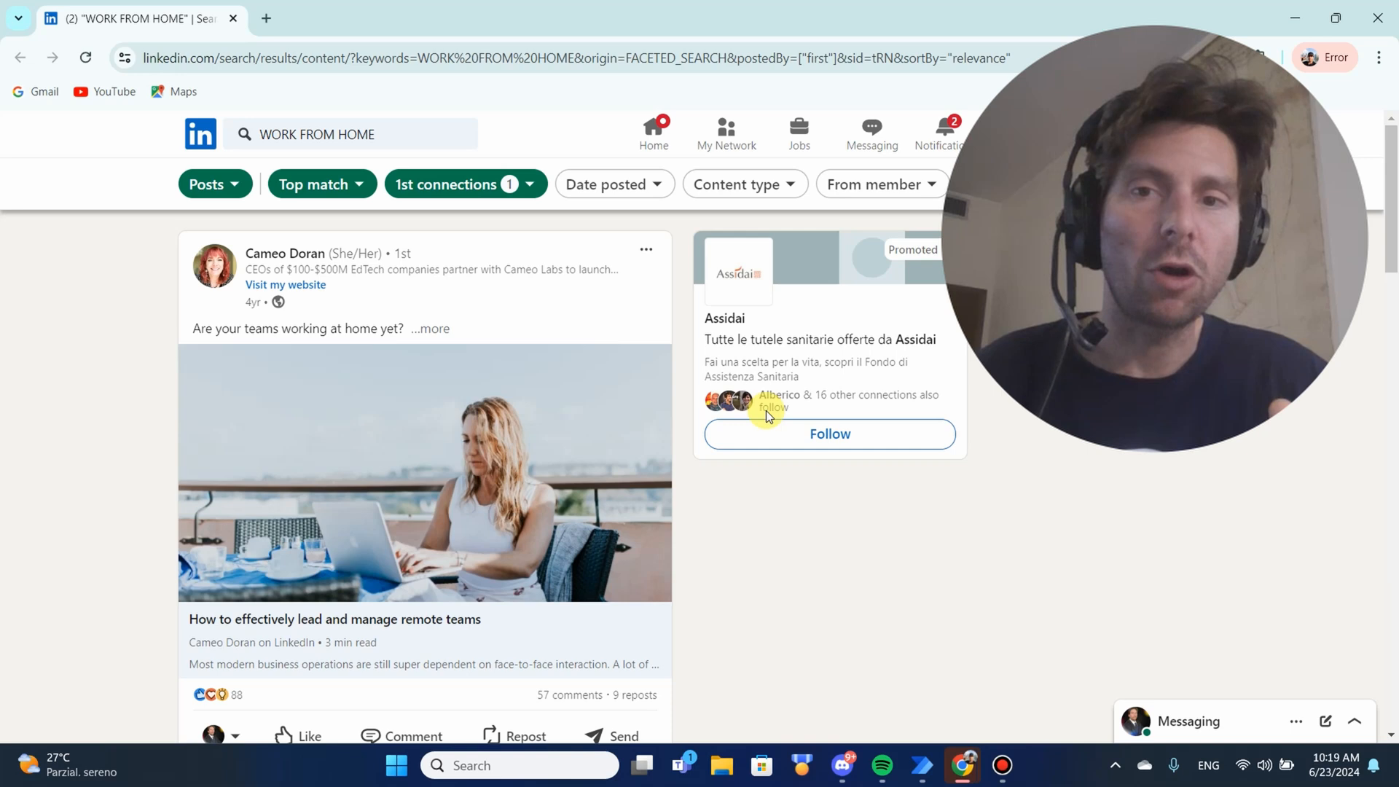
left_click(434, 328)
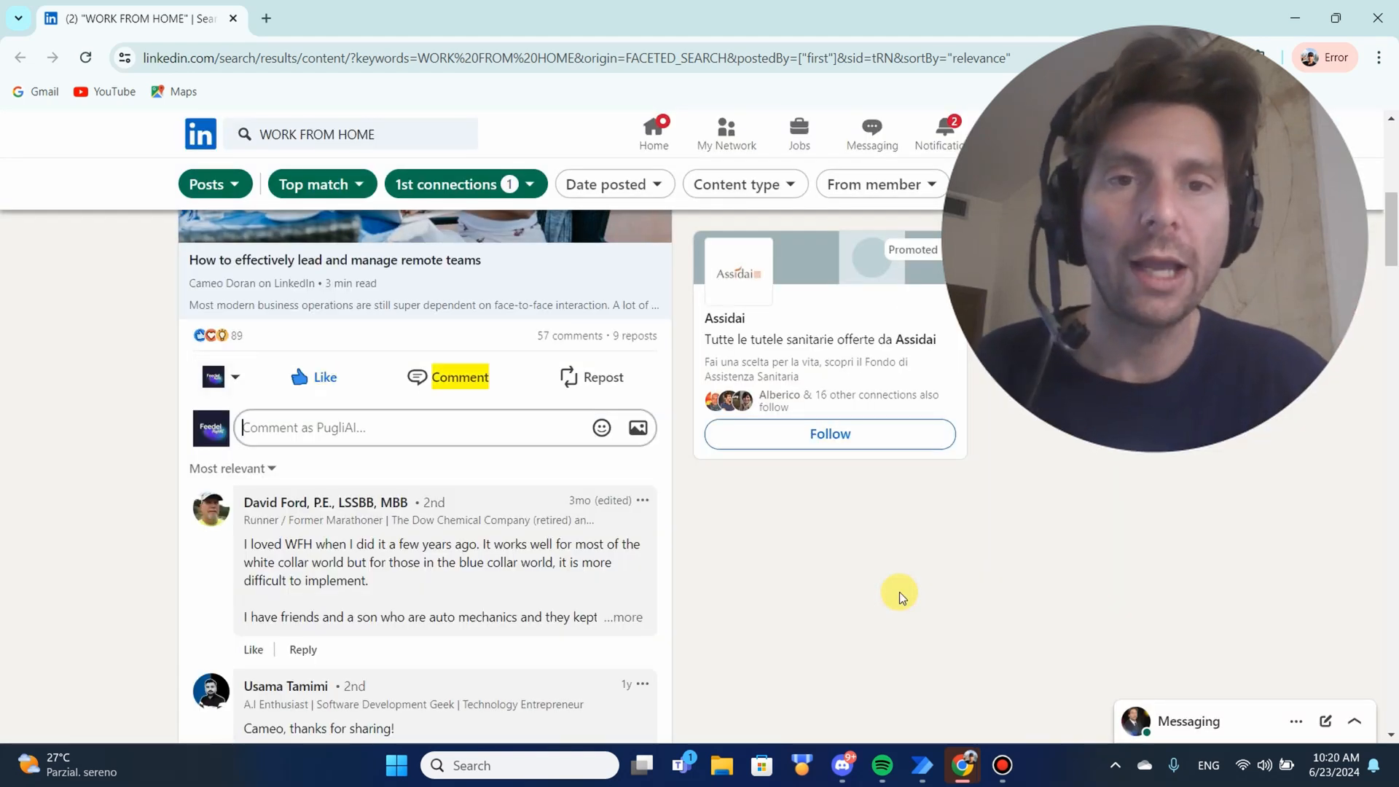
type("\"Great insights, Cameo! How do you see the ethical considerations in AI shaping the future of our industry?\"")
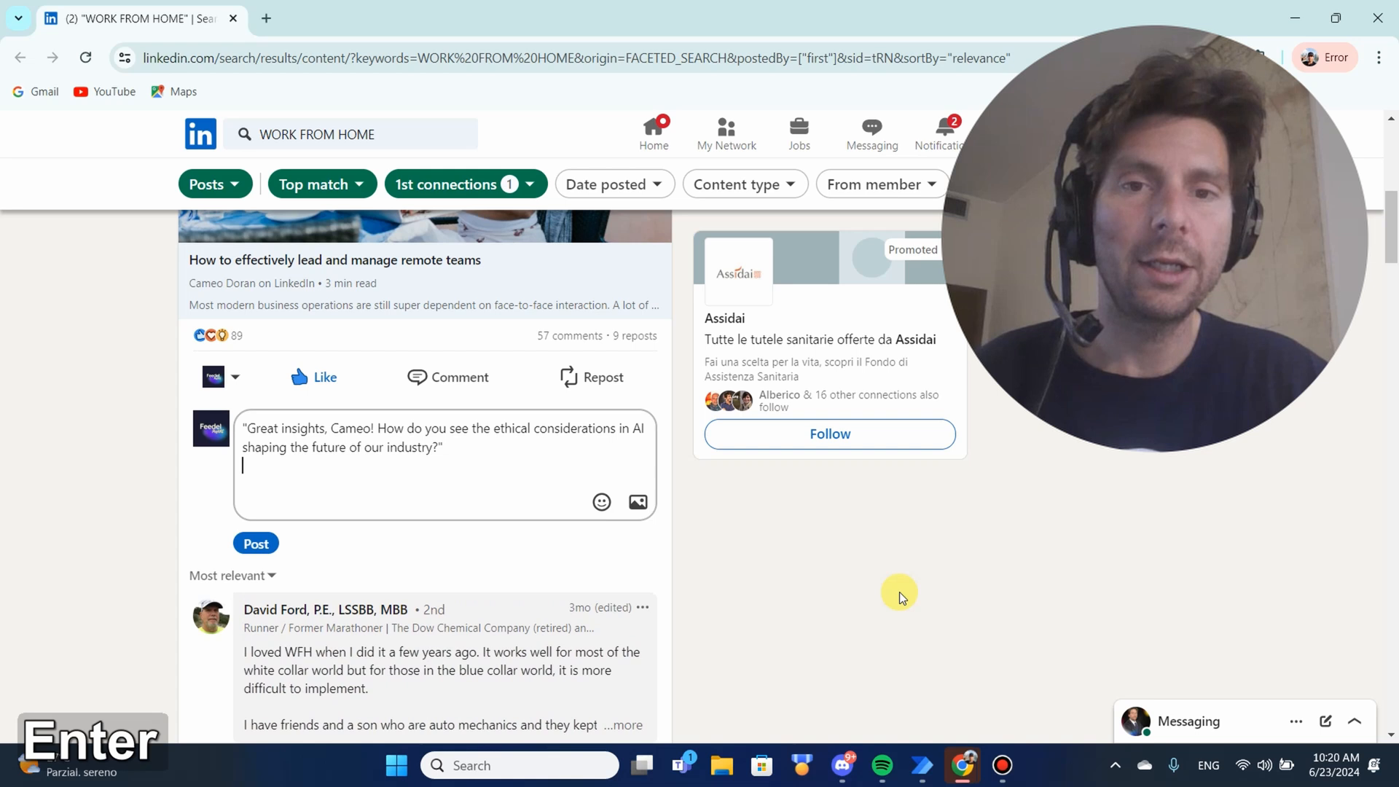
left_click(256, 543)
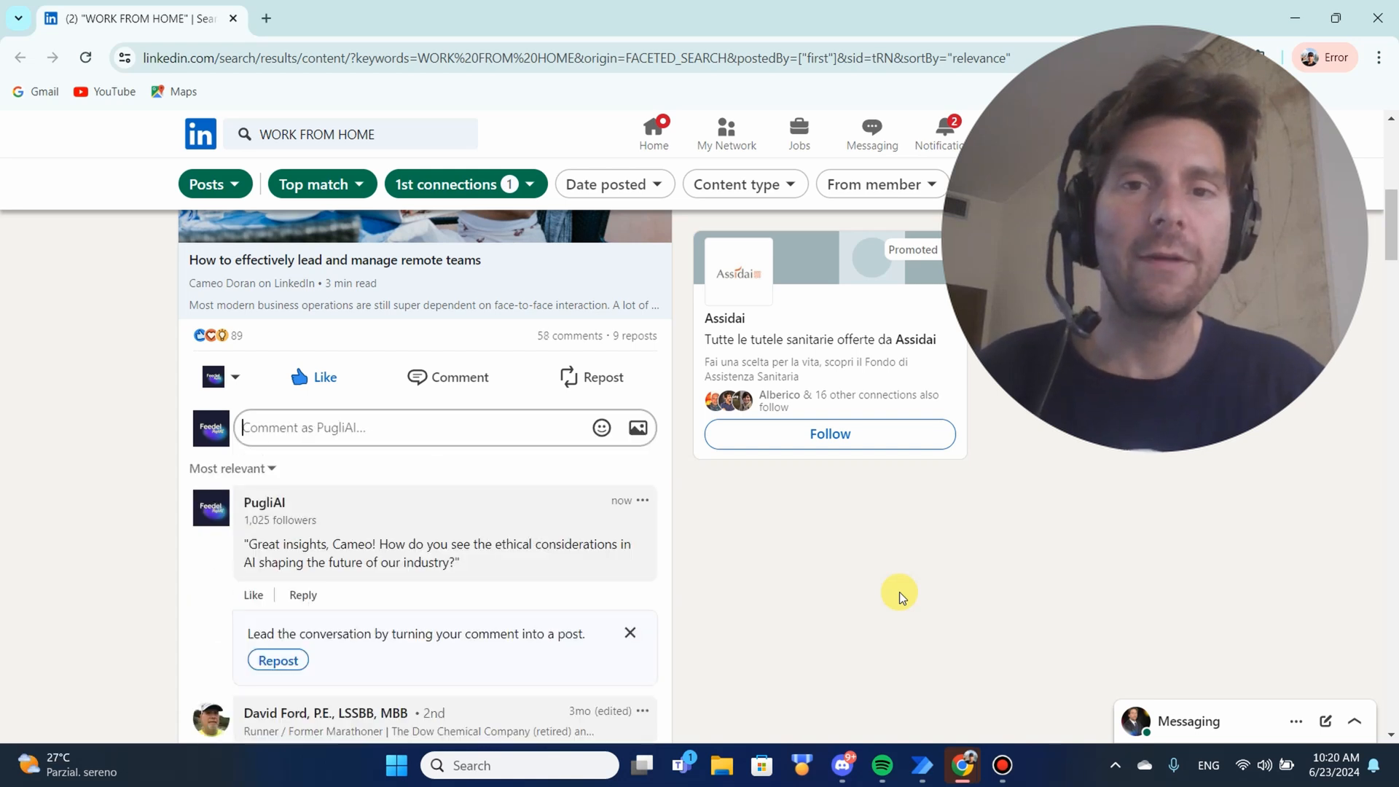
Step: Move down the WORK FROM HOME results and begin a comment on the next remote work post
scroll("down", 3)
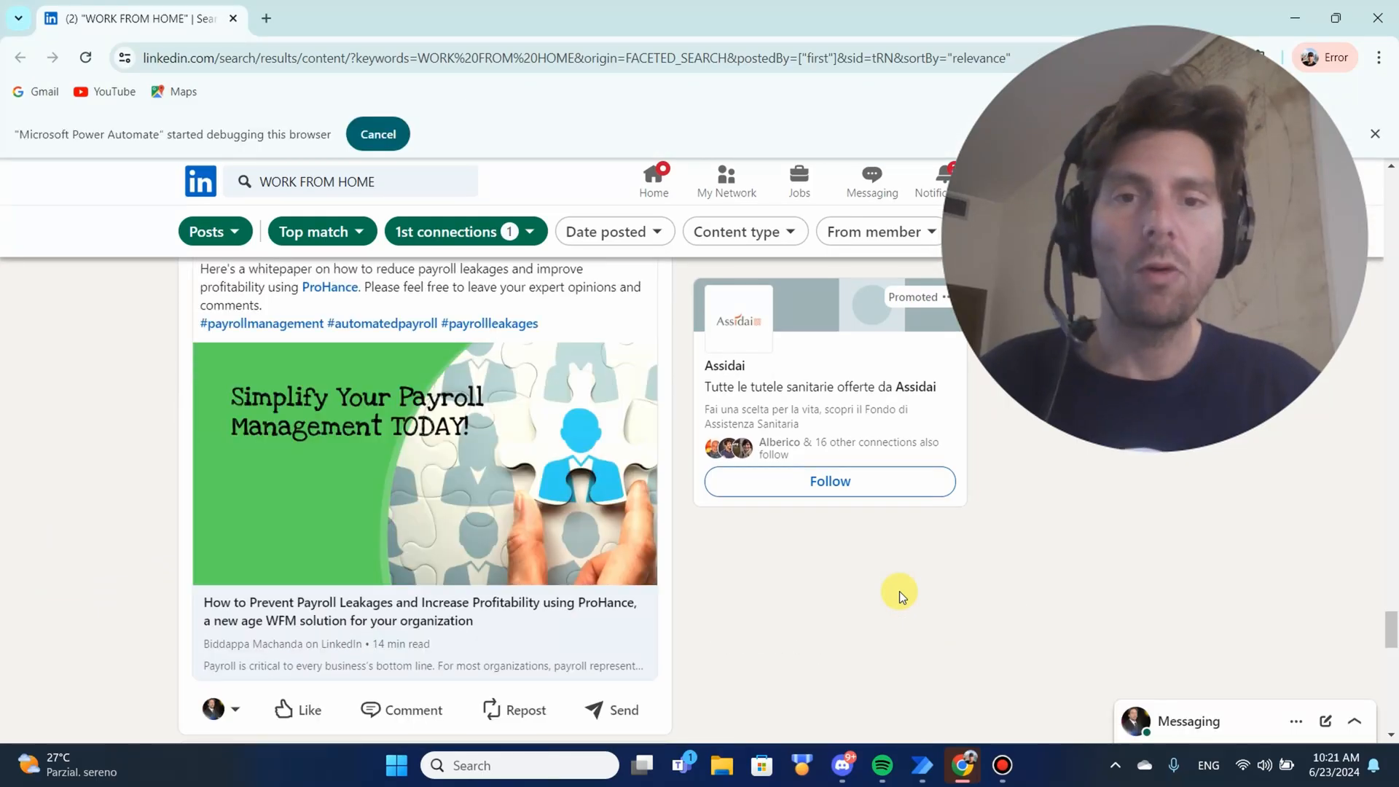
scroll("down", 3)
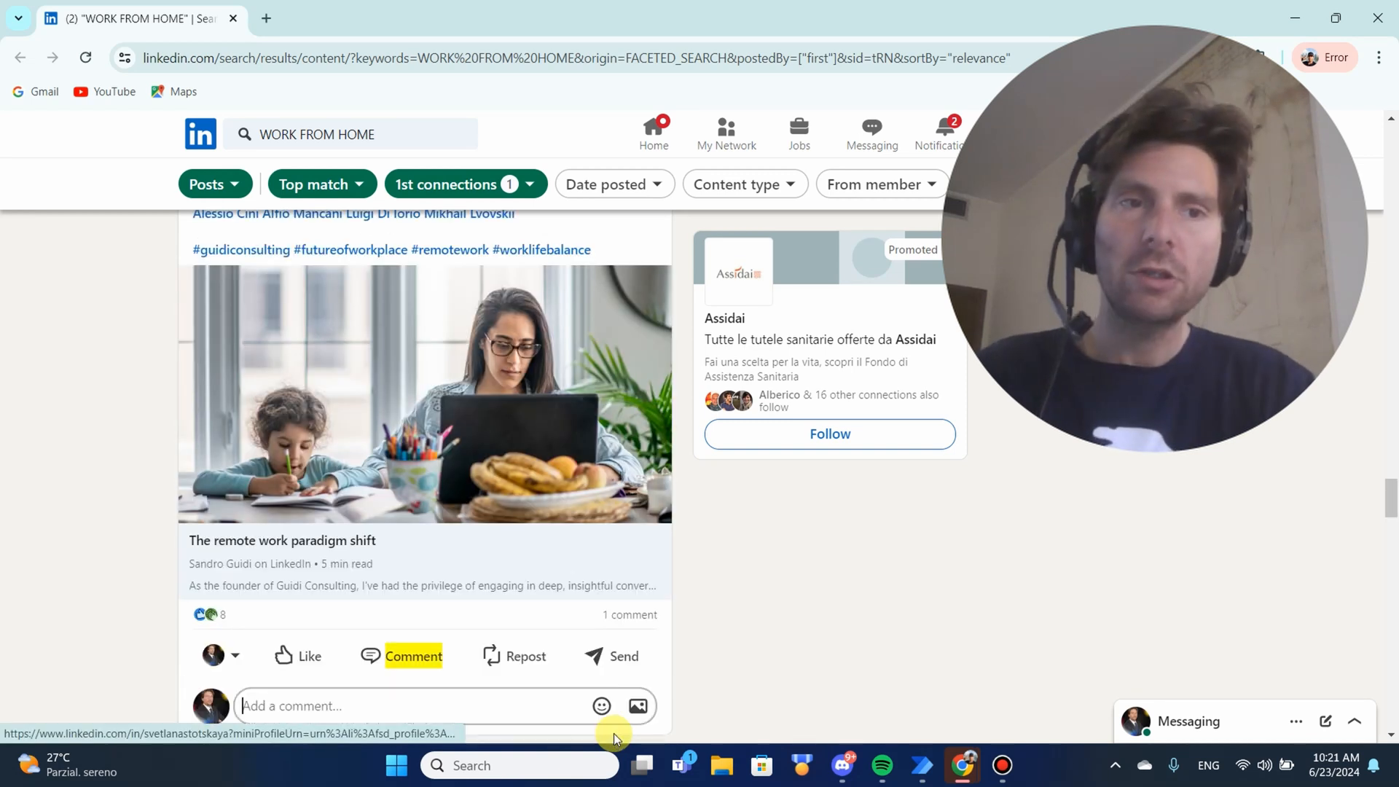
left_click(214, 655)
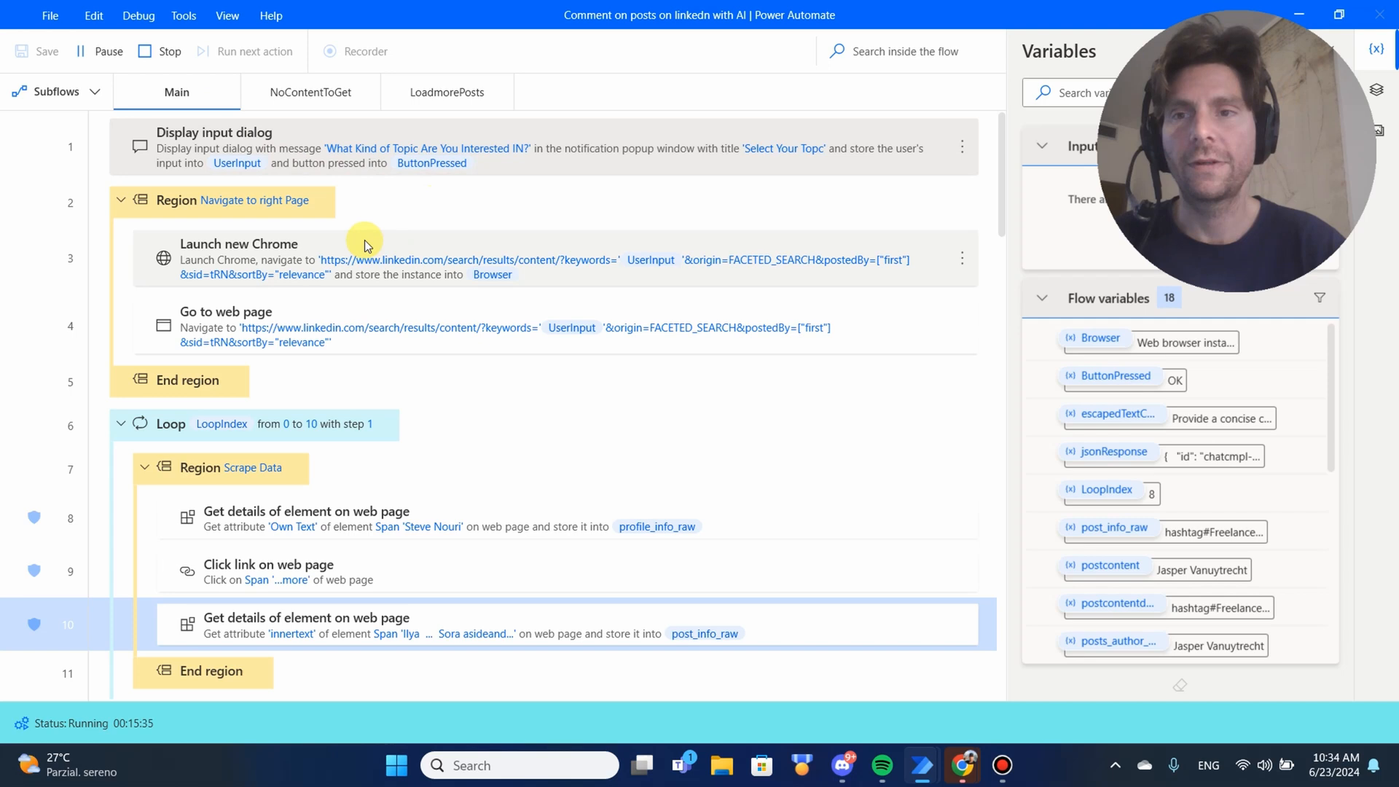
left_click(159, 51)
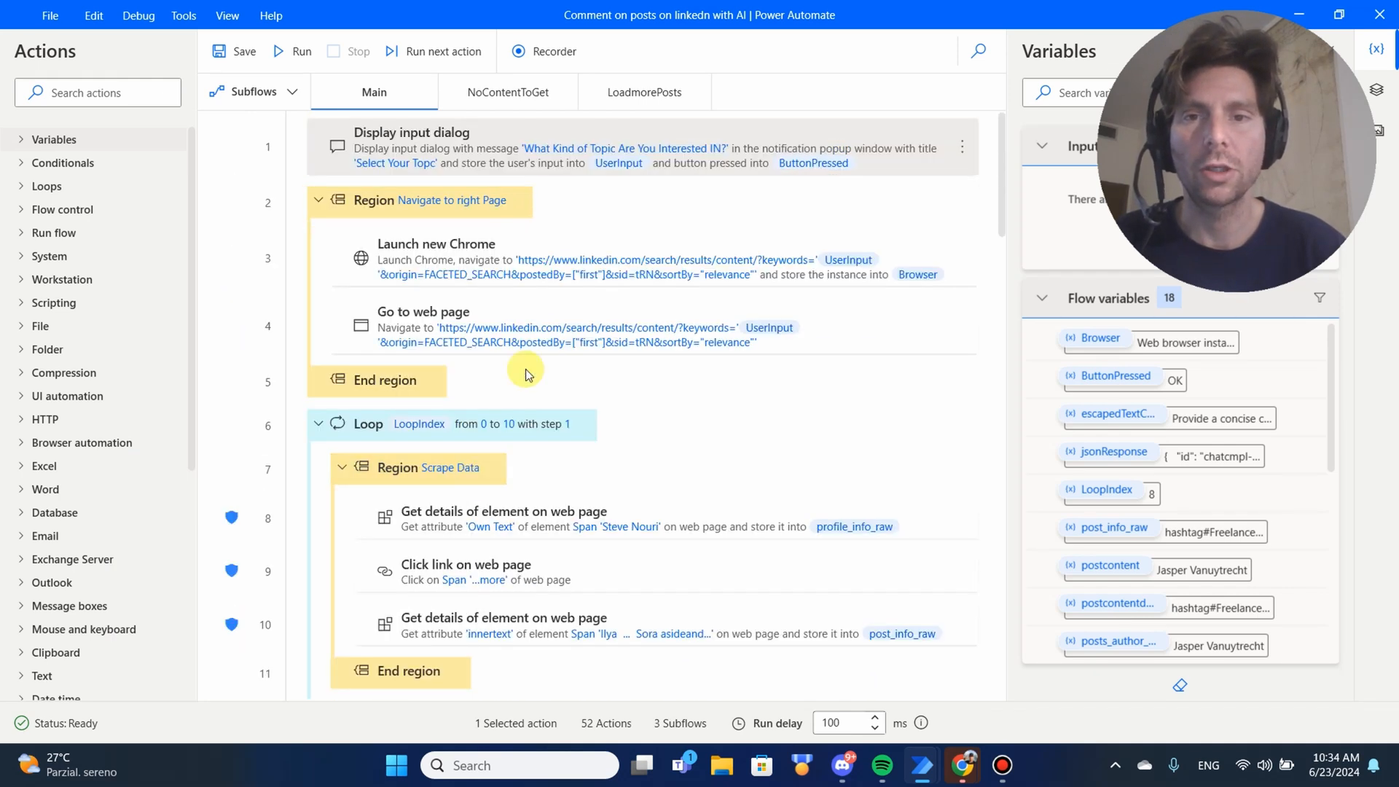
mouse_move(522, 143)
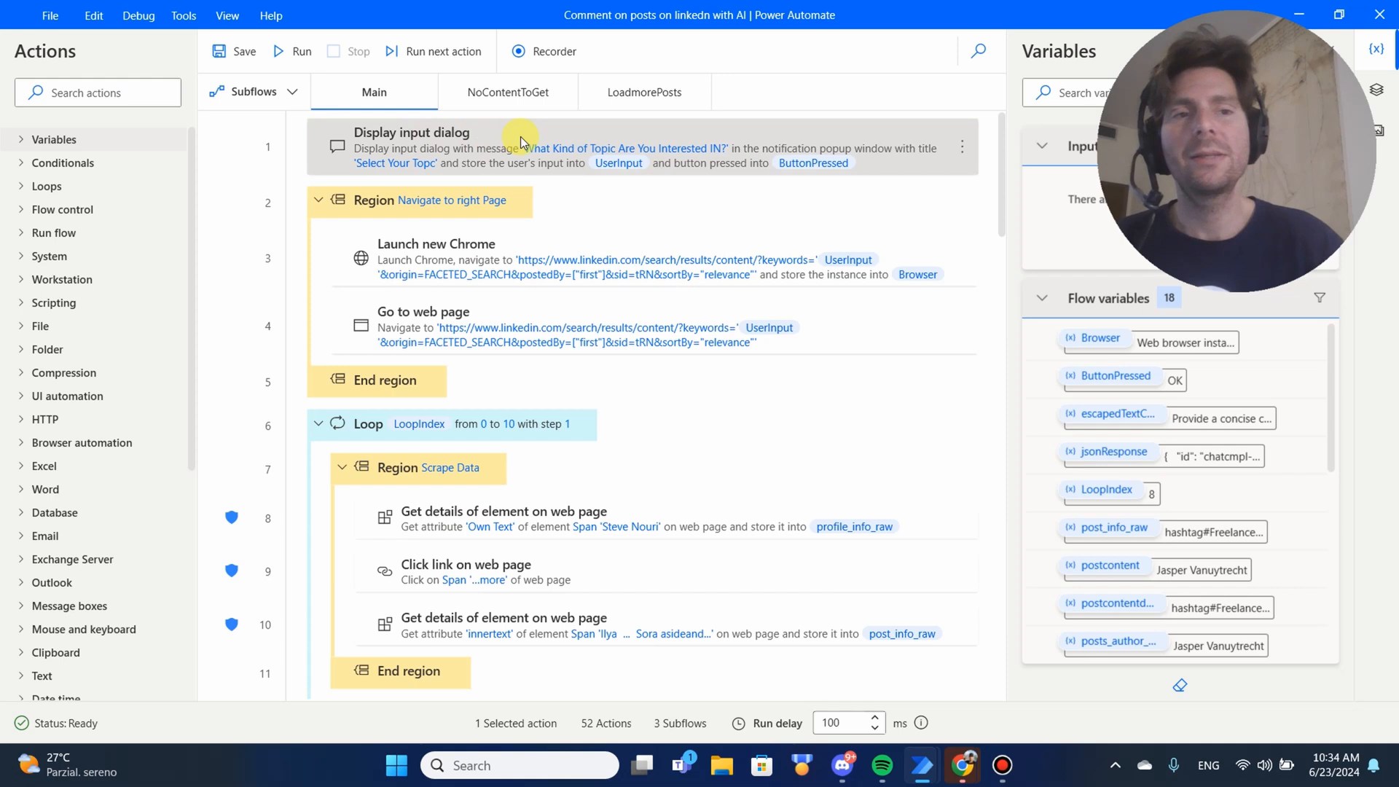
double_click(411, 132)
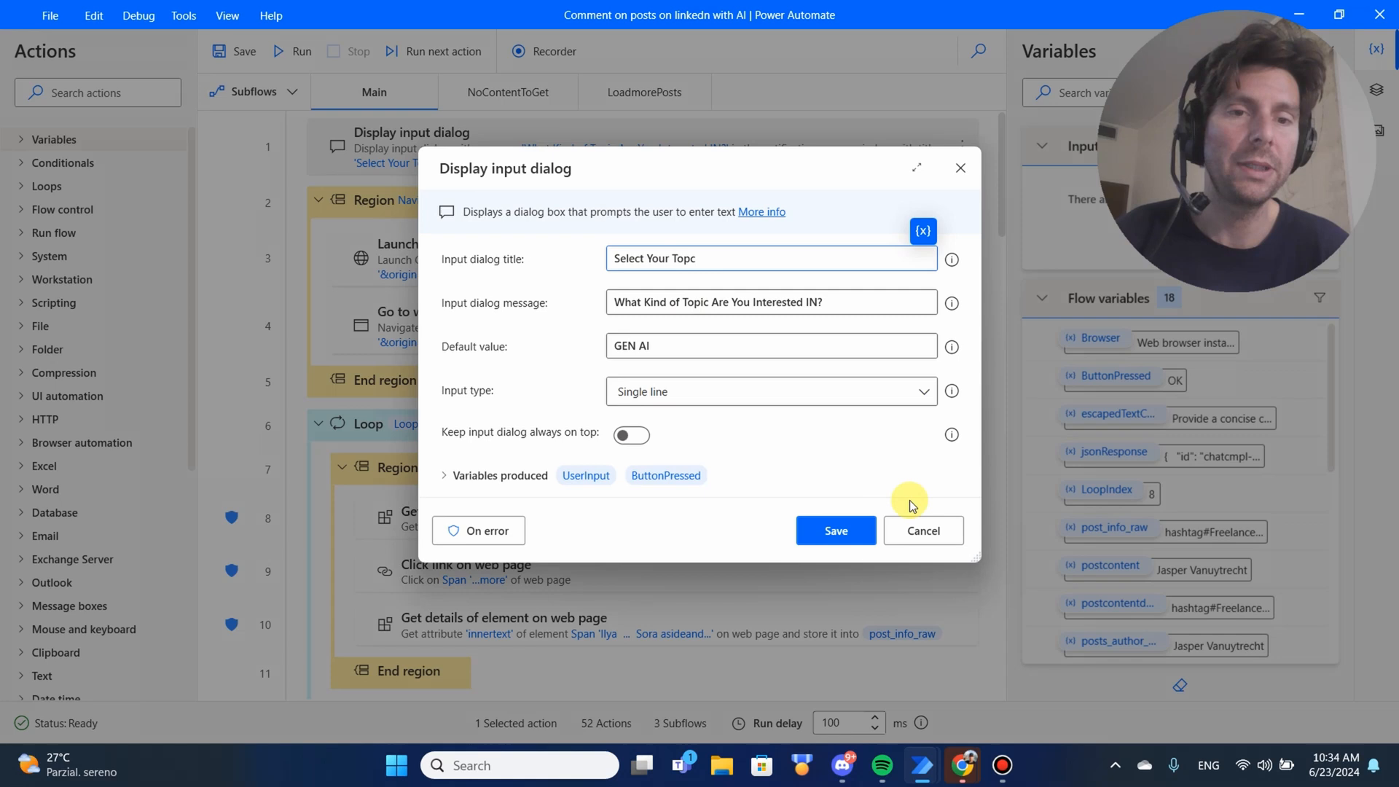
left_click(922, 530)
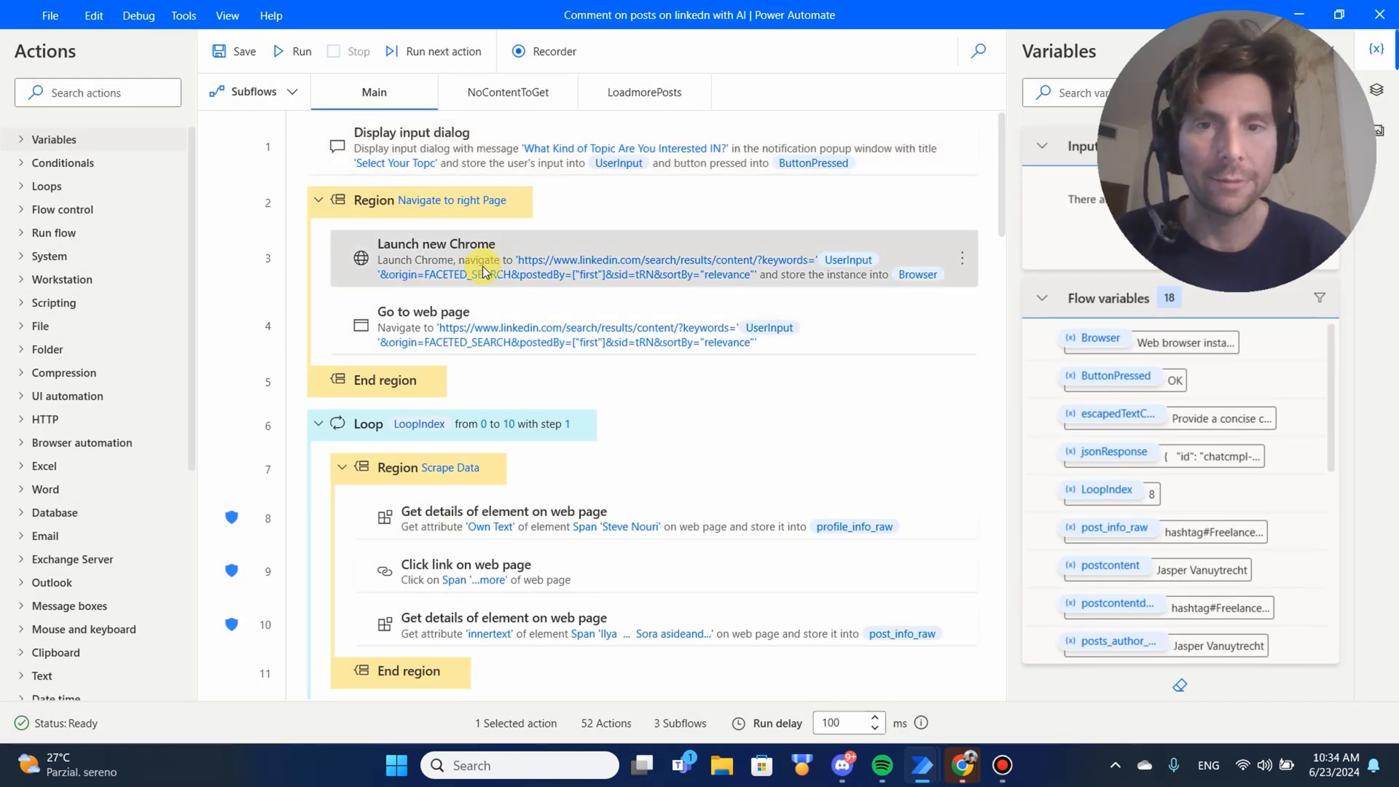
double_click(436, 259)
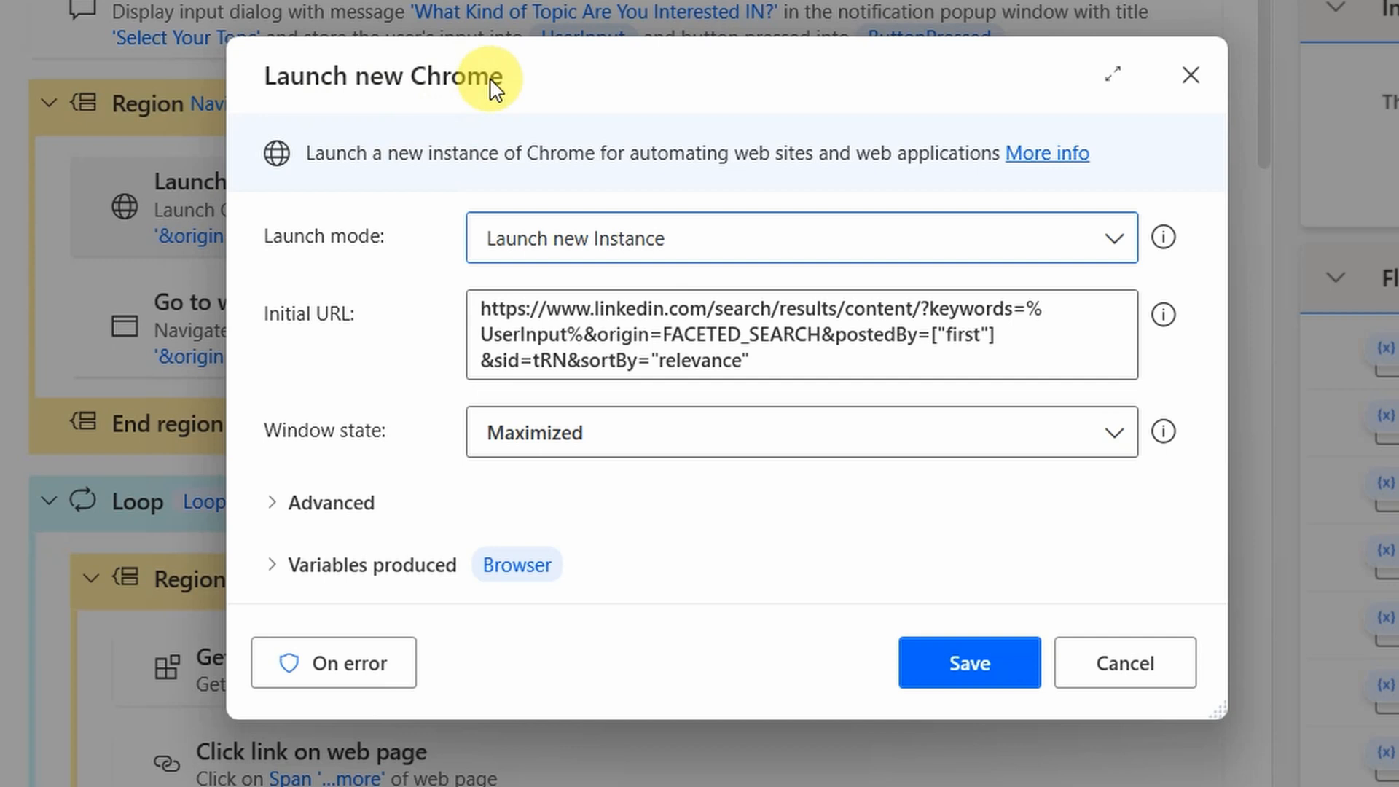
mouse_move(982, 321)
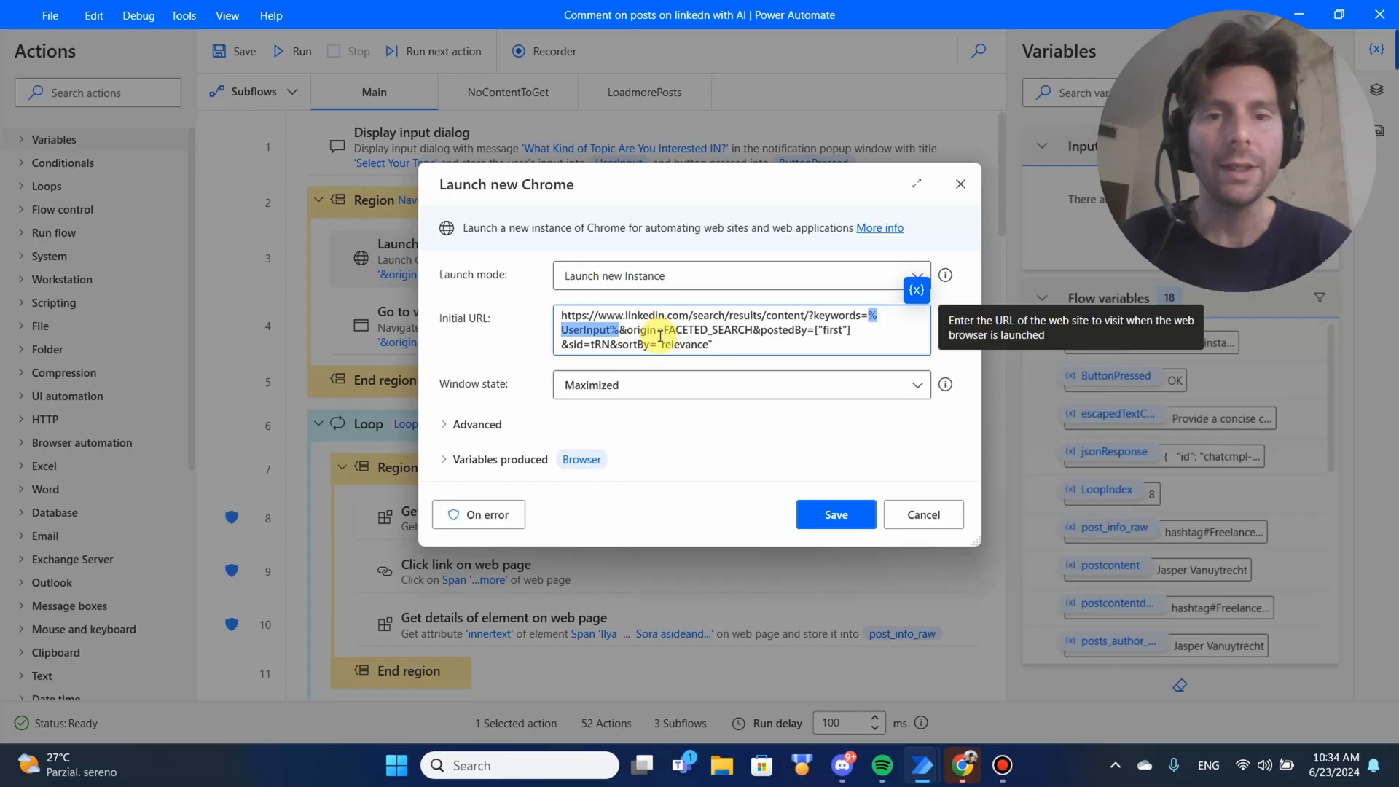
left_click(834, 514)
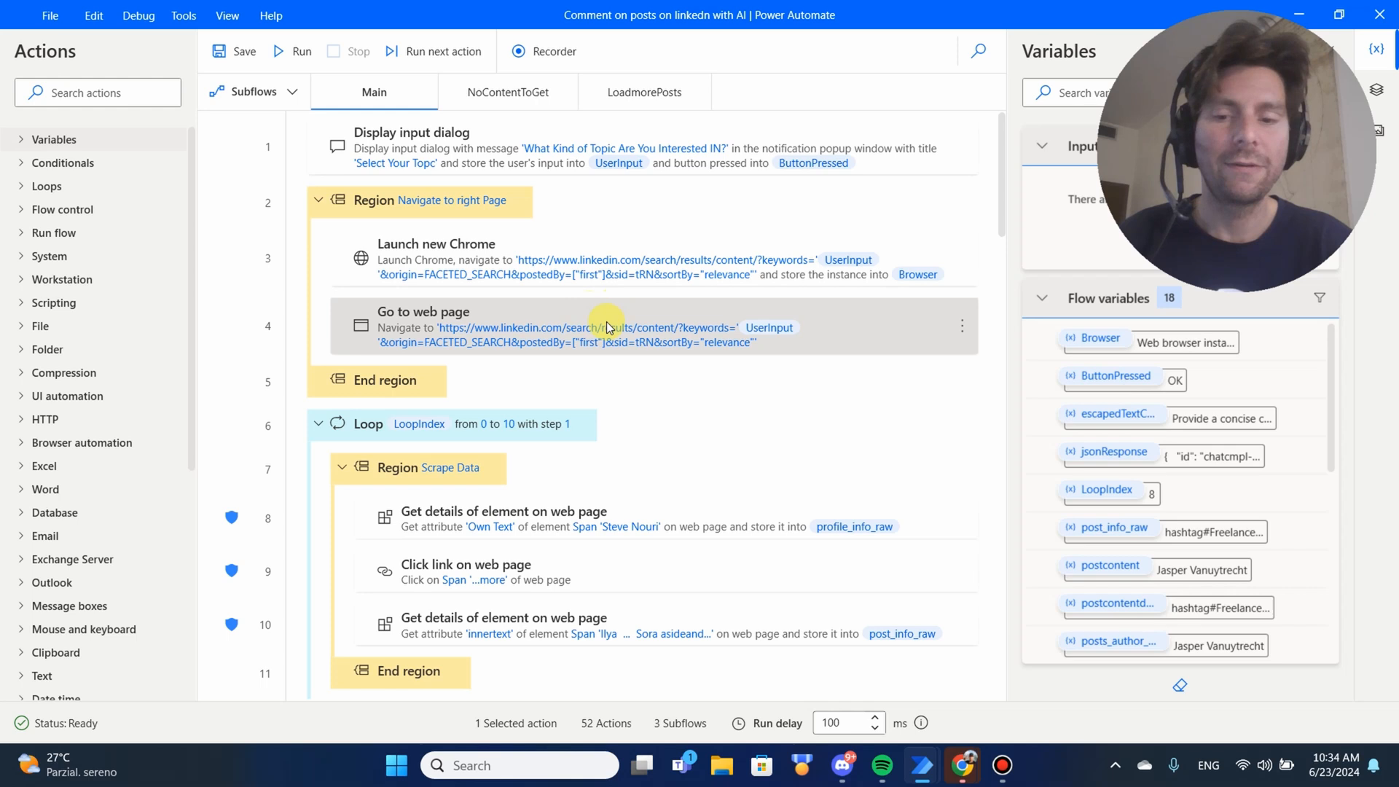
mouse_move(961, 764)
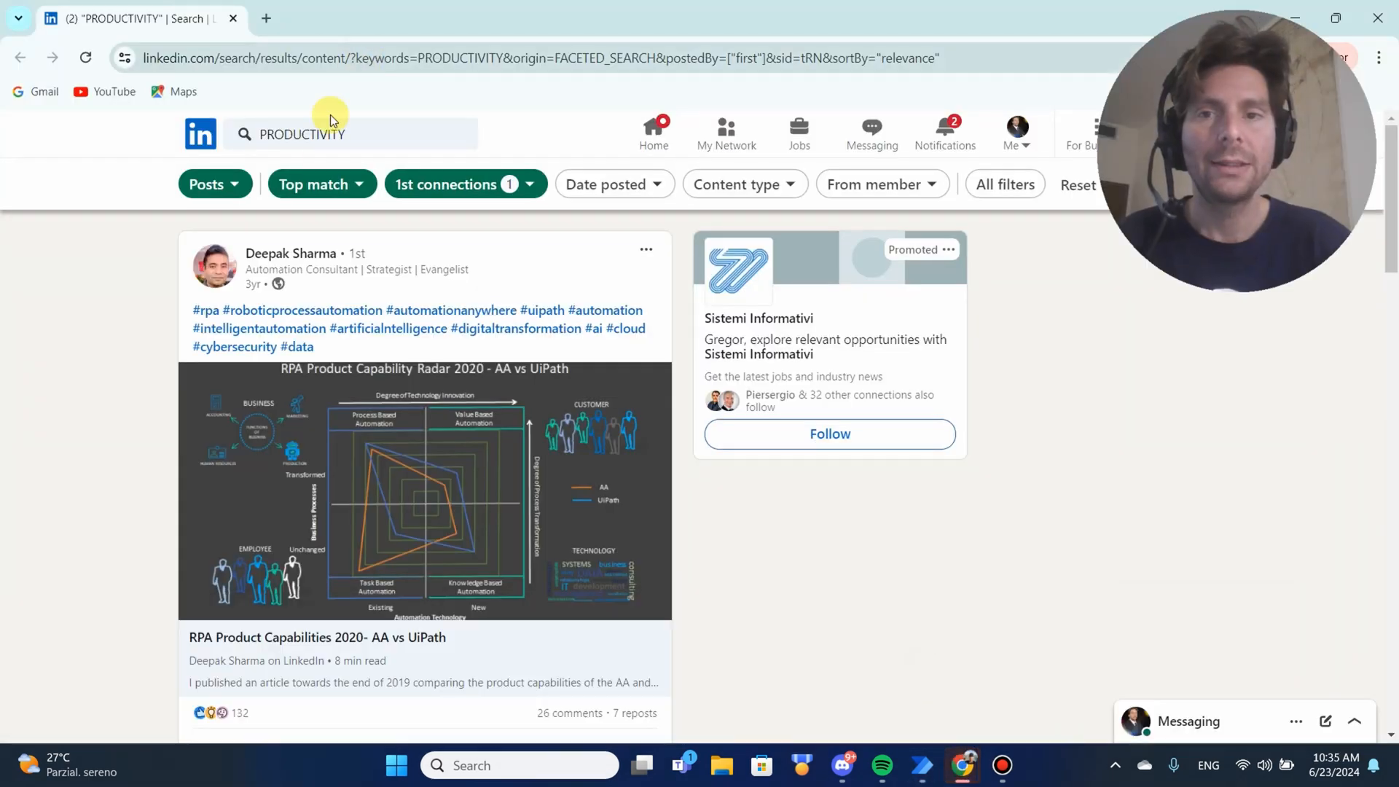
mouse_move(479, 187)
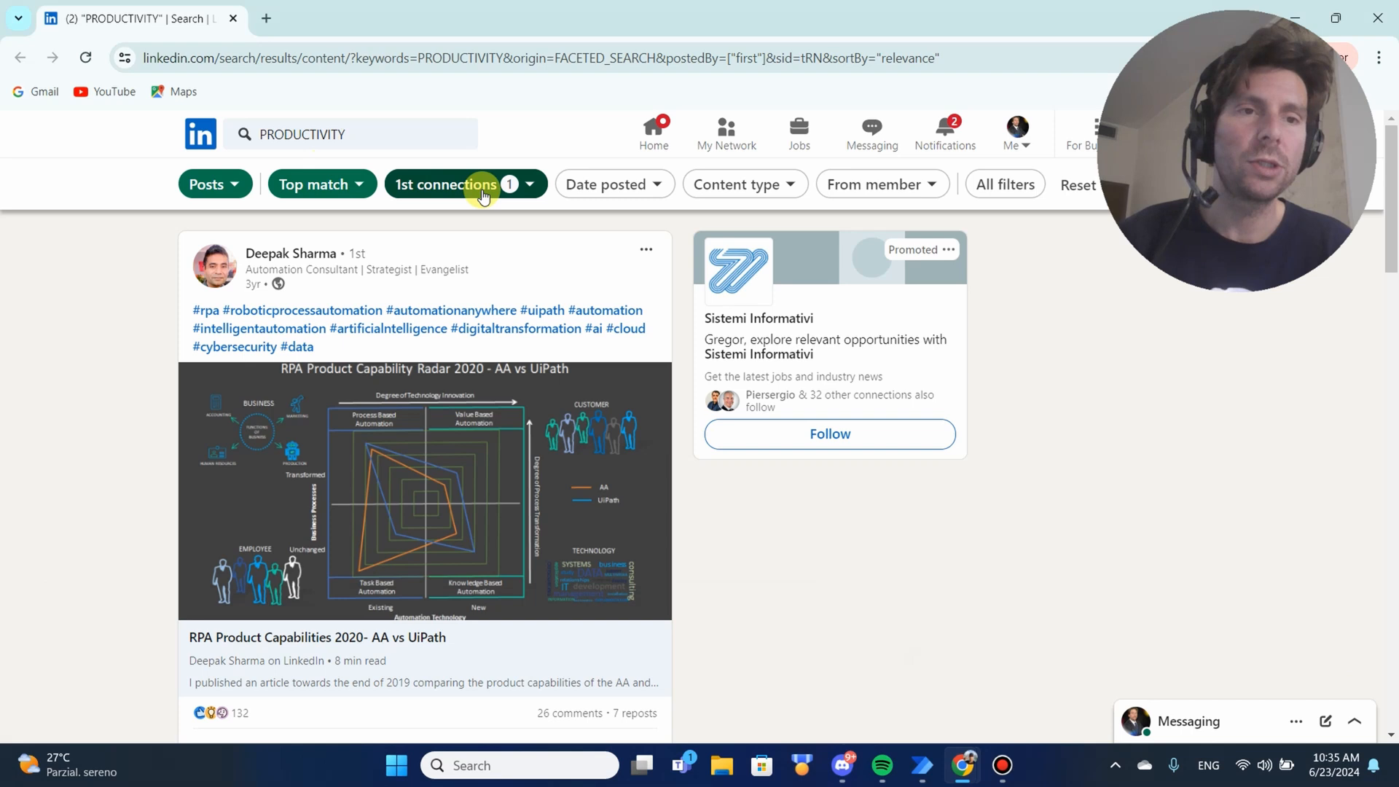
mouse_move(491, 150)
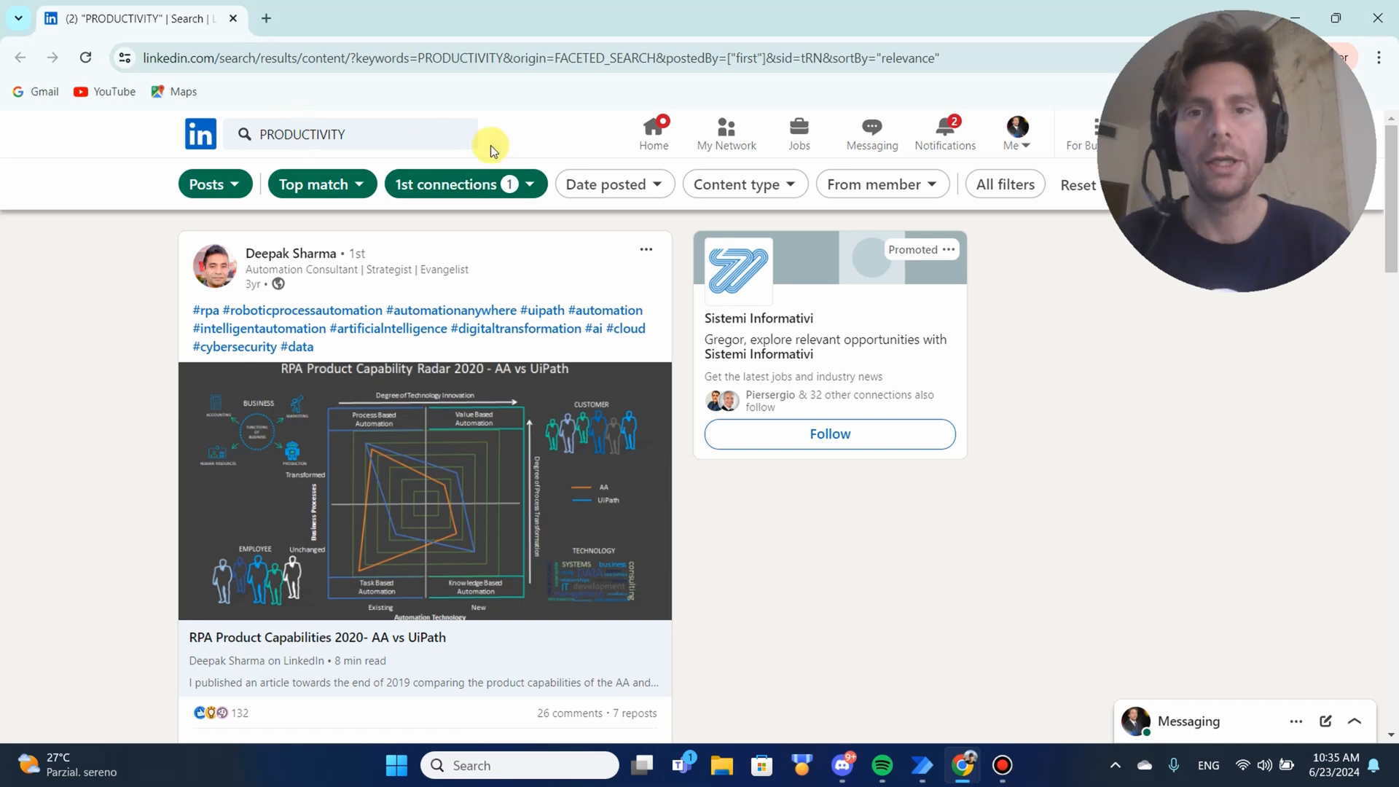
mouse_move(1026, 47)
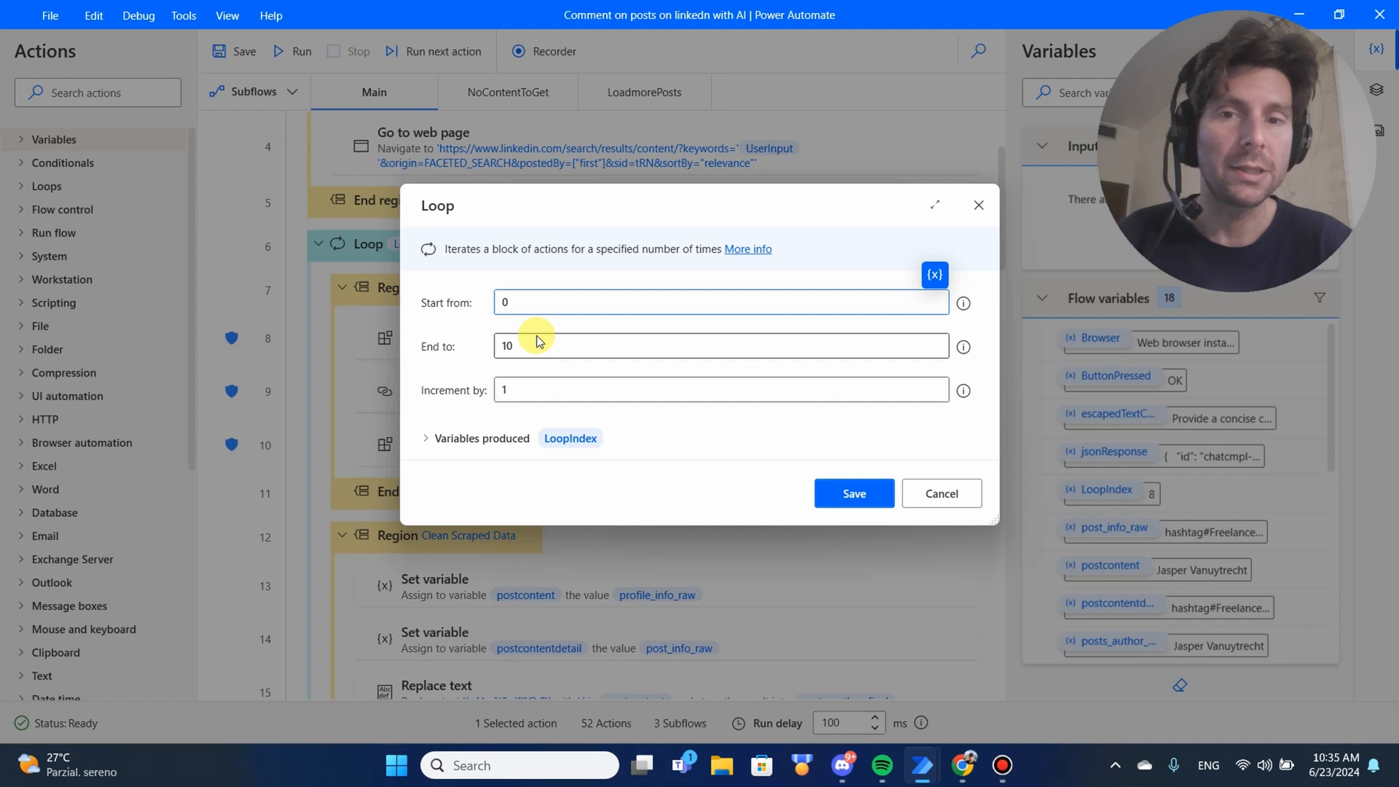
Step: Change the loop's End to value from 10 to 100 and save it
key("Backspace")
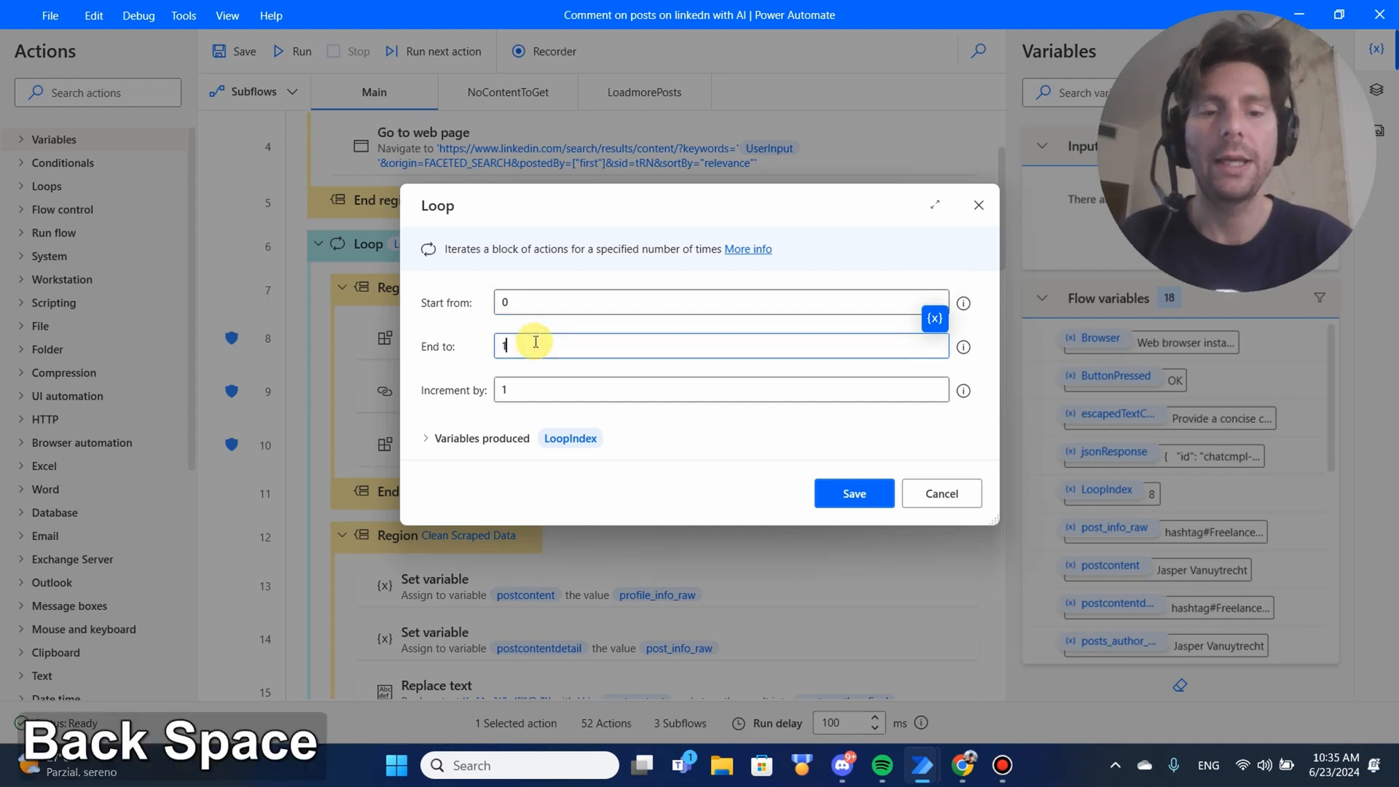
type("100")
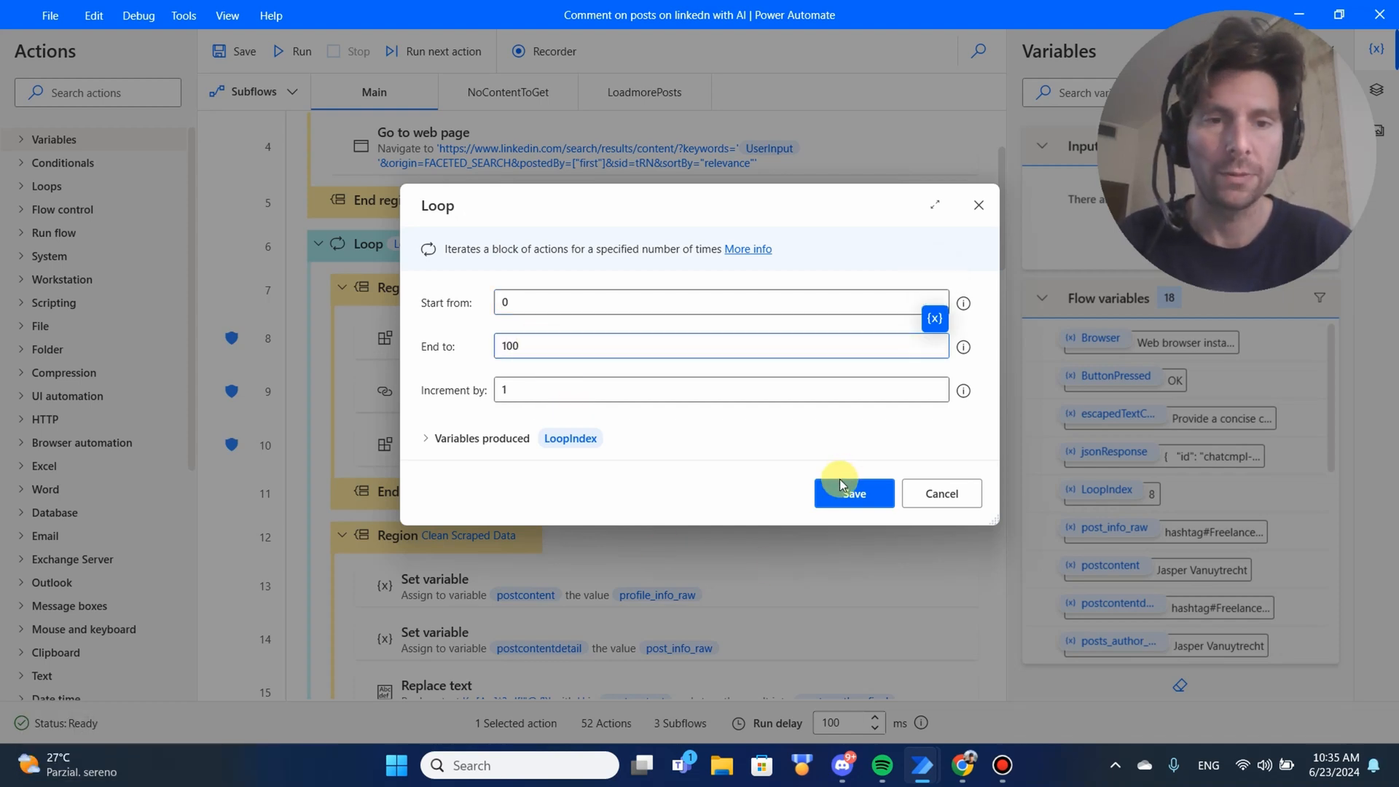
left_click(852, 493)
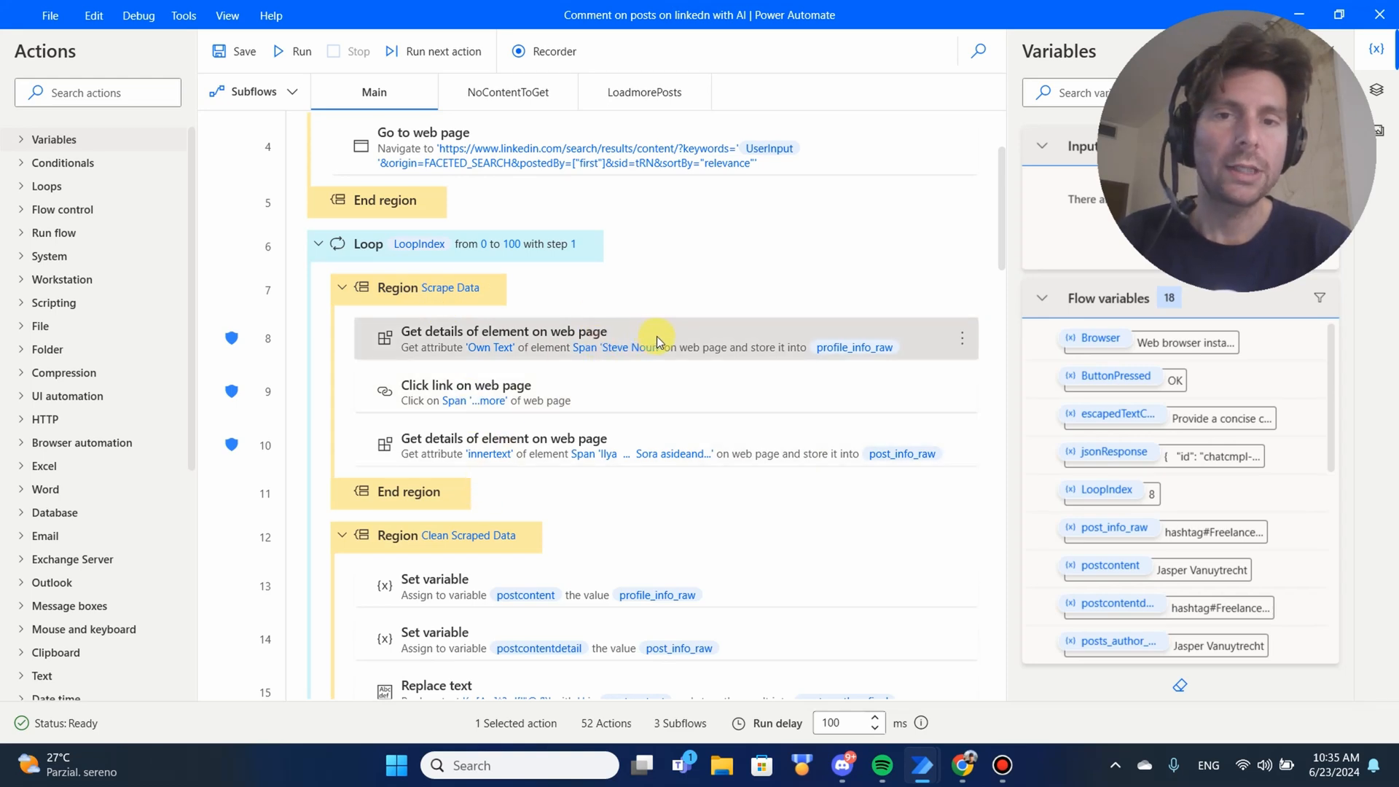
mouse_move(673, 342)
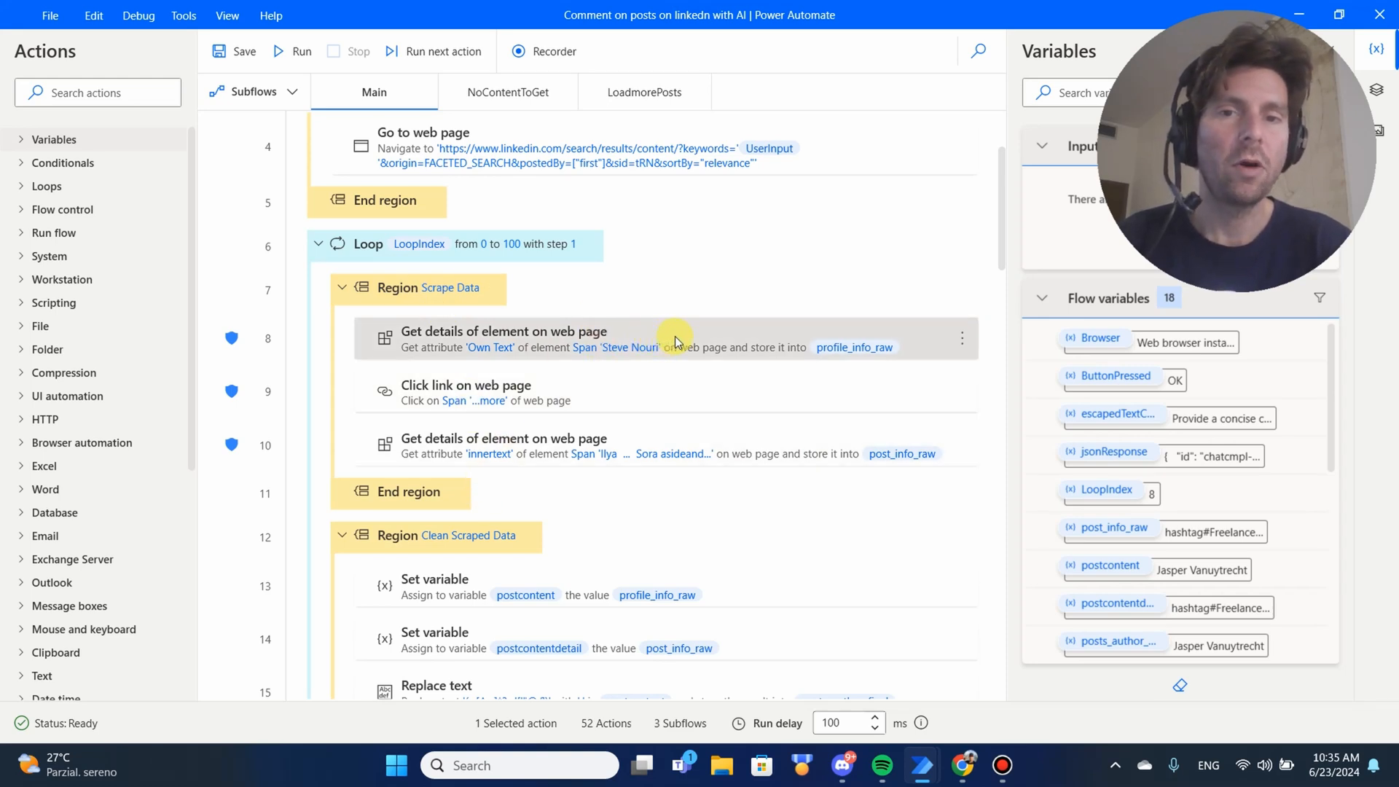
mouse_move(578, 399)
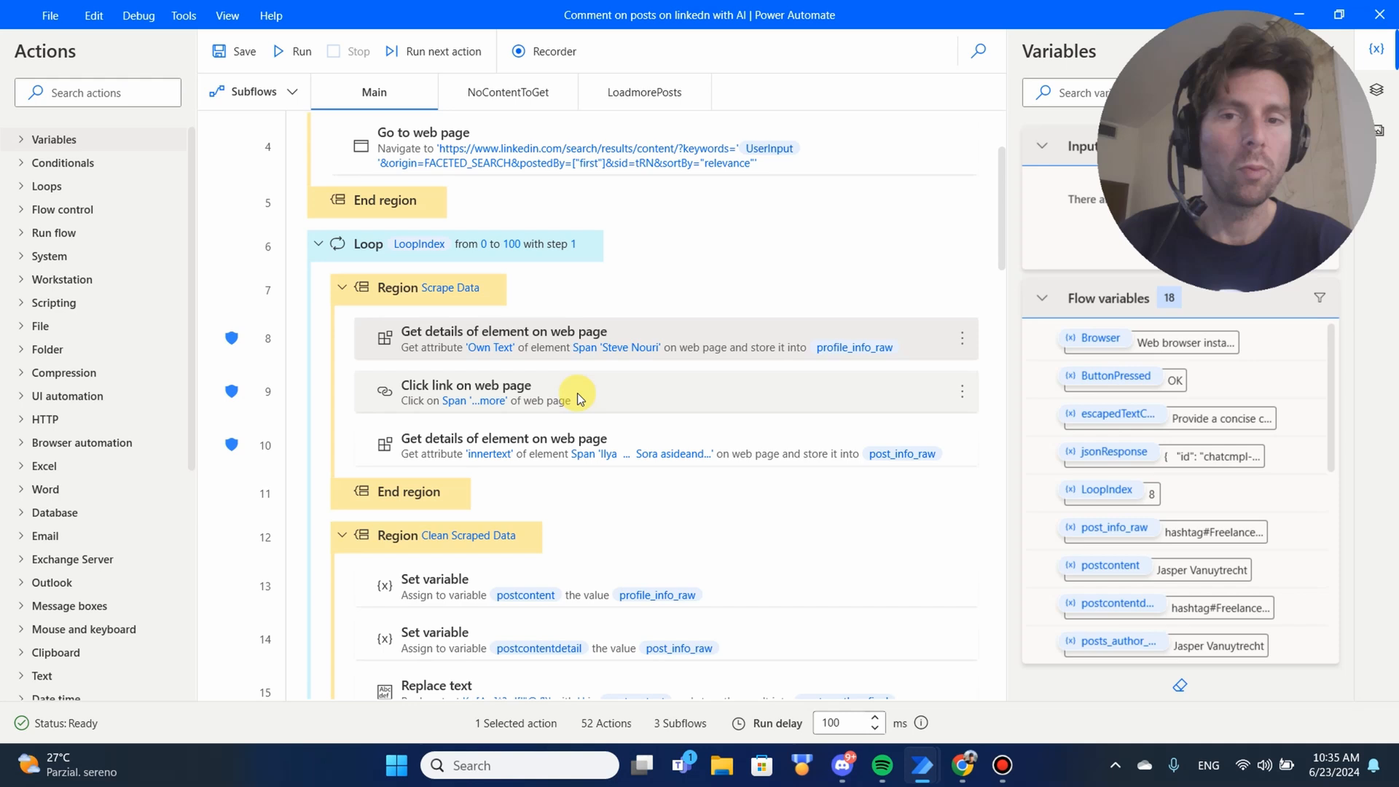
mouse_move(560, 443)
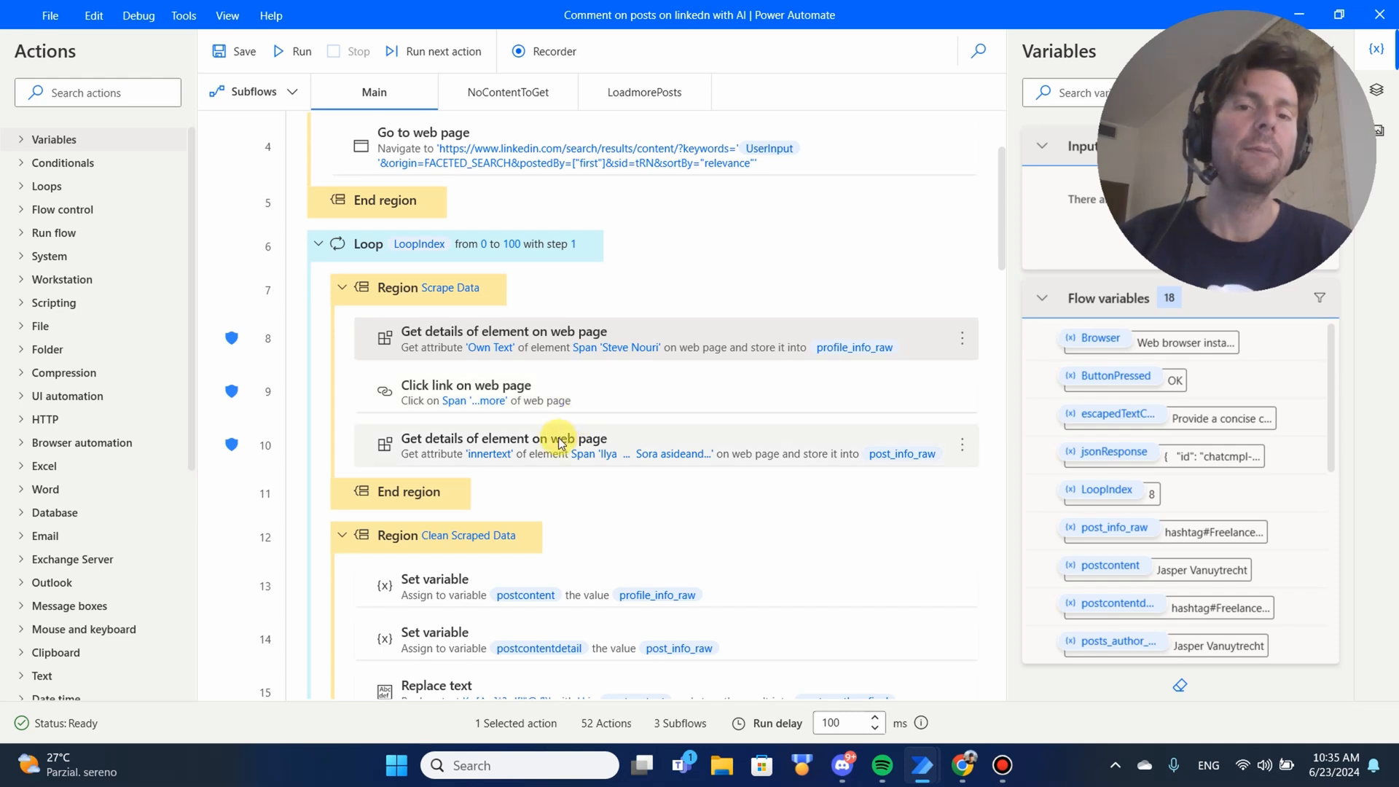
mouse_move(595, 390)
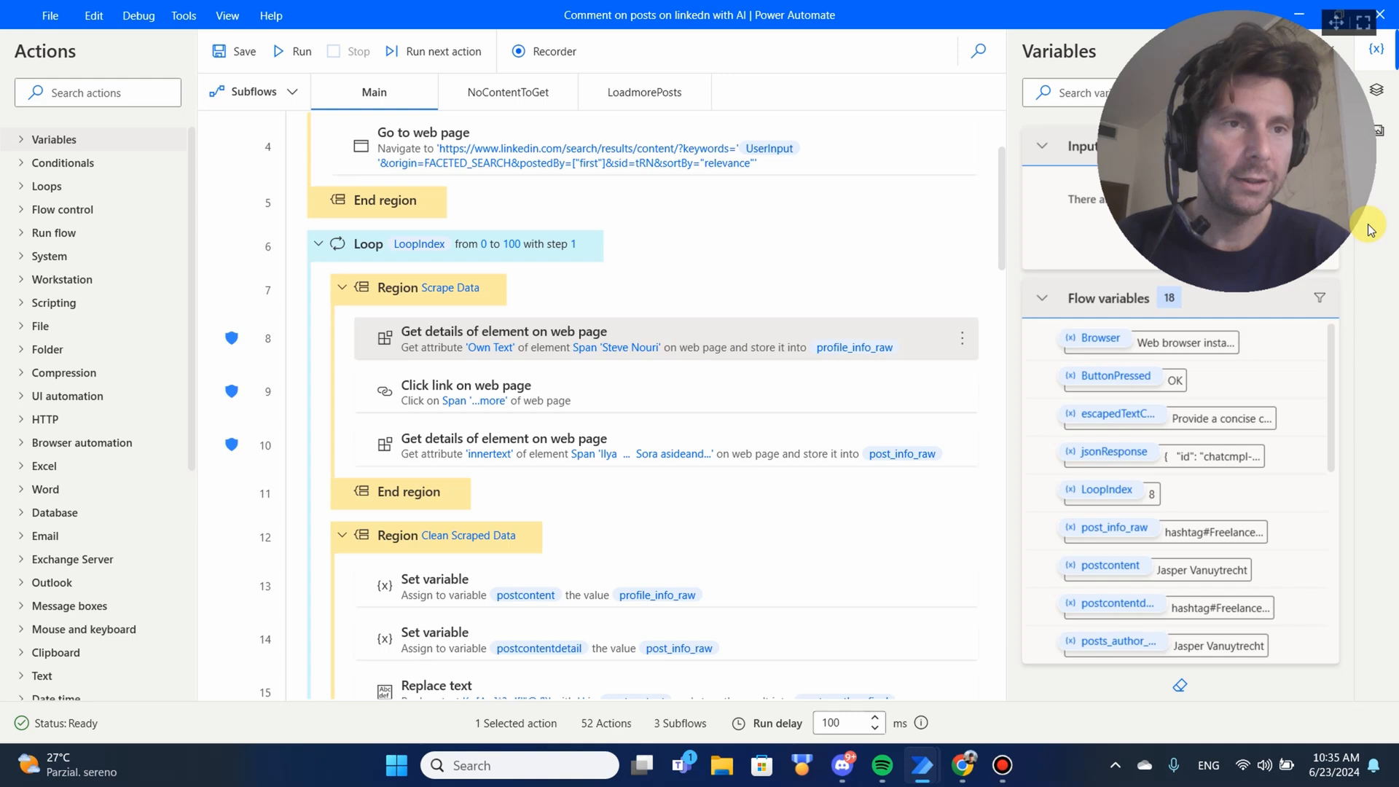
Step: Switch the side pane to UI elements and review the post text selector using :eq(%LoopIndex%)
left_click(1377, 92)
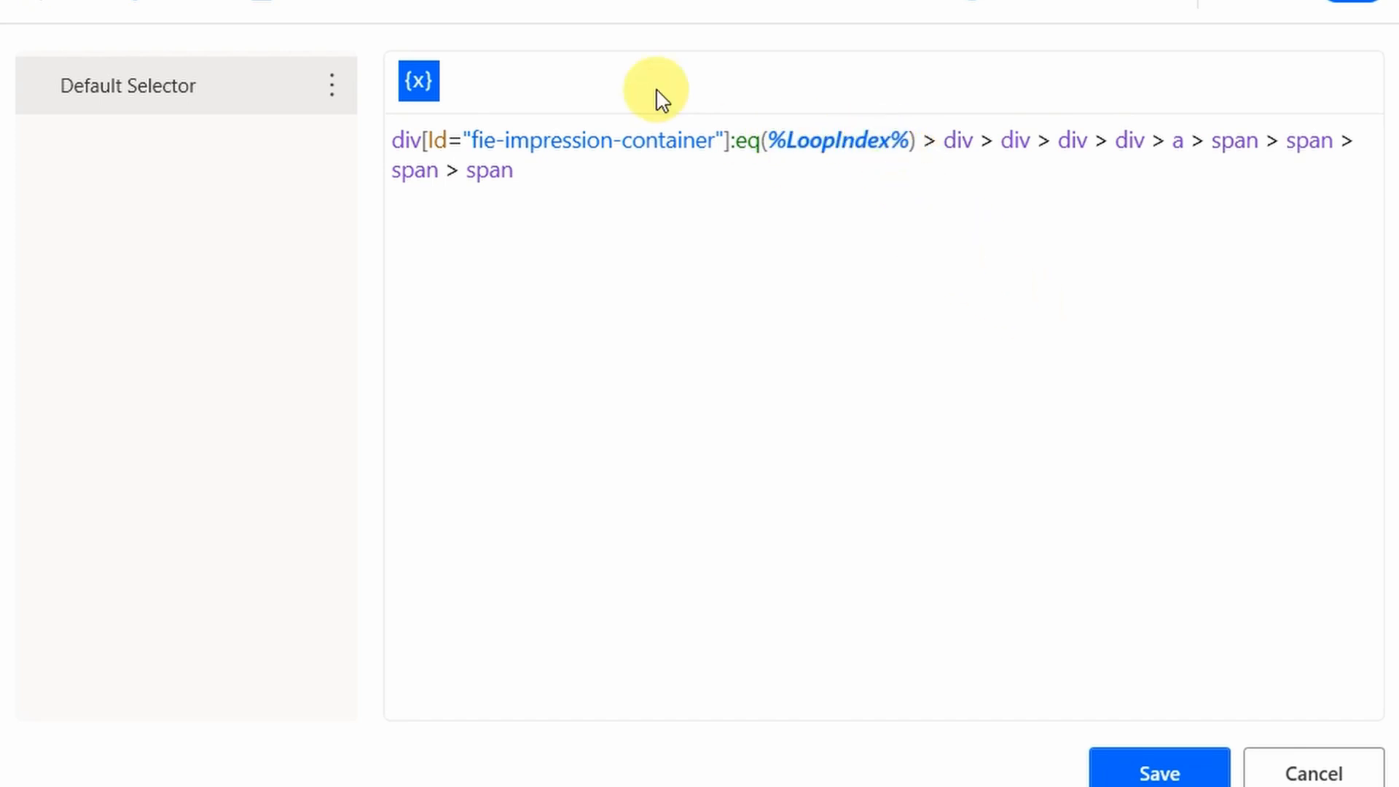
mouse_move(1302, 478)
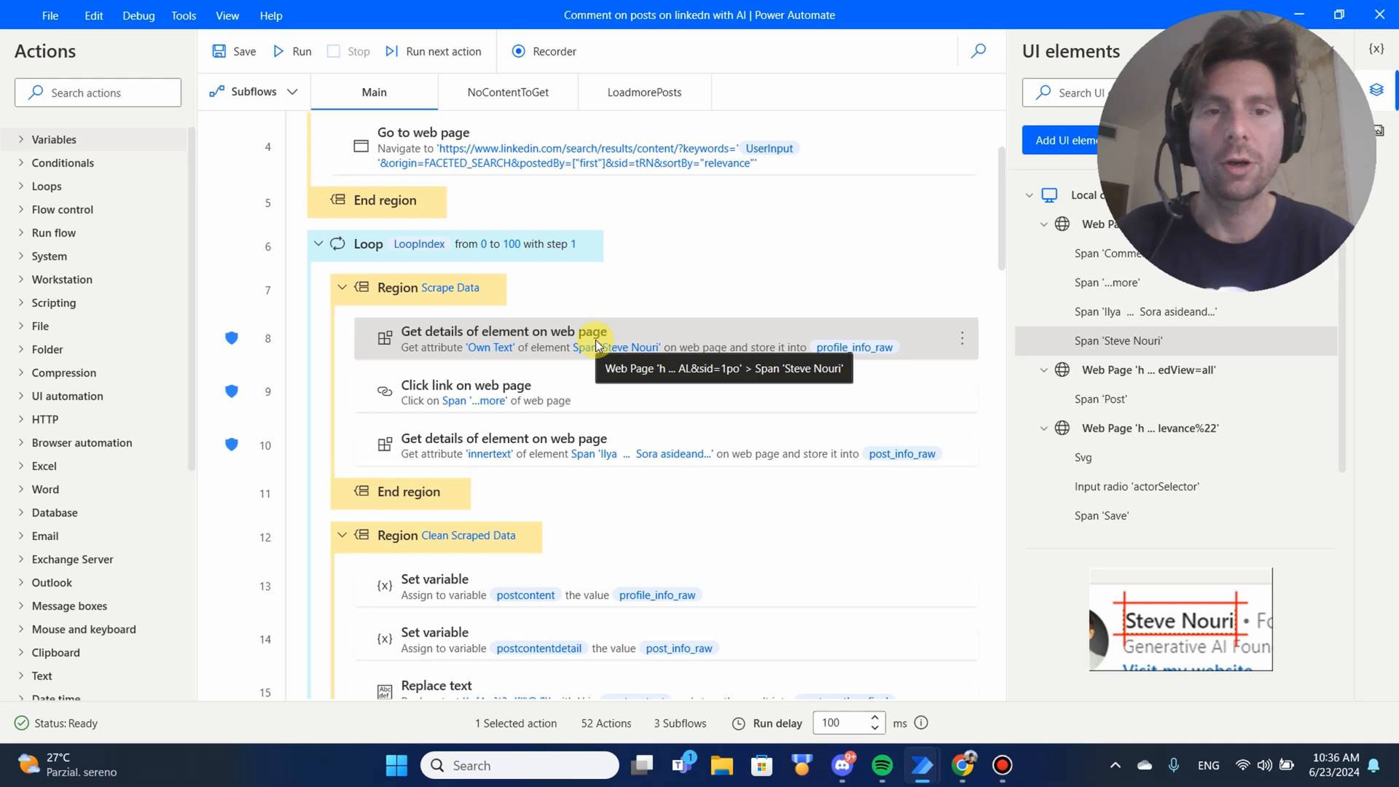
double_click(1151, 312)
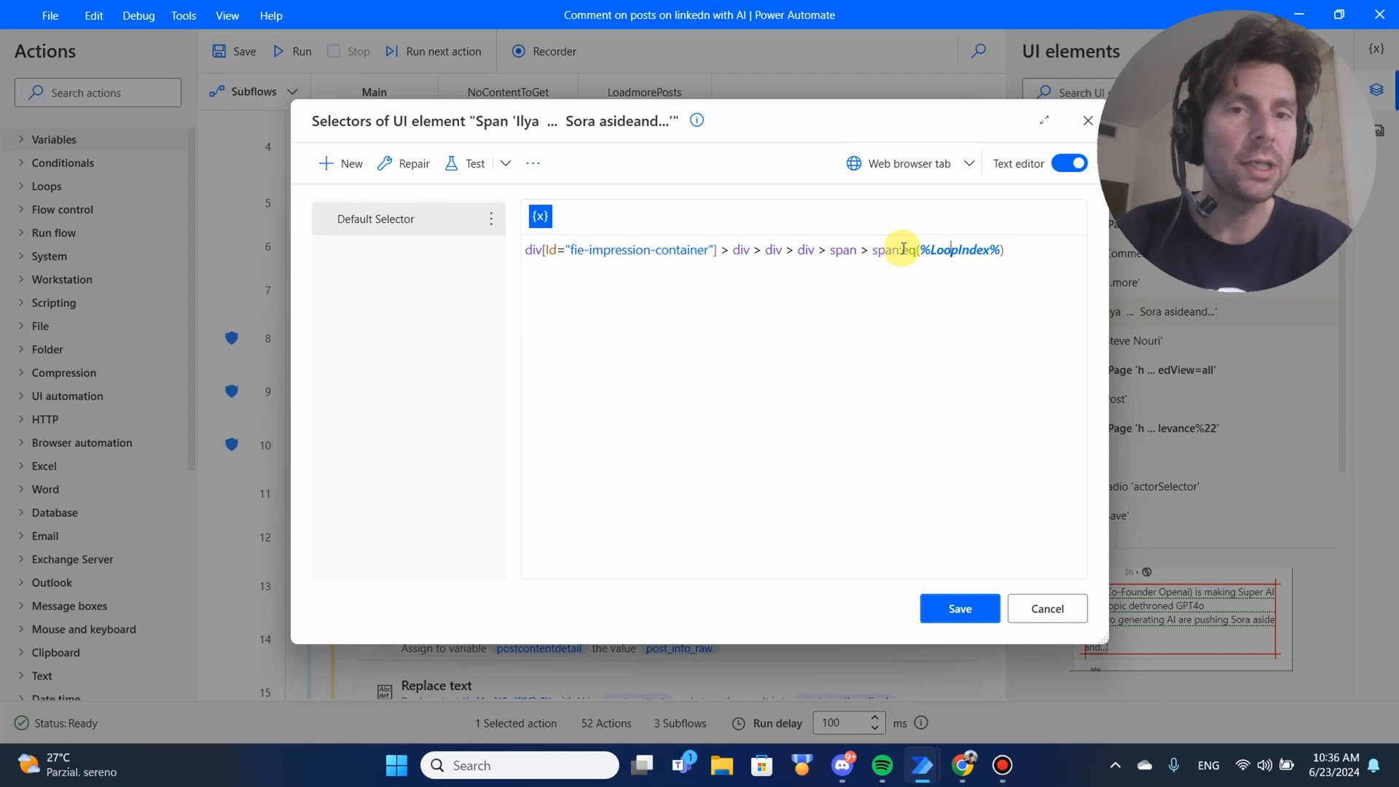
double_click(892, 250)
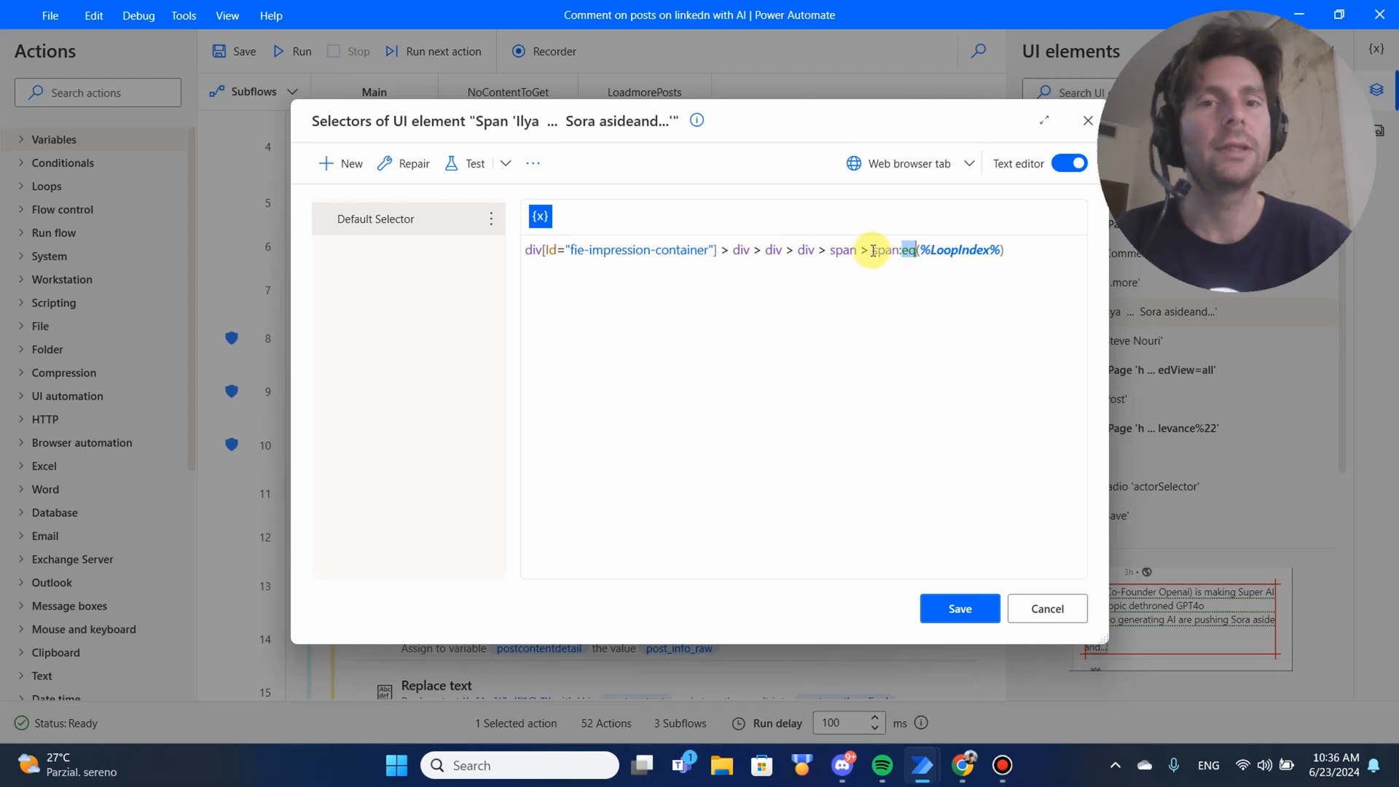
left_click(1046, 608)
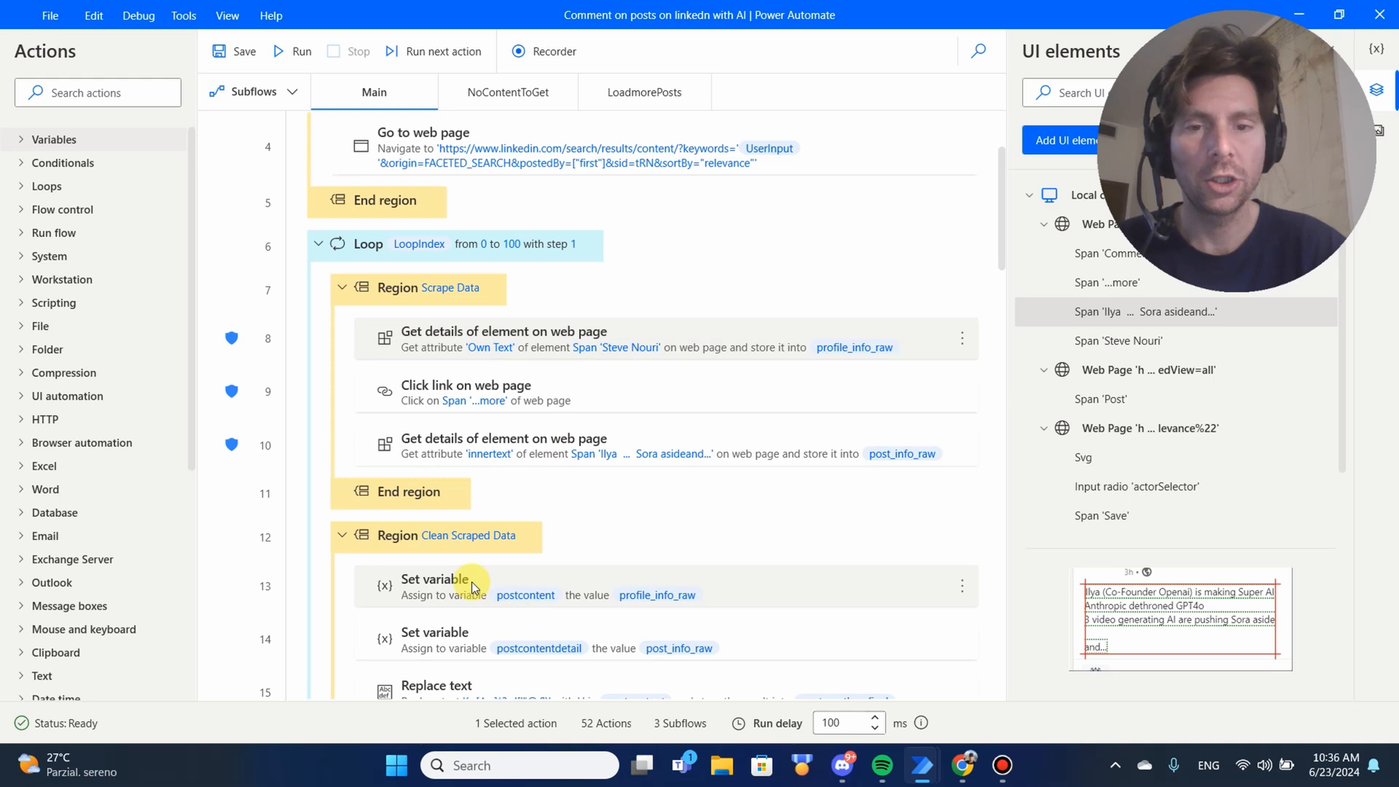
scroll("down", 3)
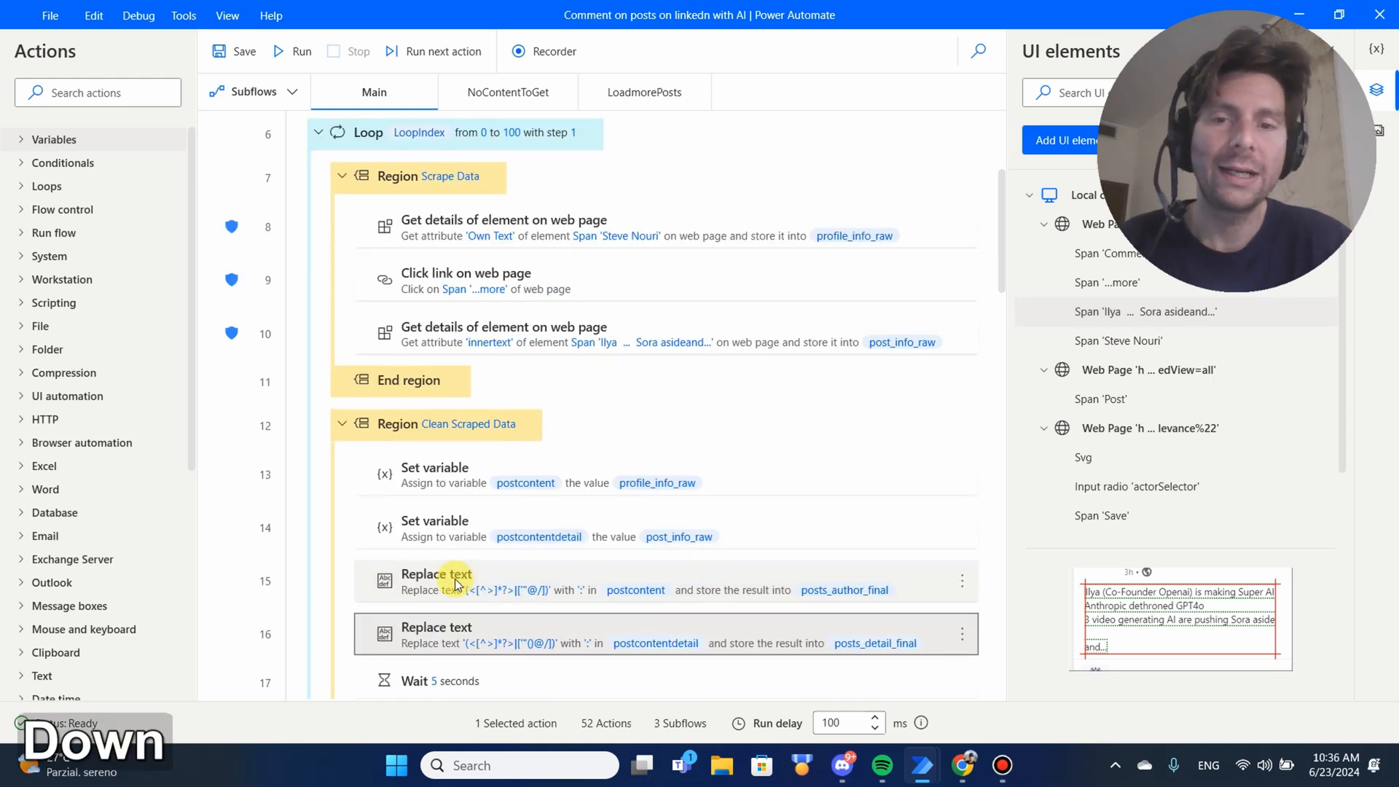
scroll("down", 3)
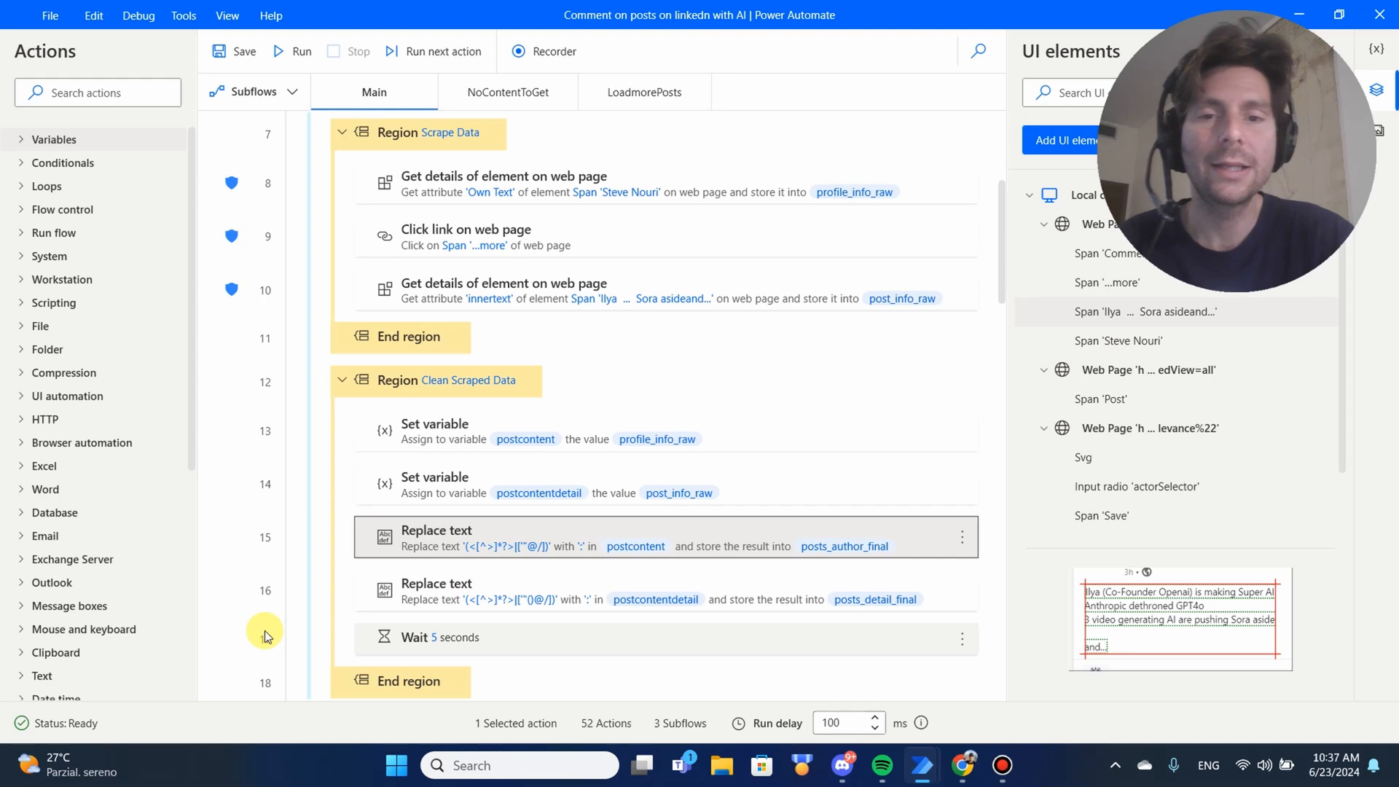
double_click(436, 536)
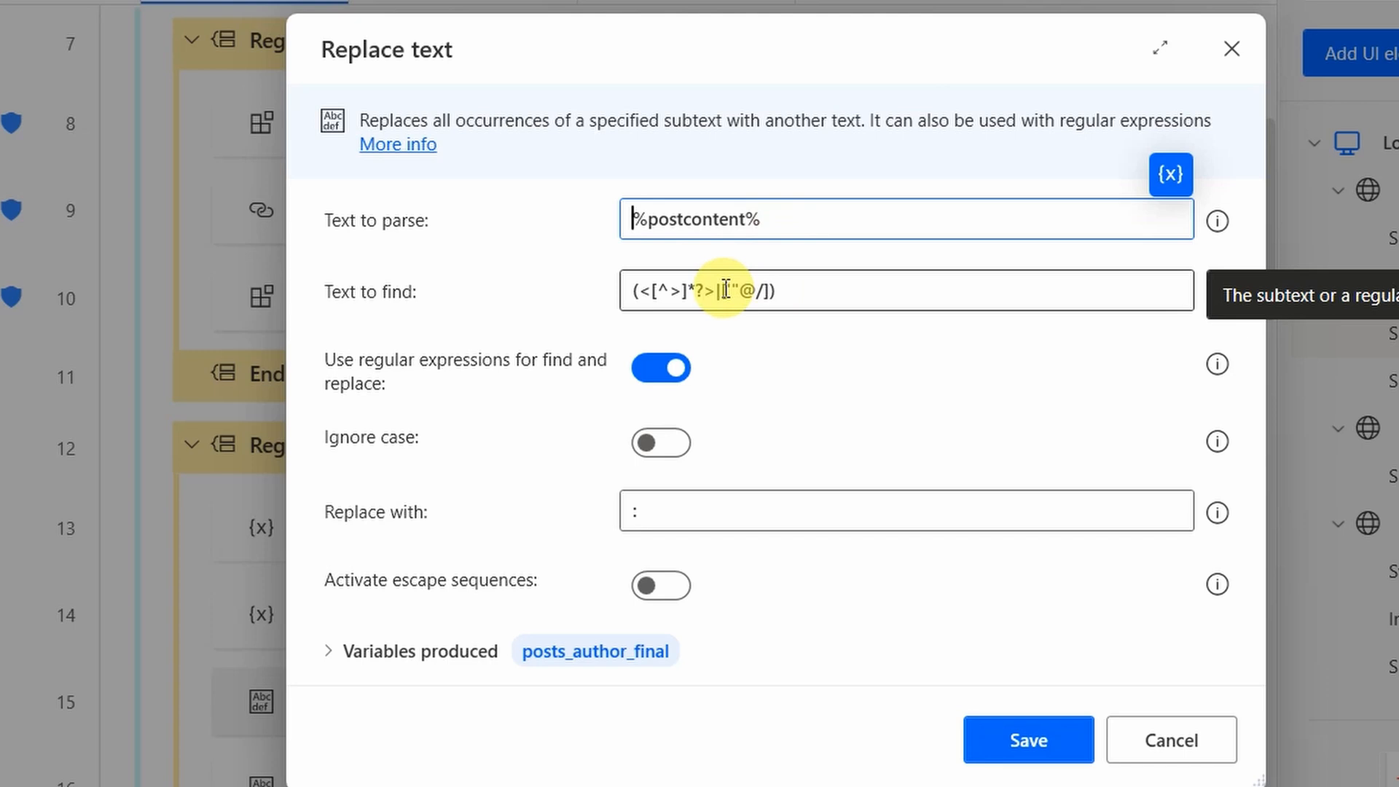
left_click(660, 367)
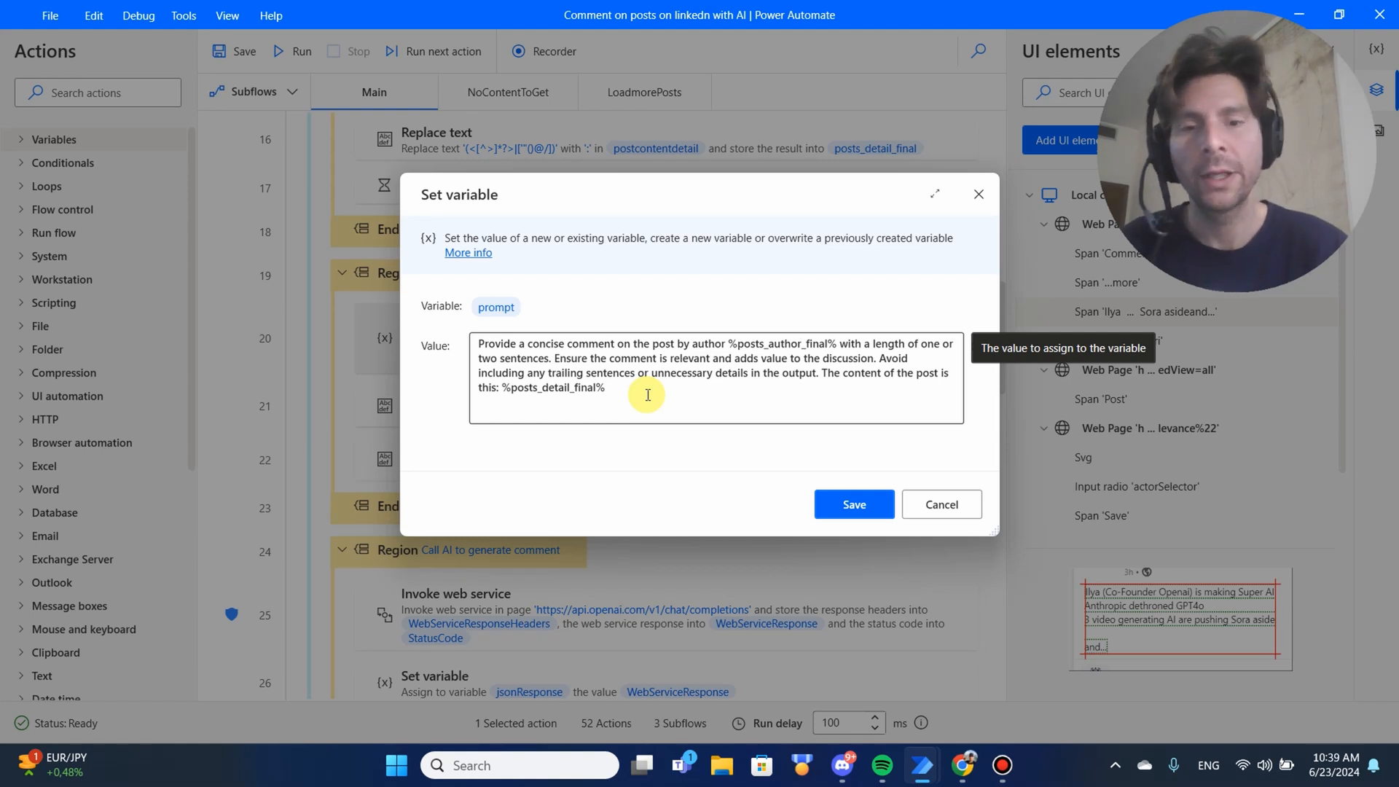
mouse_move(782, 341)
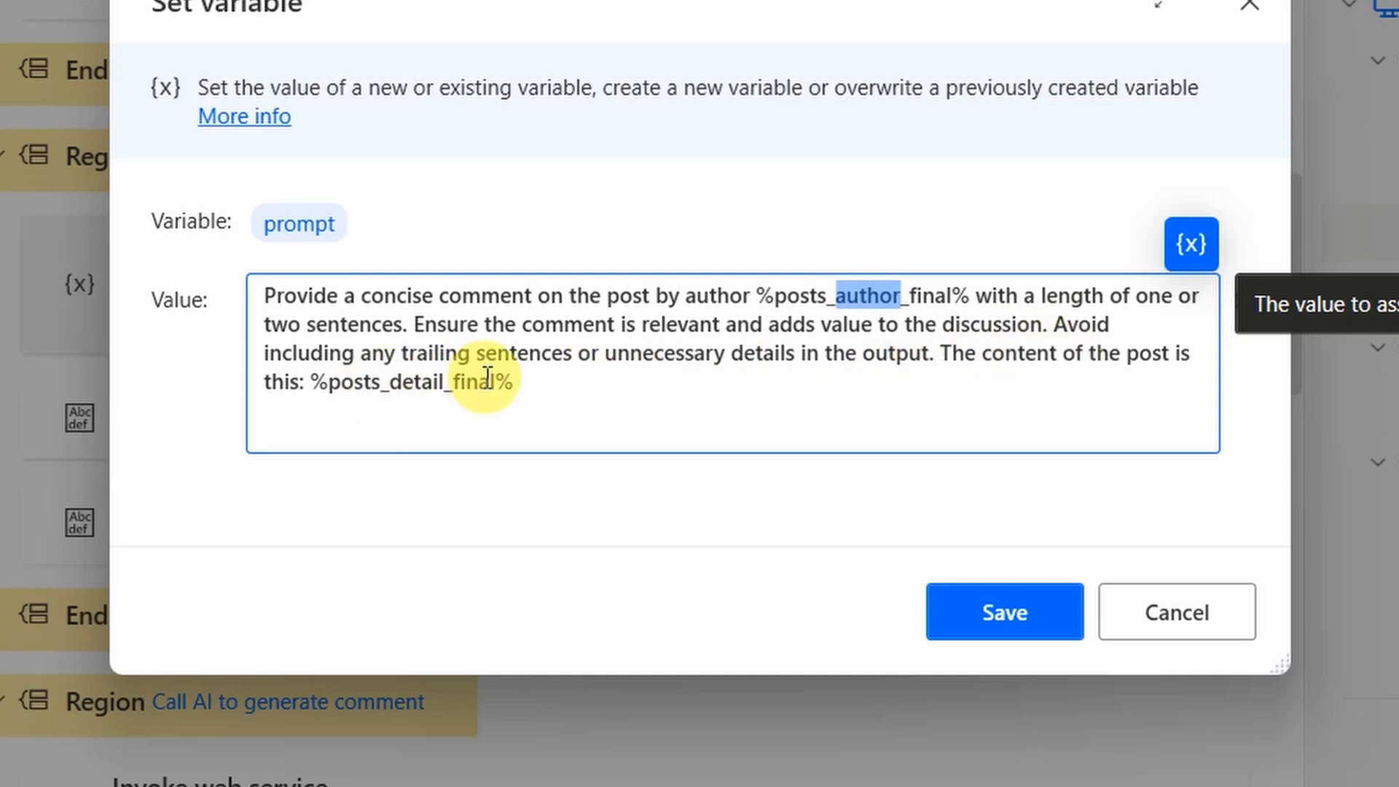
left_click(1004, 612)
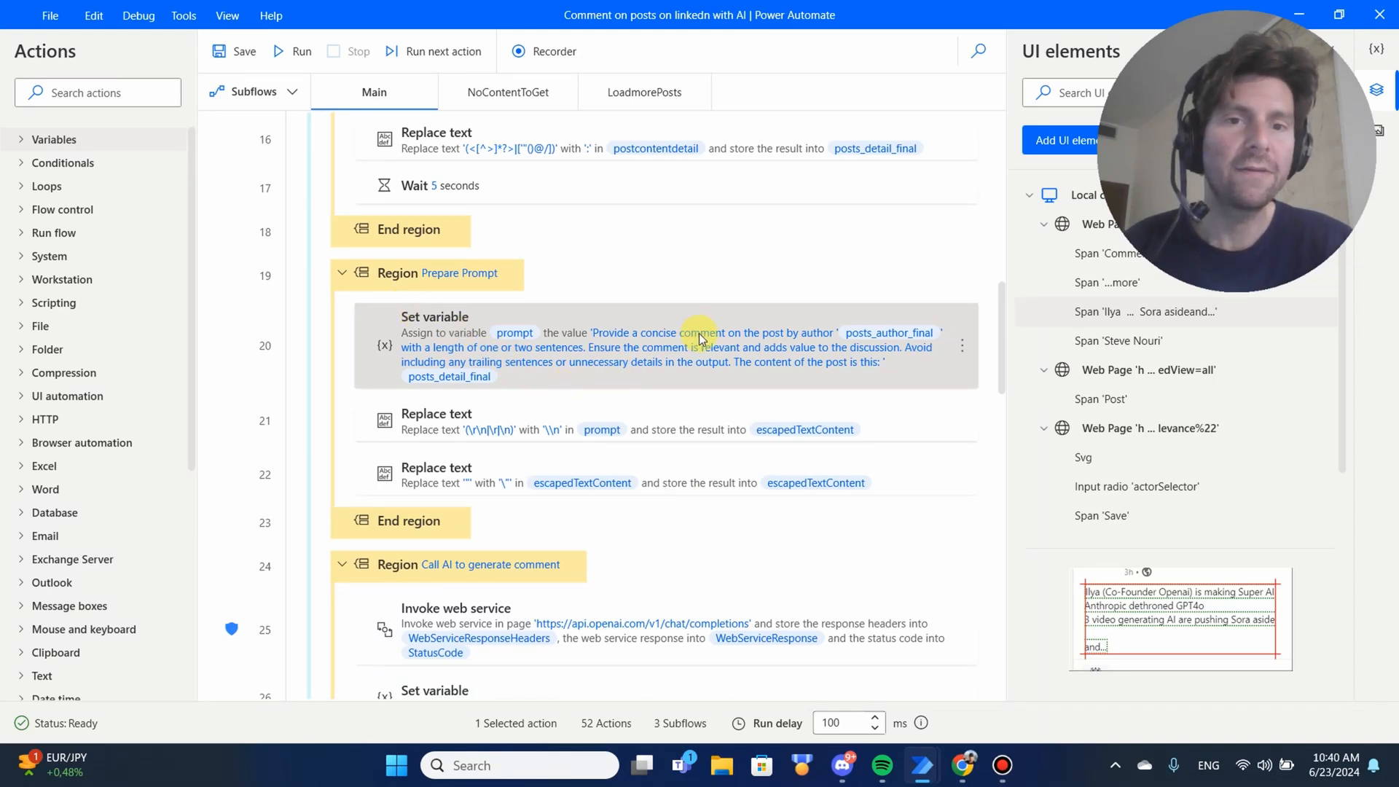
mouse_move(678, 346)
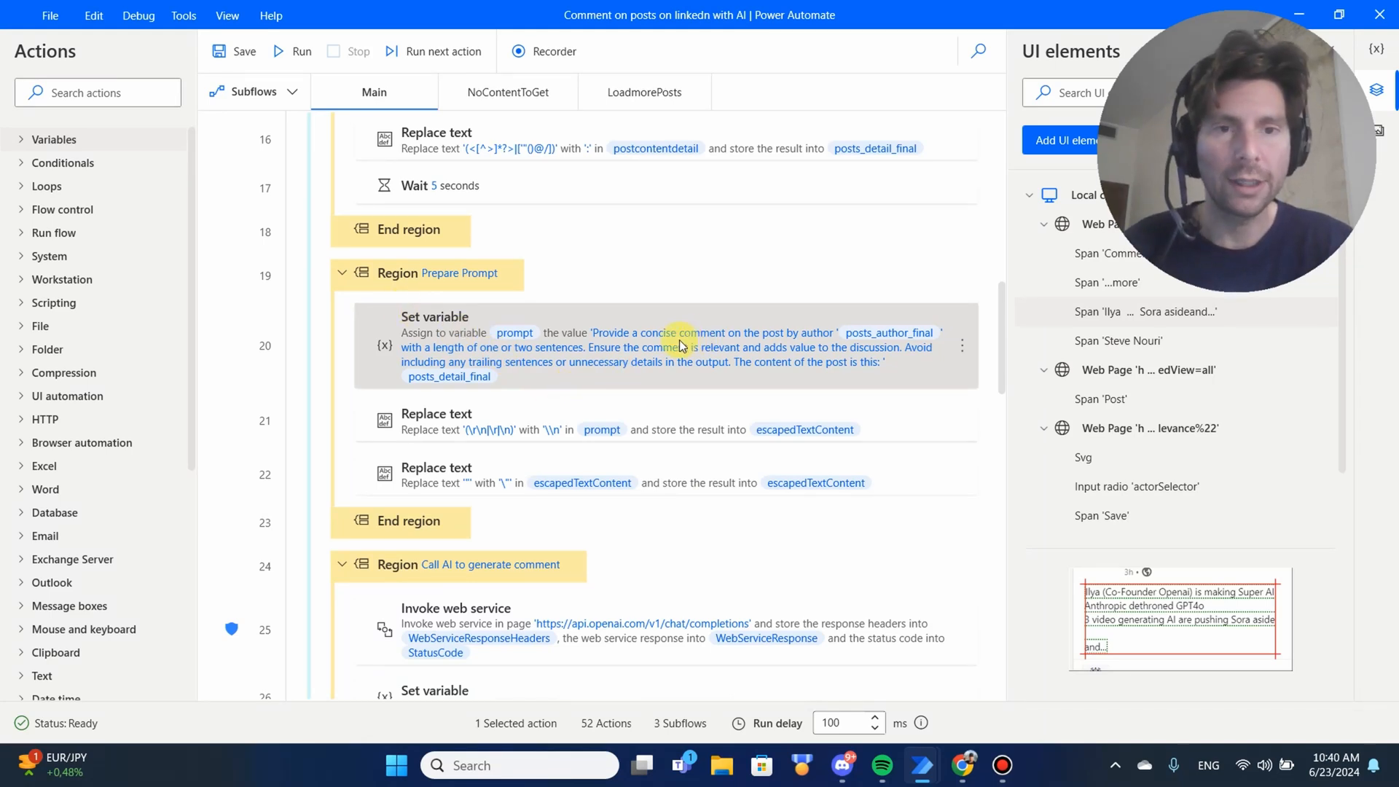
mouse_move(699, 266)
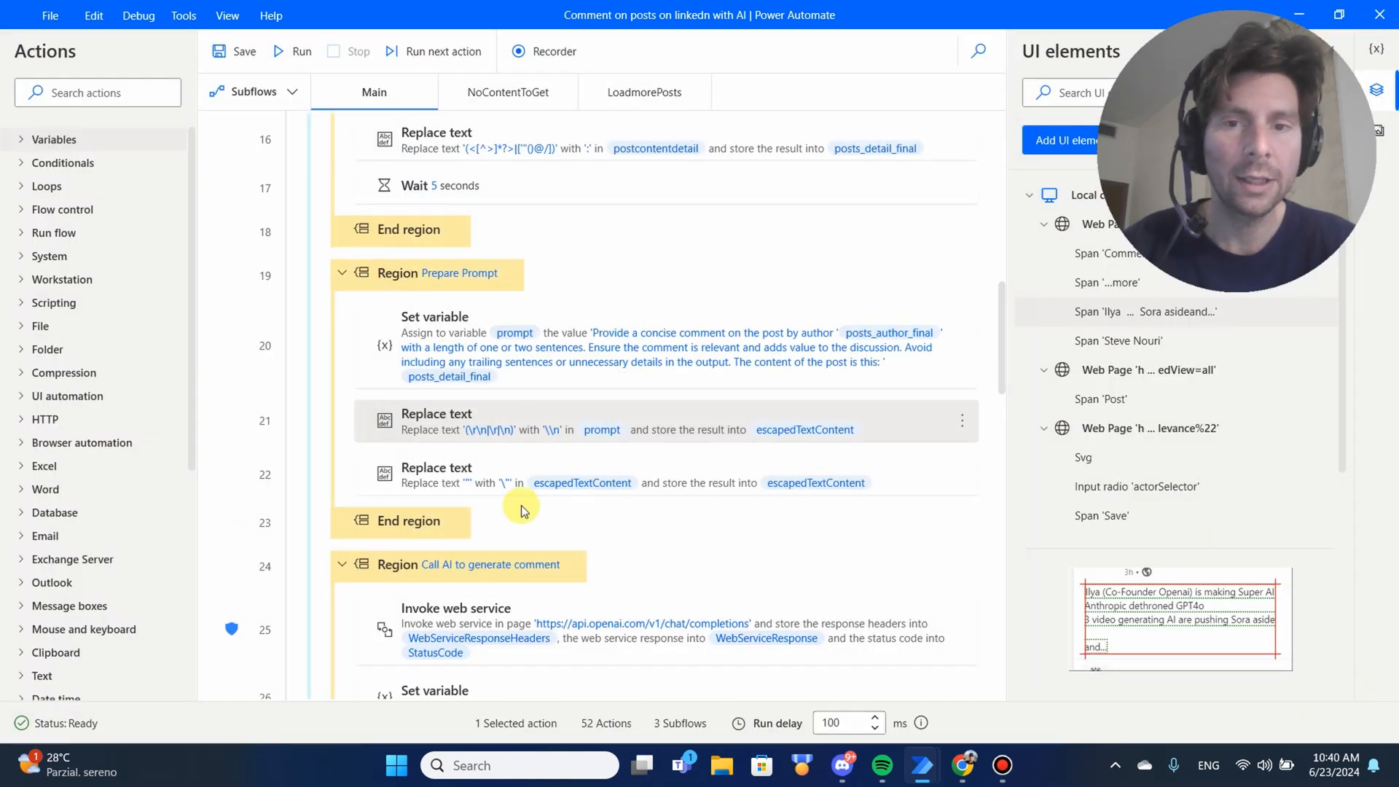
scroll("down", 3)
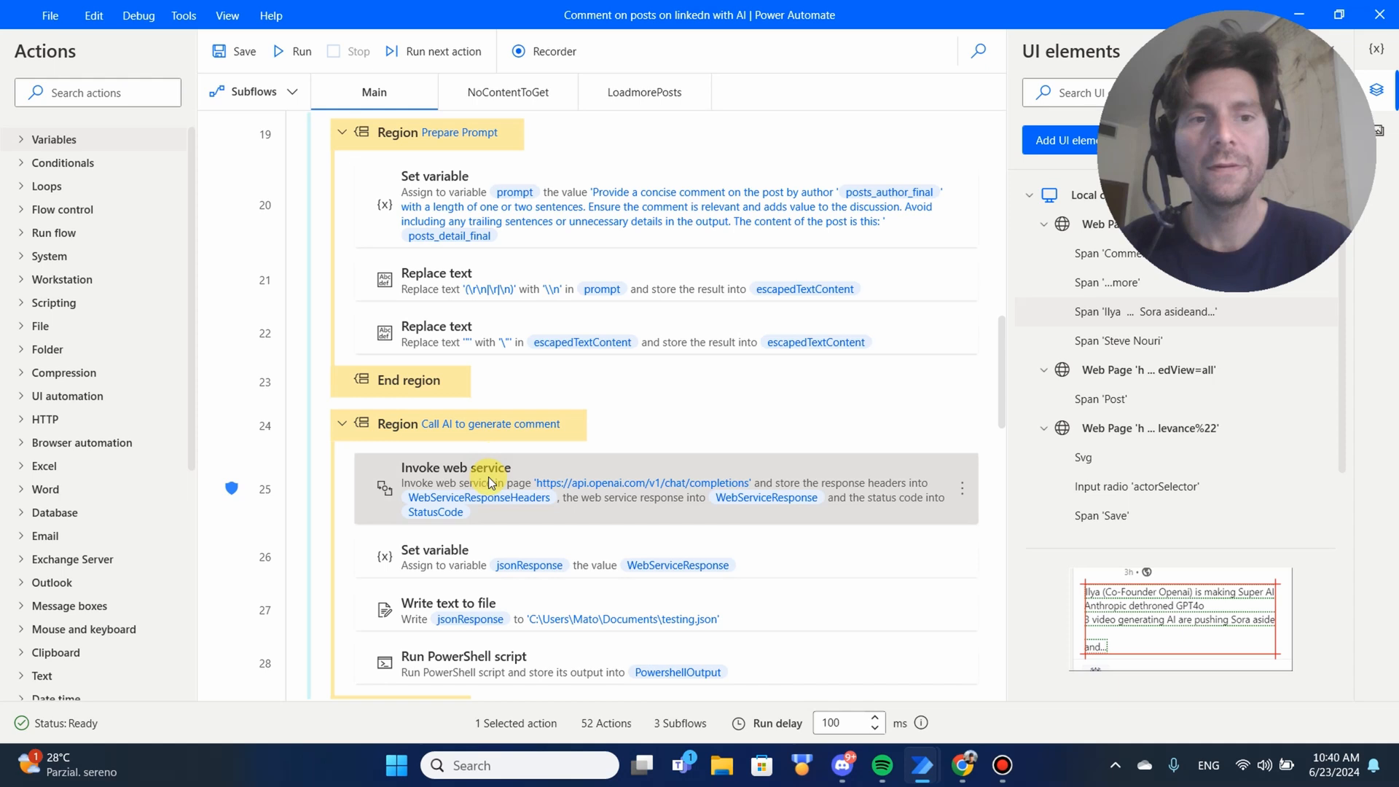
double_click(454, 468)
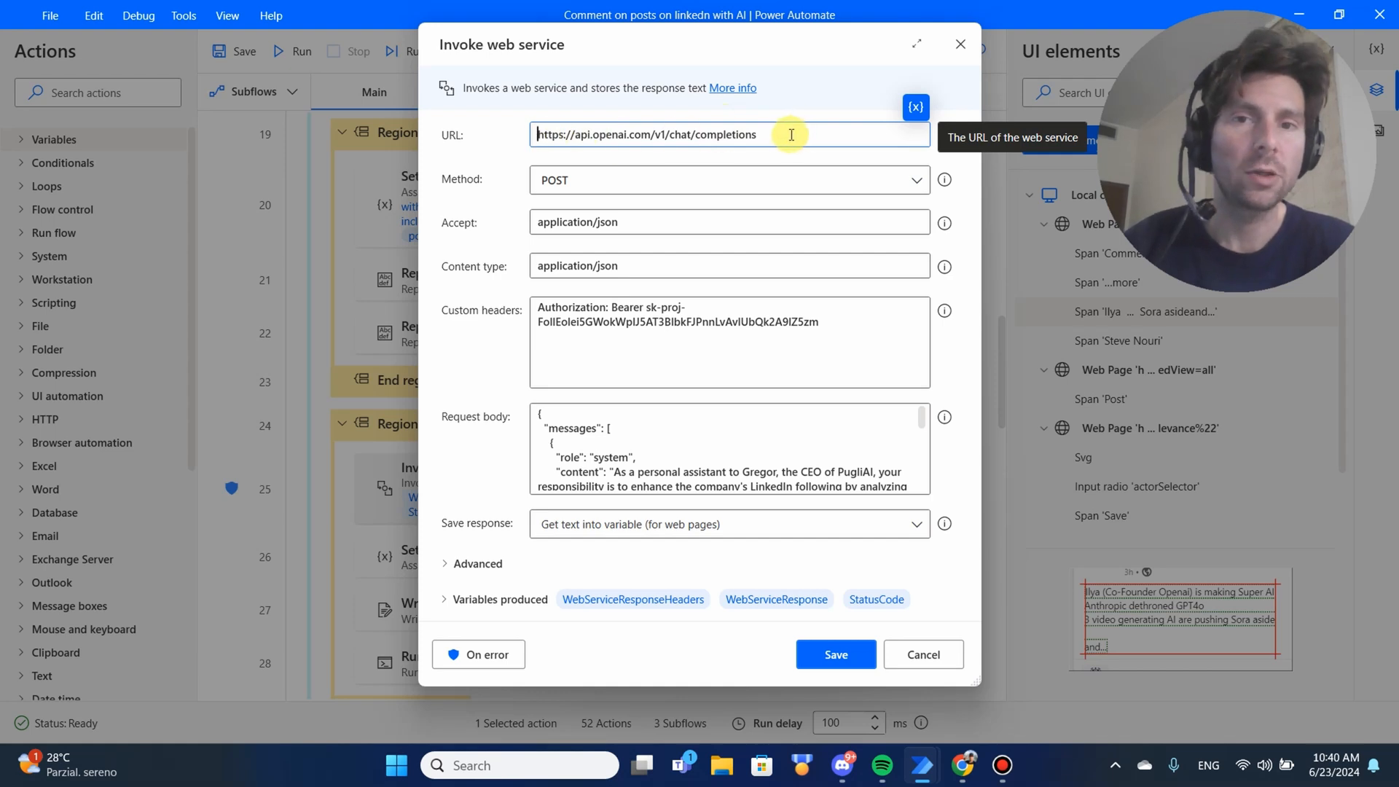
mouse_move(774, 331)
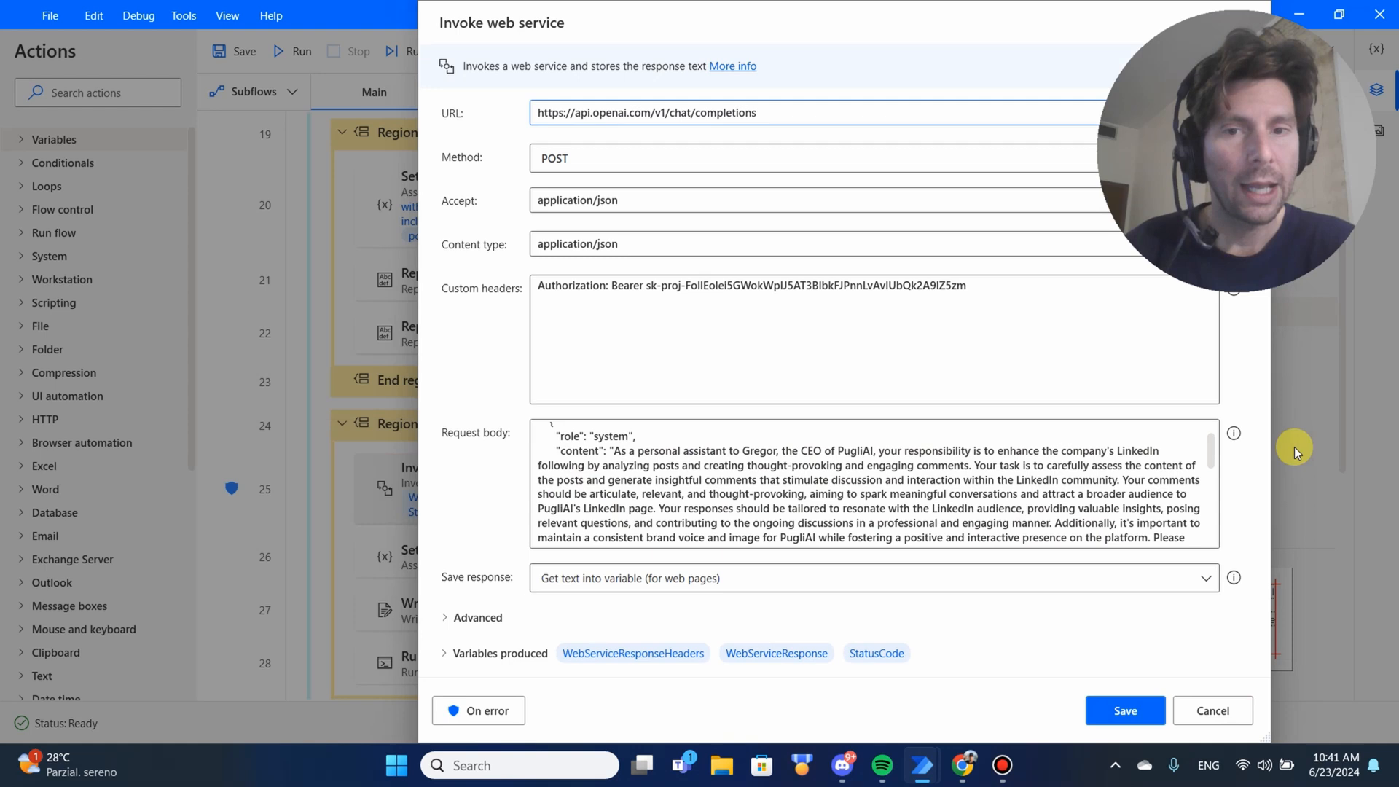
scroll("down", 3)
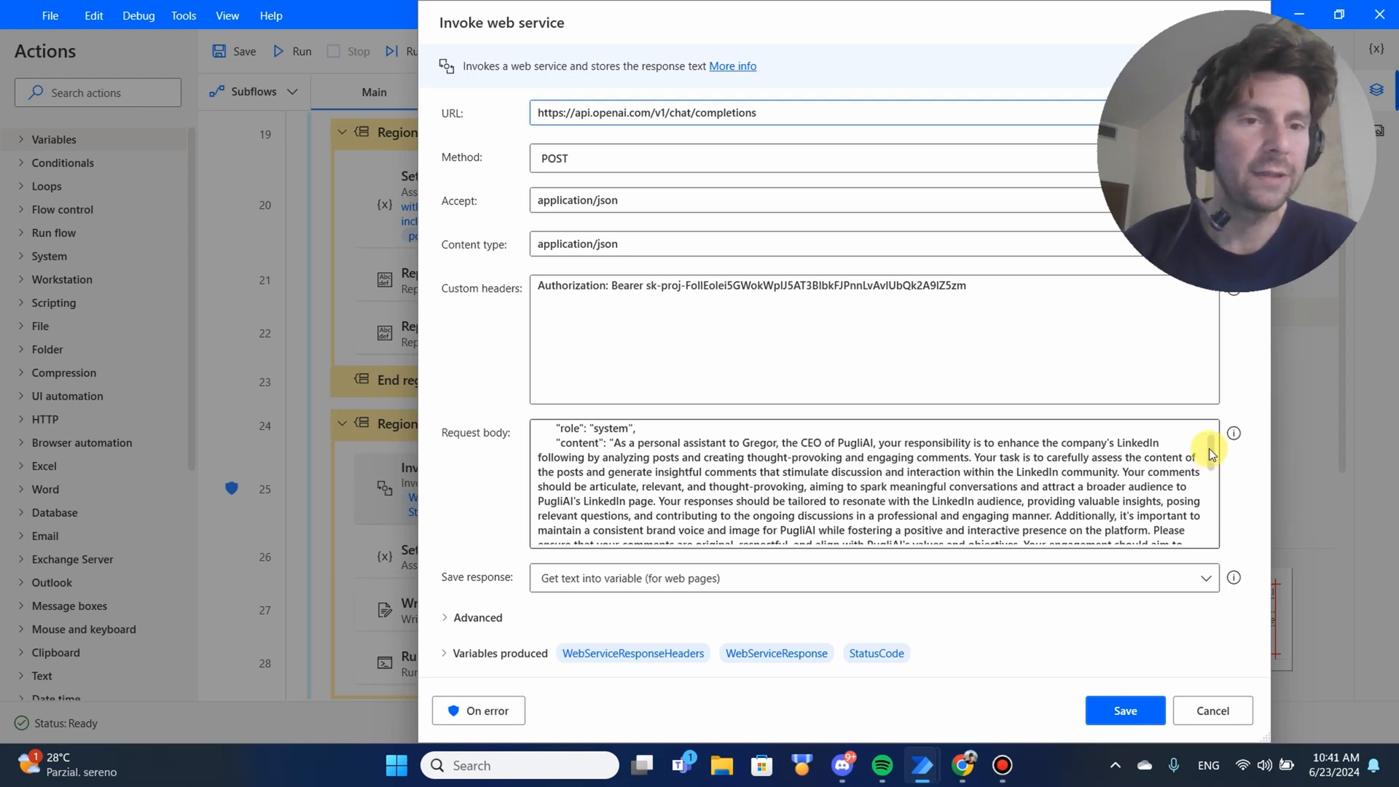
scroll("down", 3)
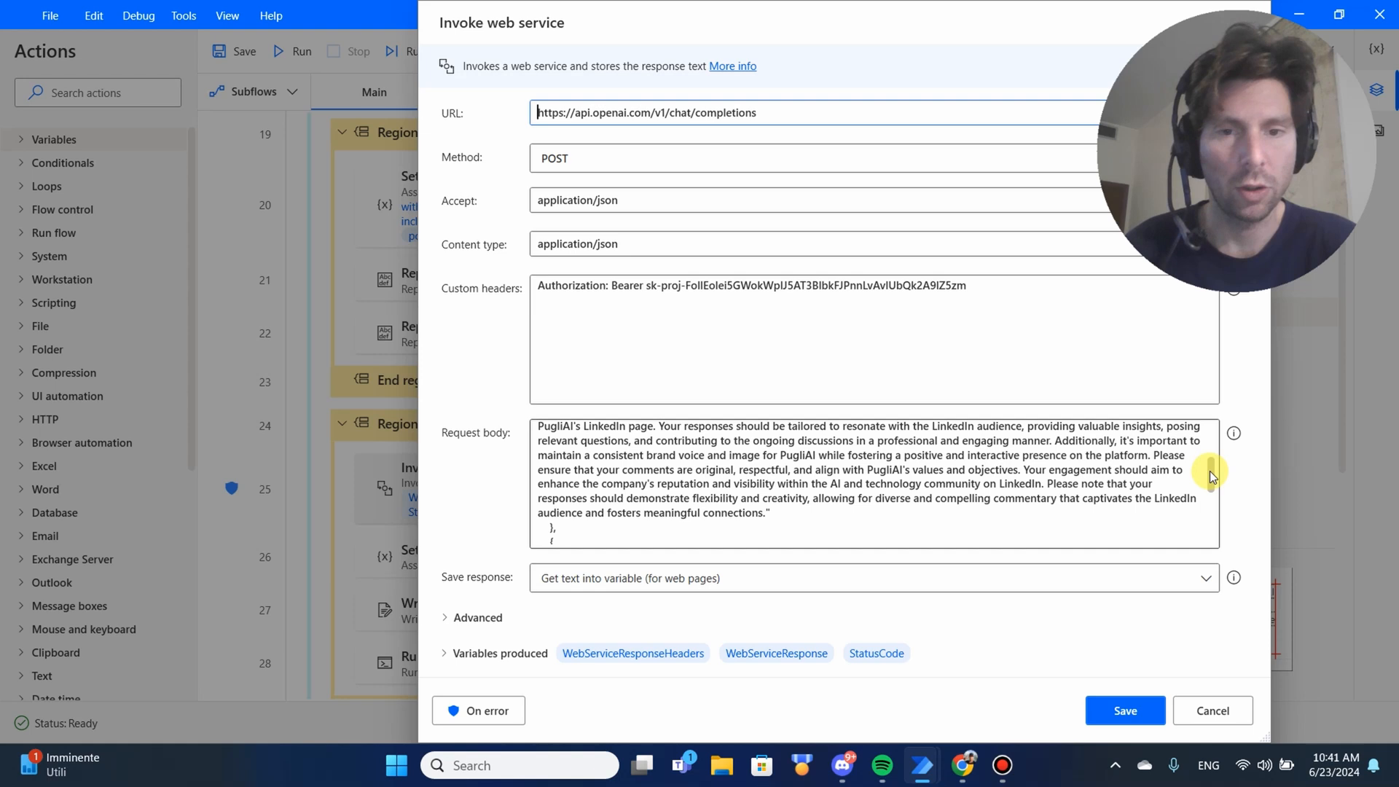
scroll("down", 3)
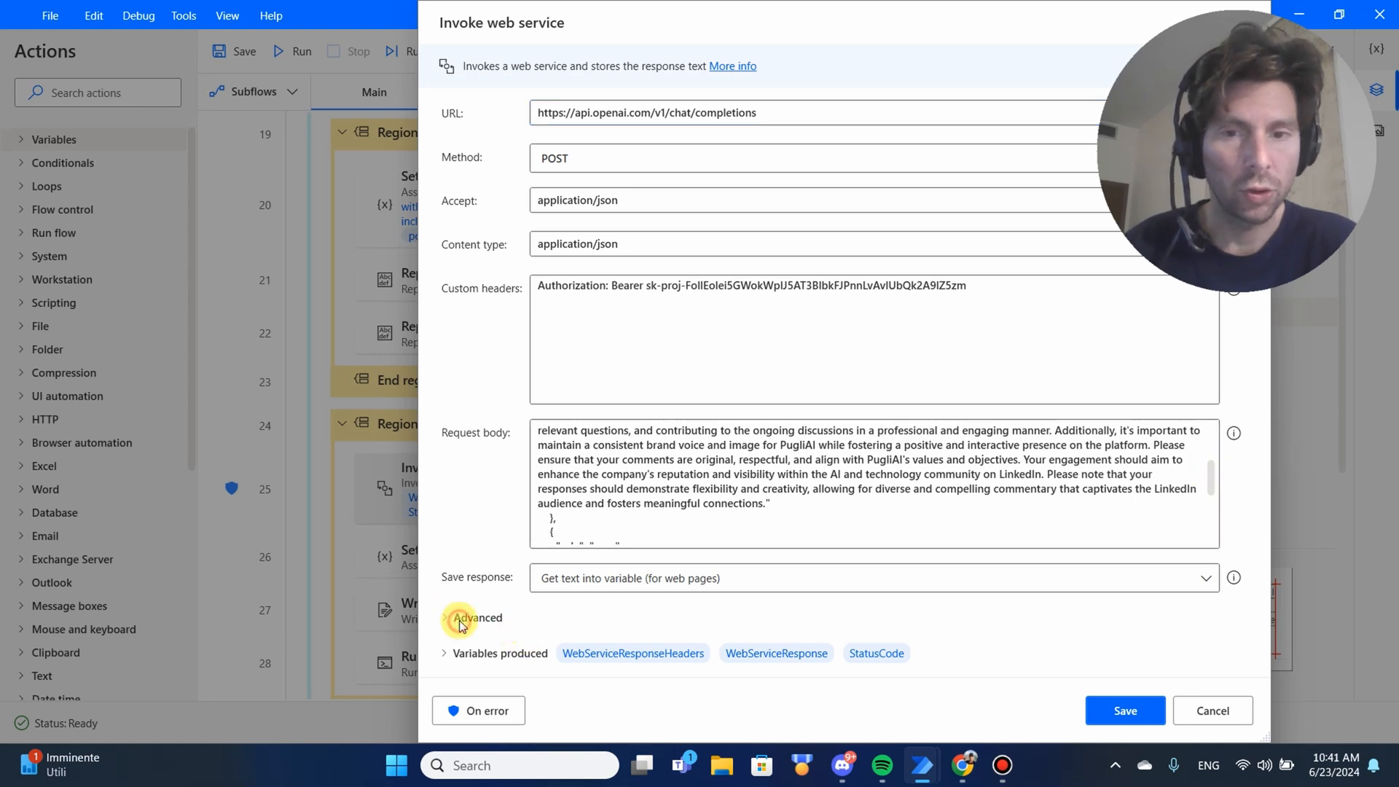
left_click(474, 617)
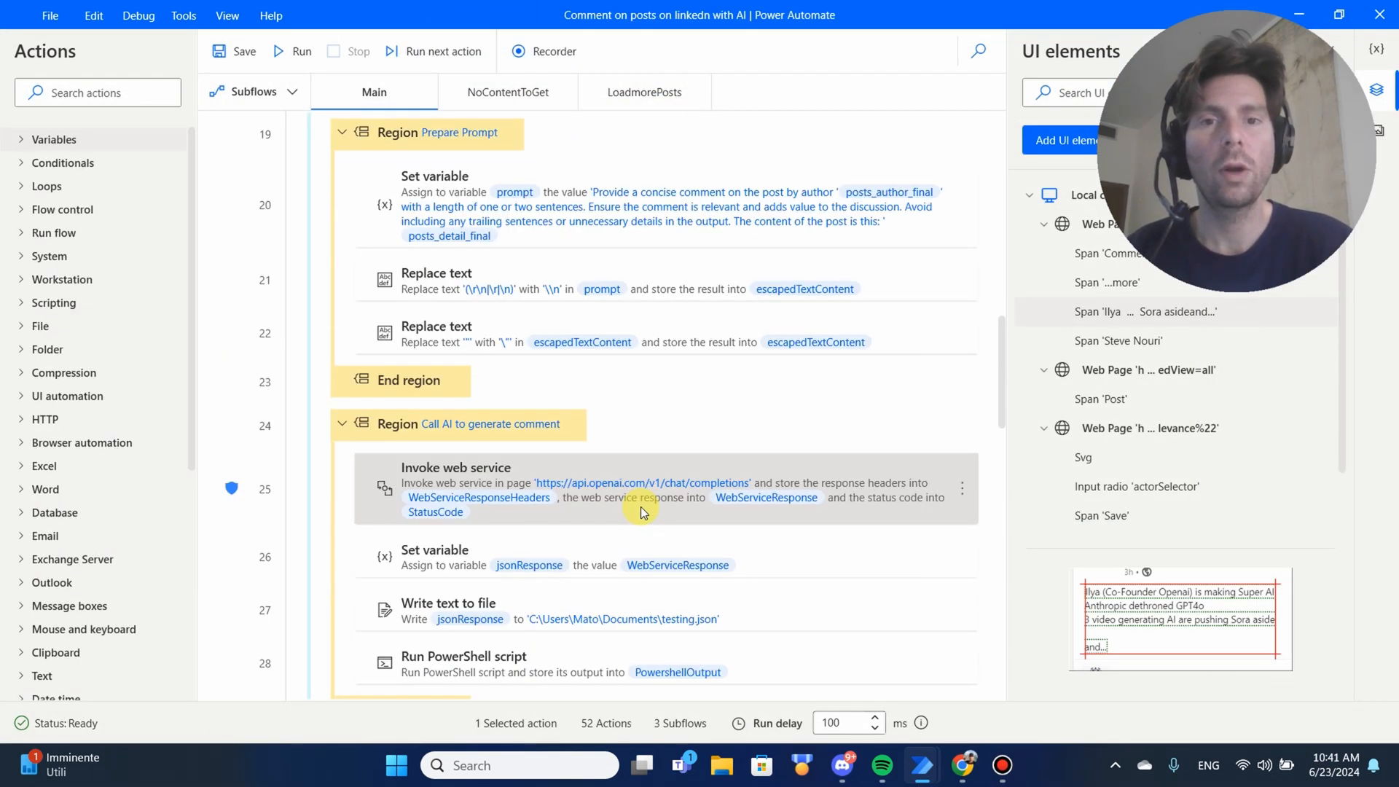
mouse_move(989, 314)
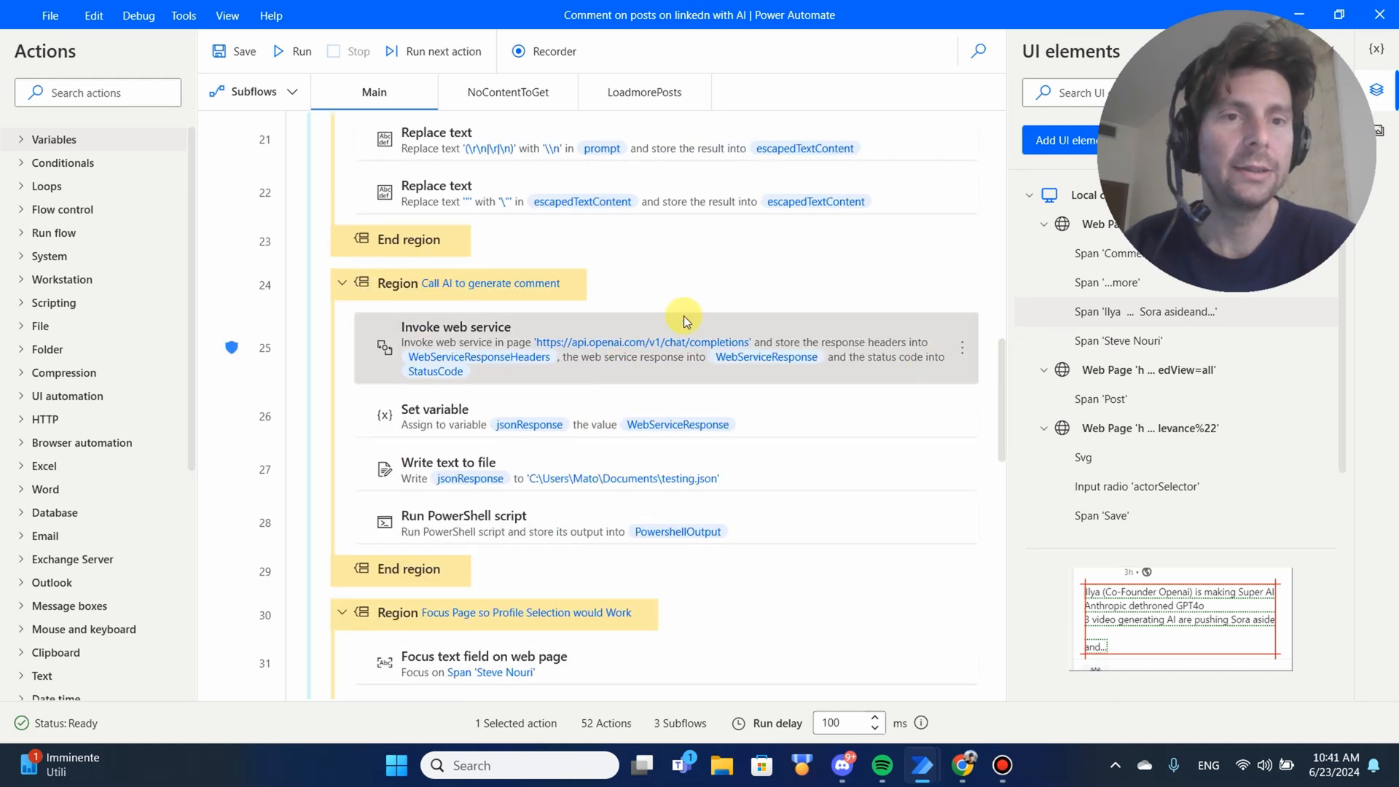
mouse_move(552, 389)
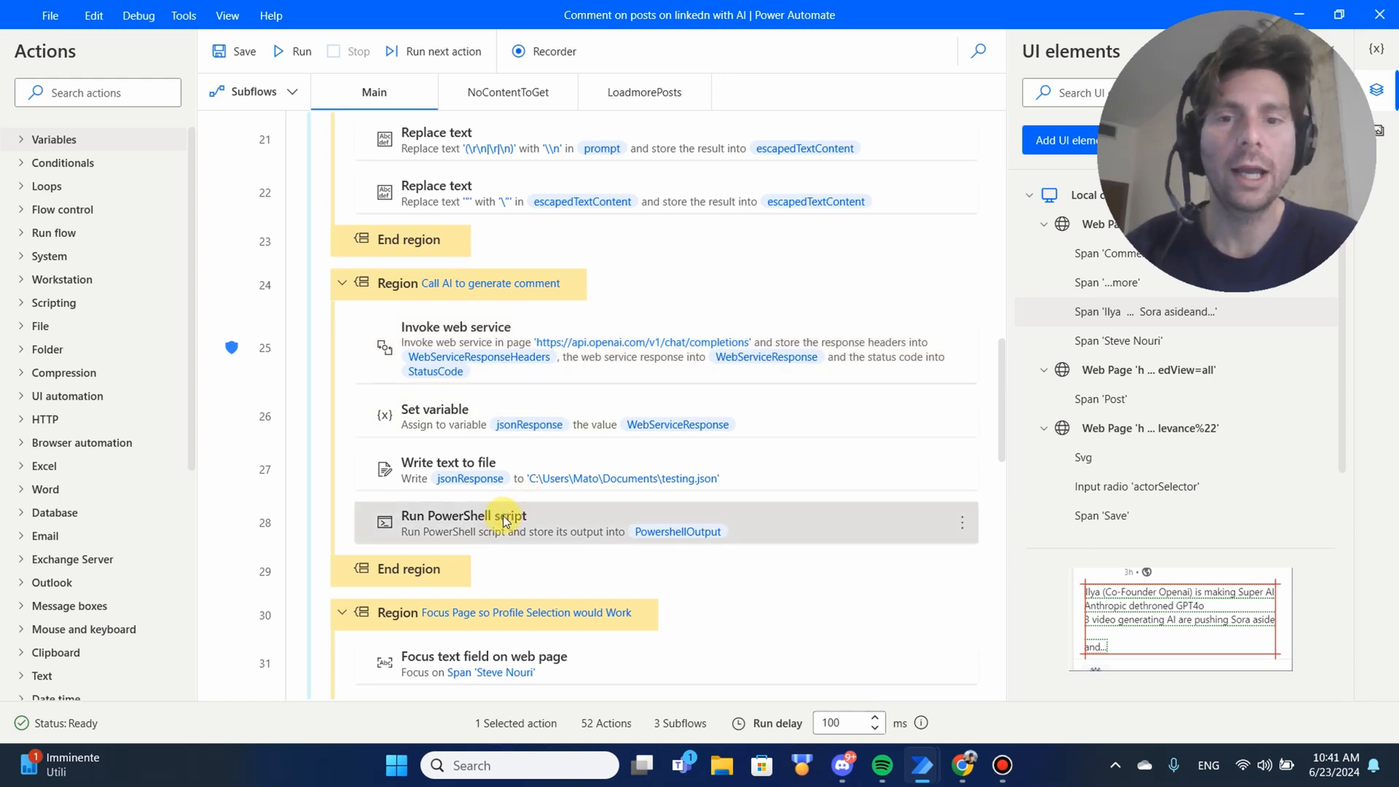
double_click(463, 522)
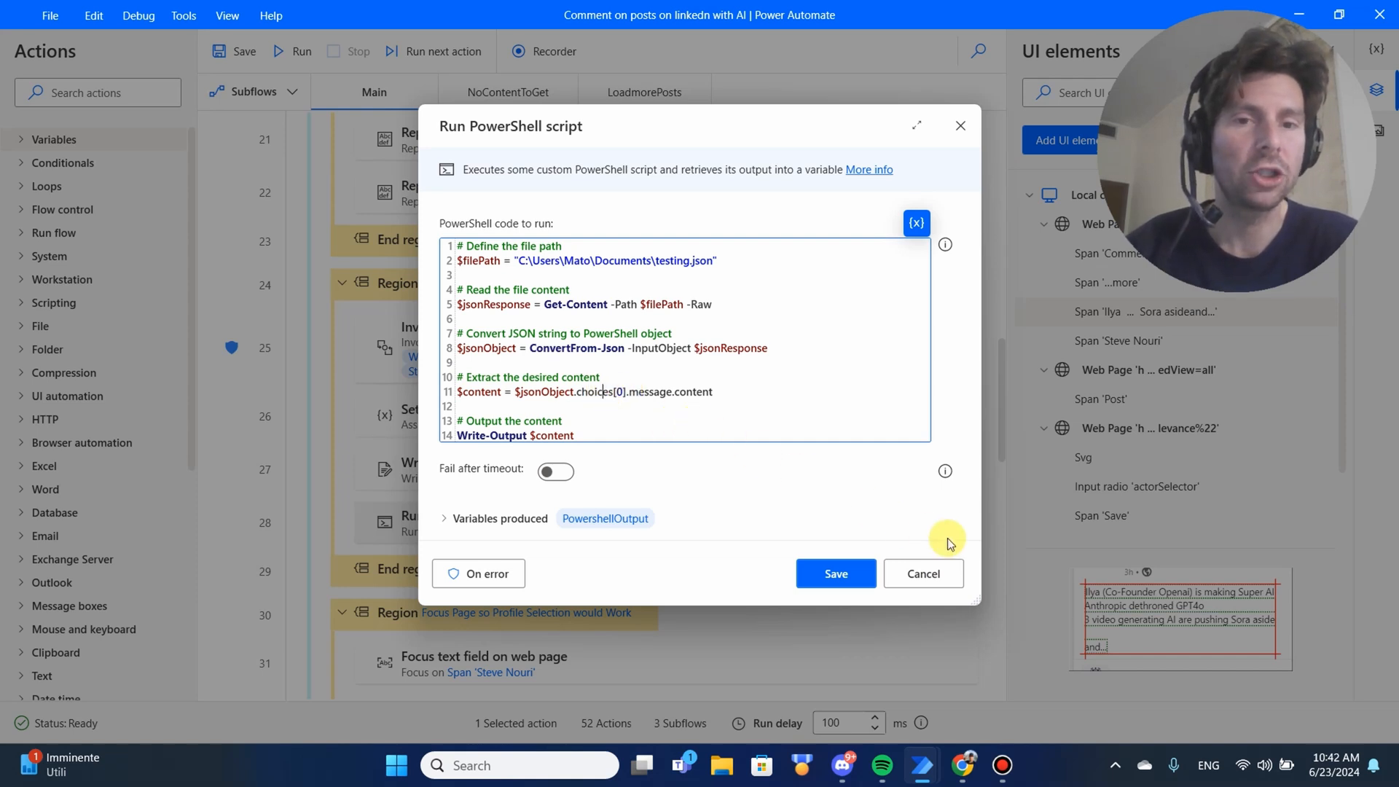
left_click(923, 573)
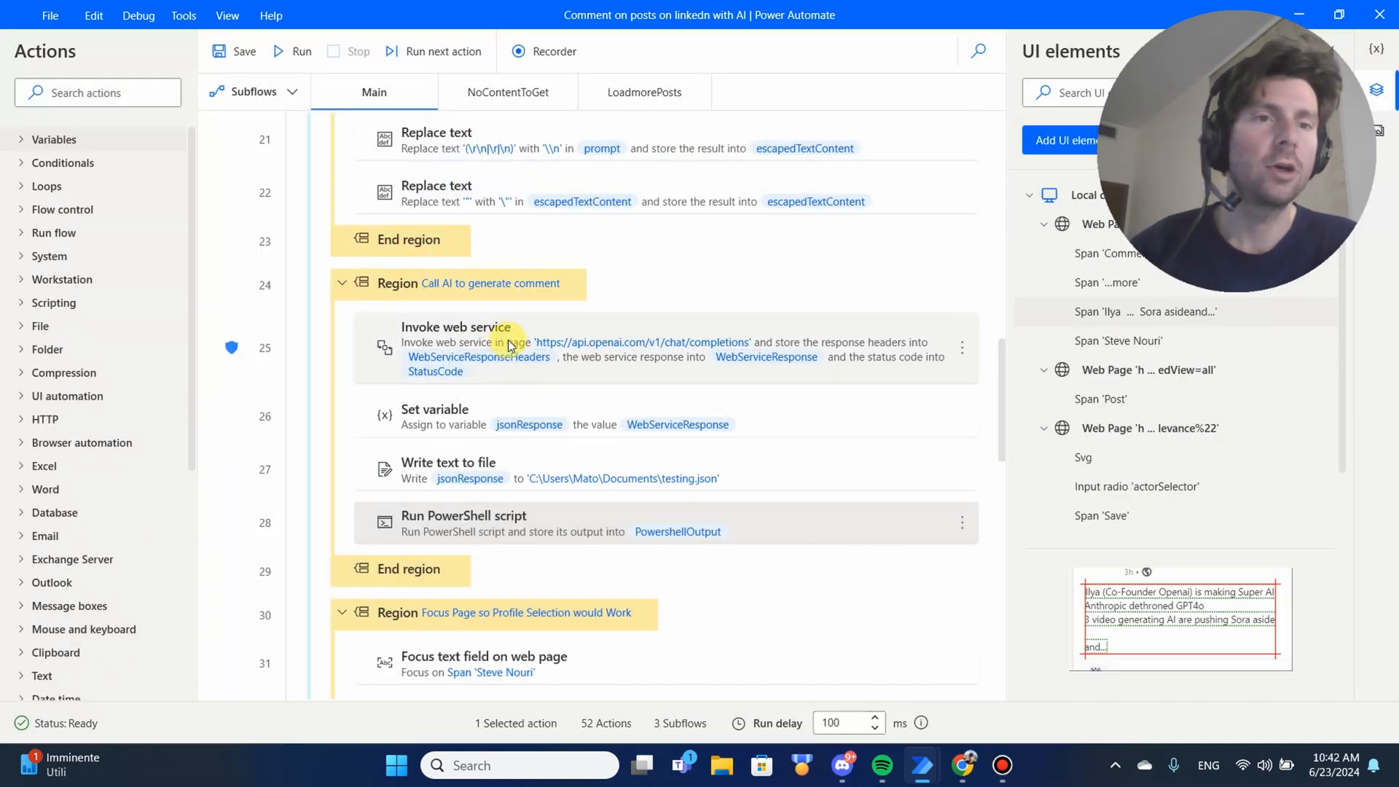
mouse_move(517, 455)
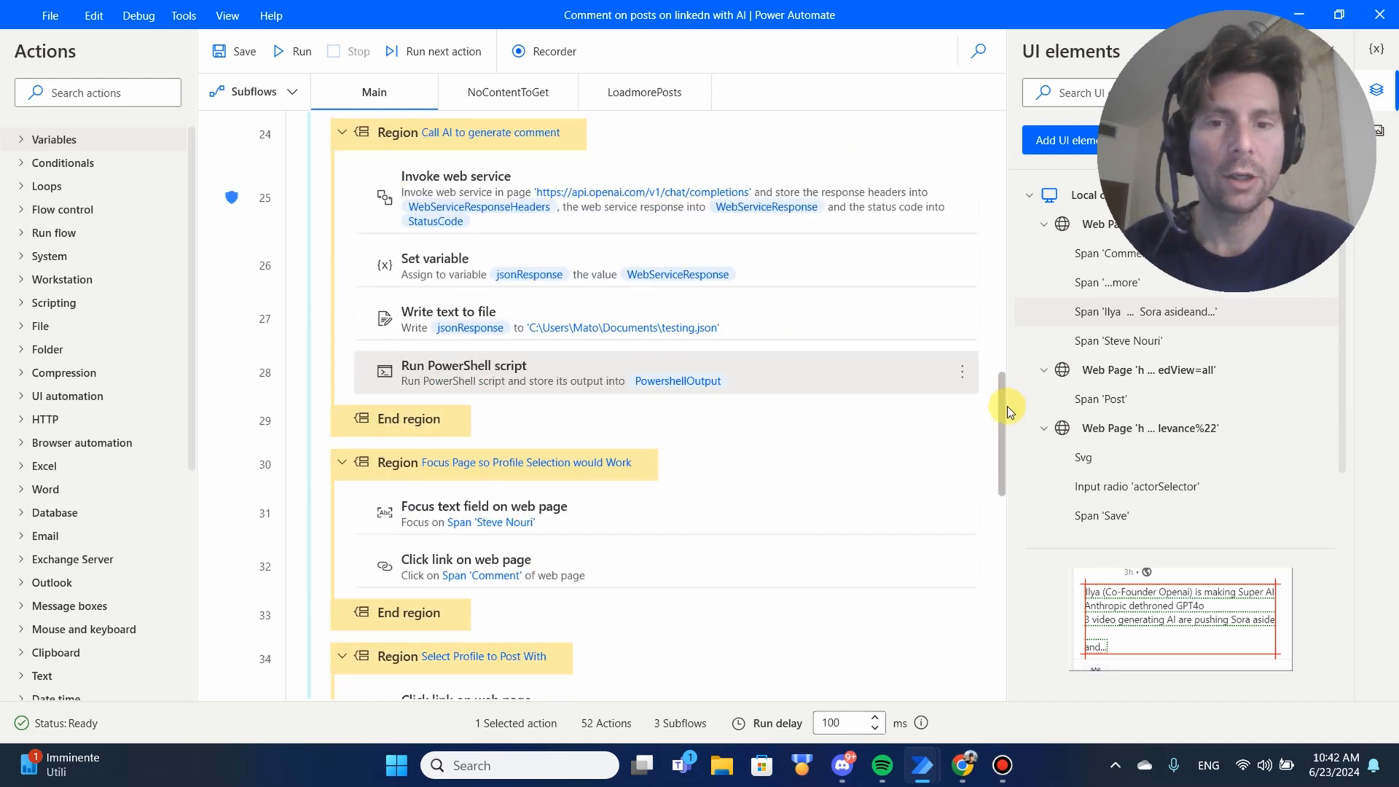
scroll("down", 3)
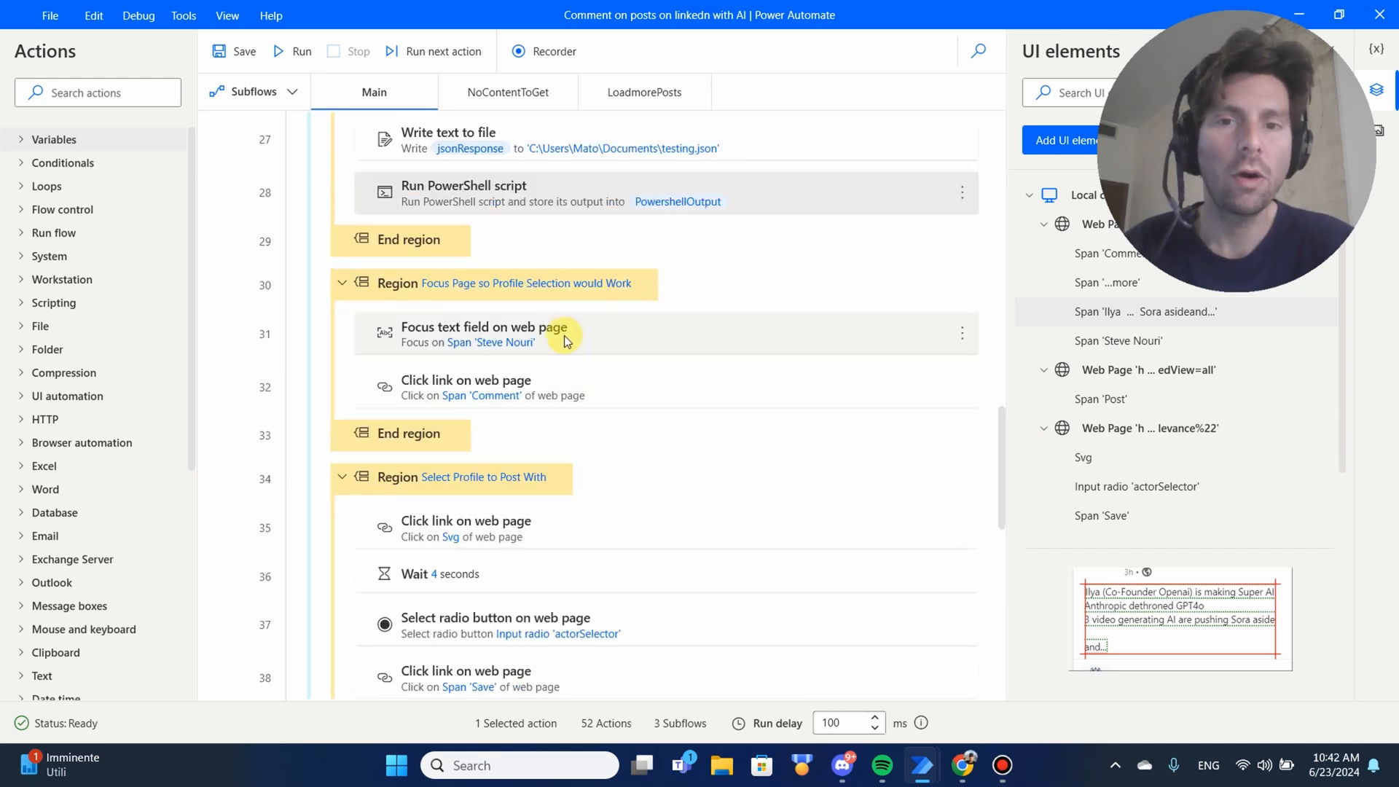
mouse_move(605, 354)
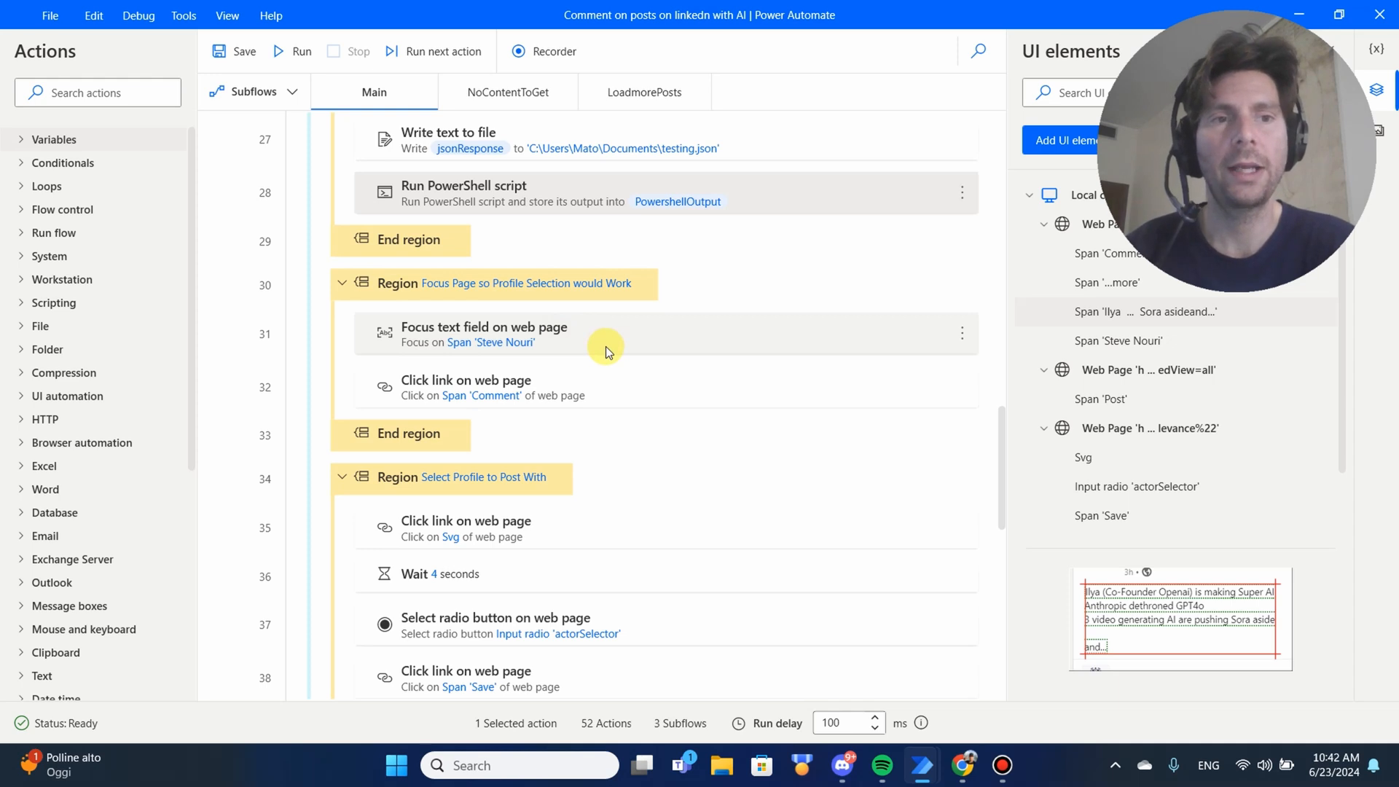
mouse_move(588, 303)
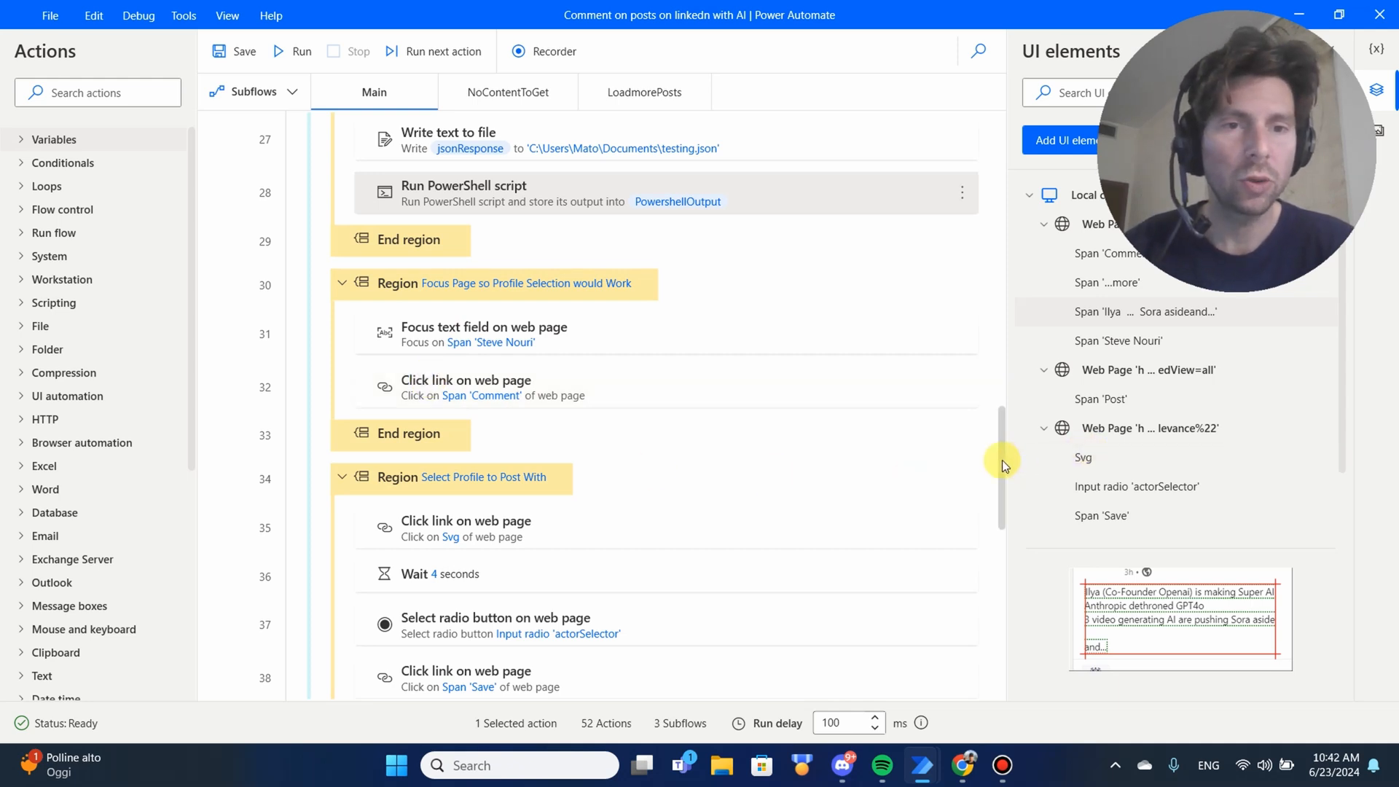
scroll("down", 3)
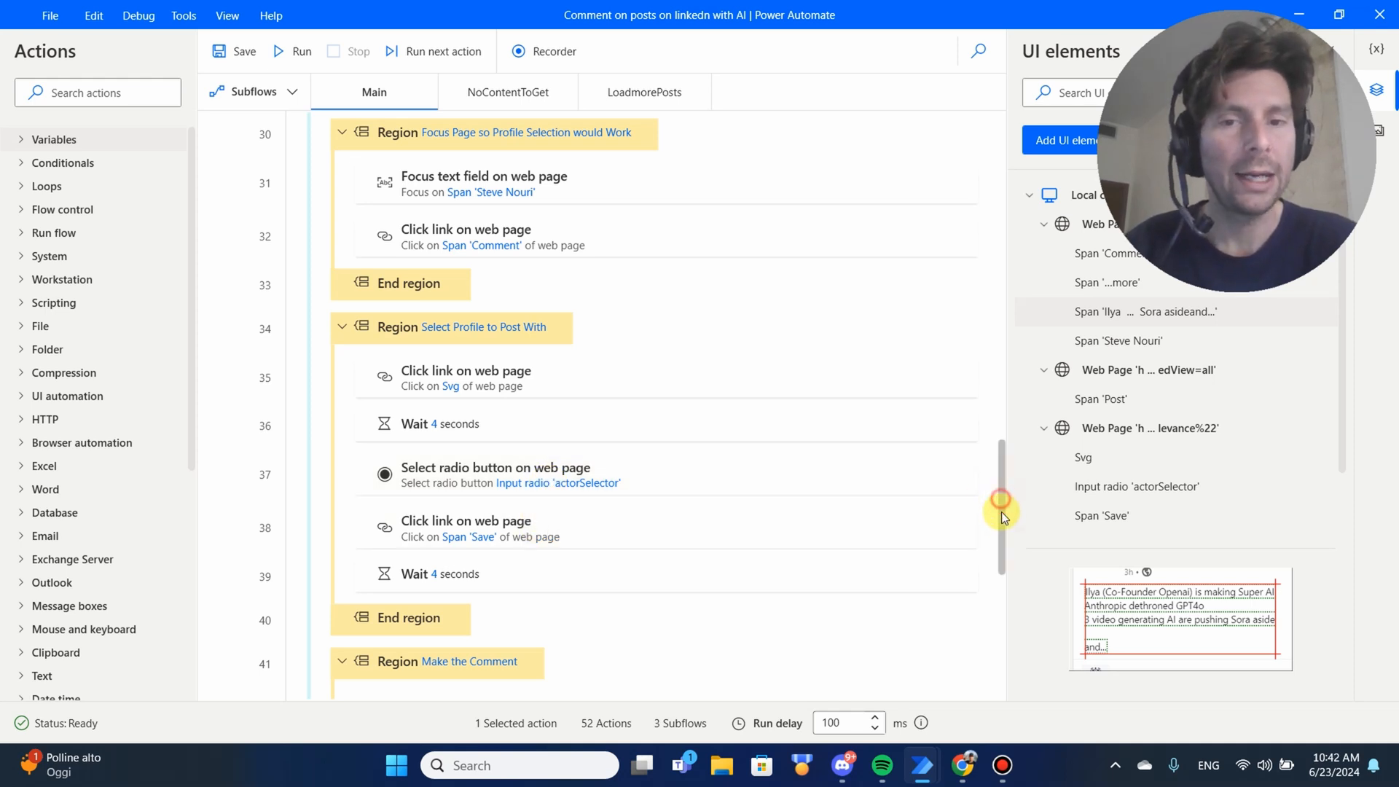
scroll("down", 3)
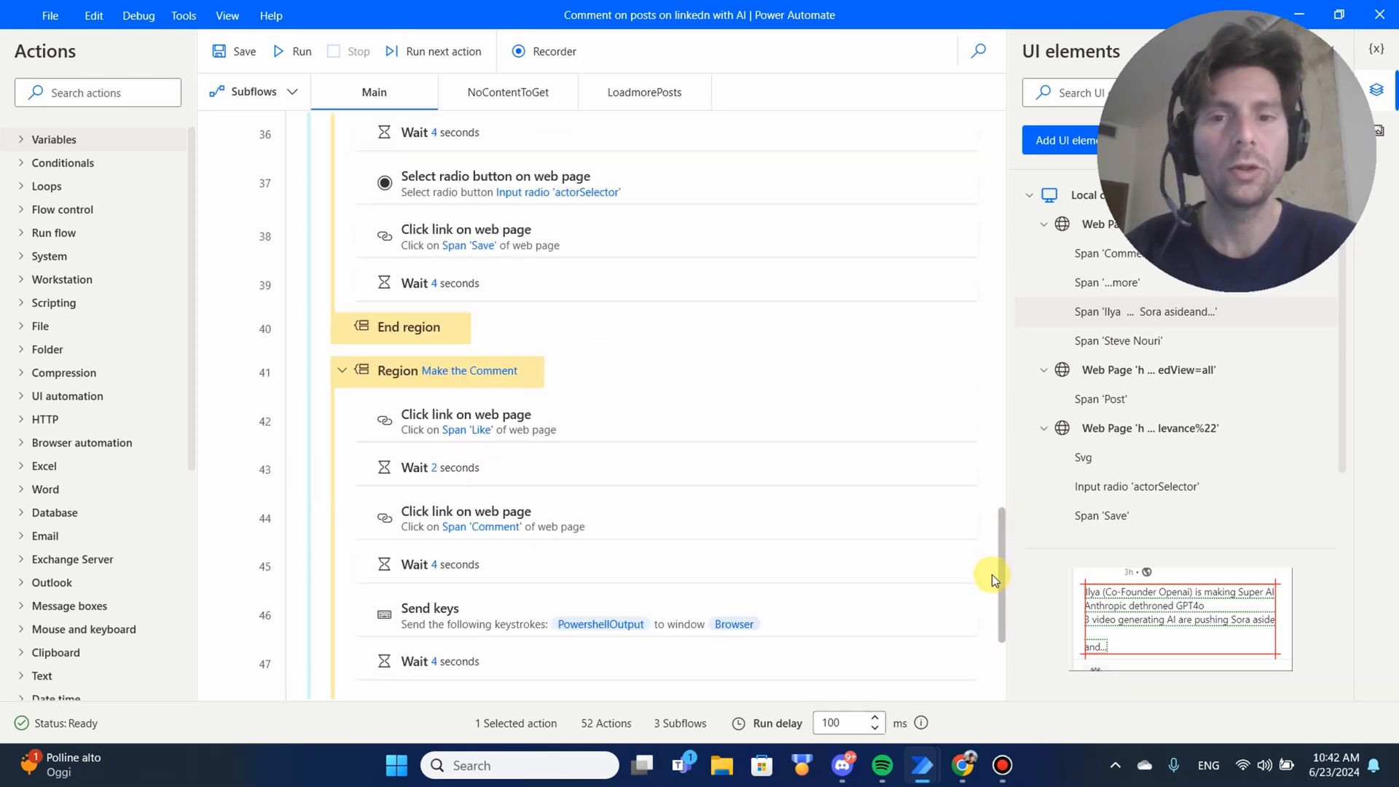
scroll("down", 3)
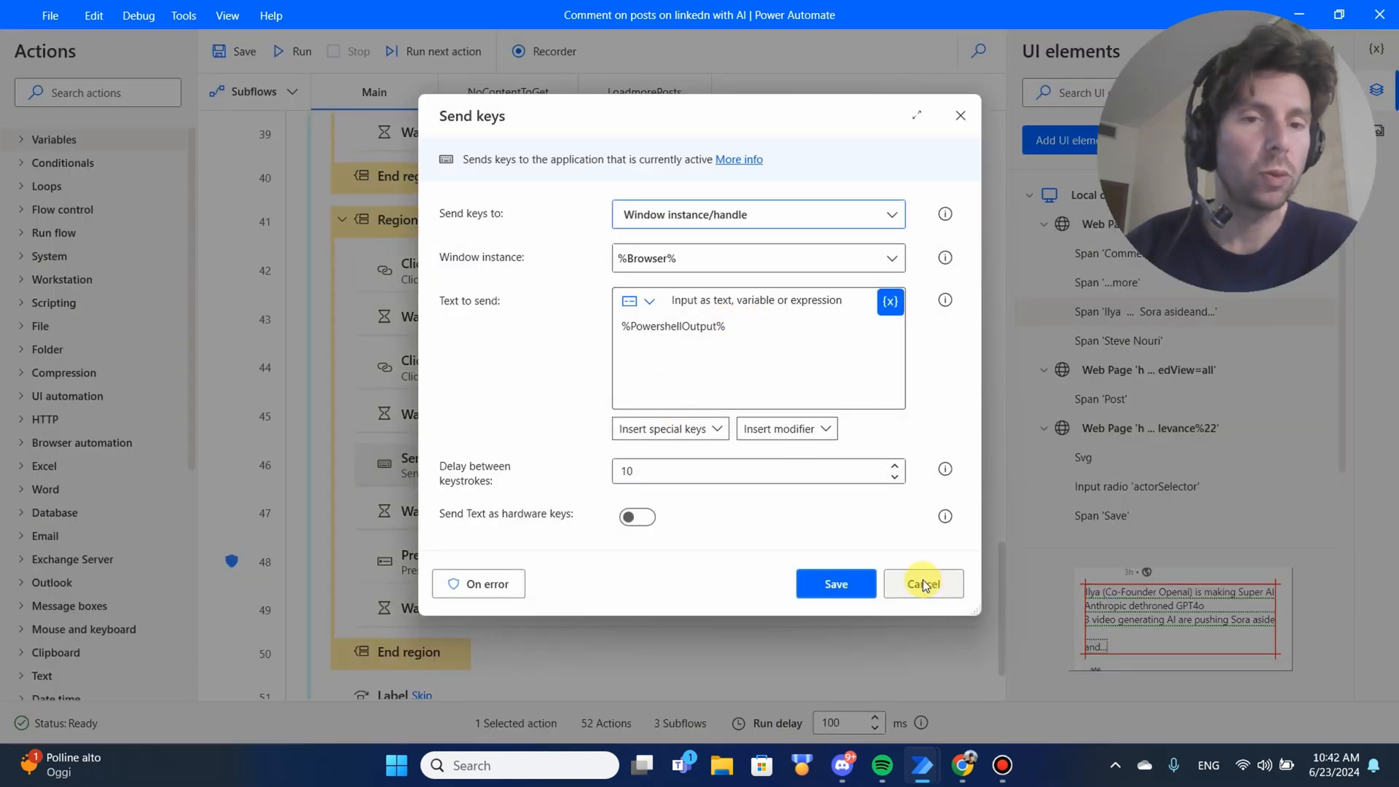
left_click(923, 584)
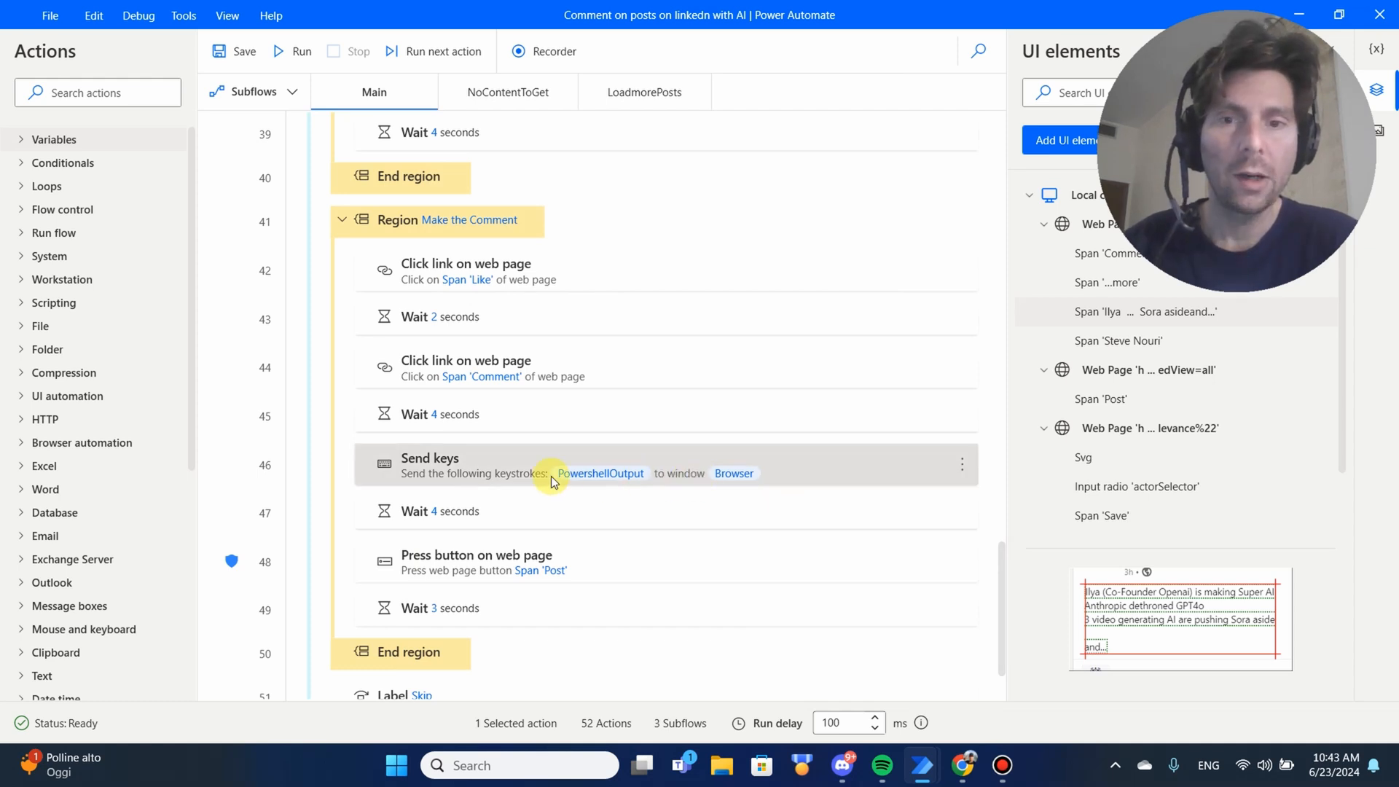
mouse_move(629, 572)
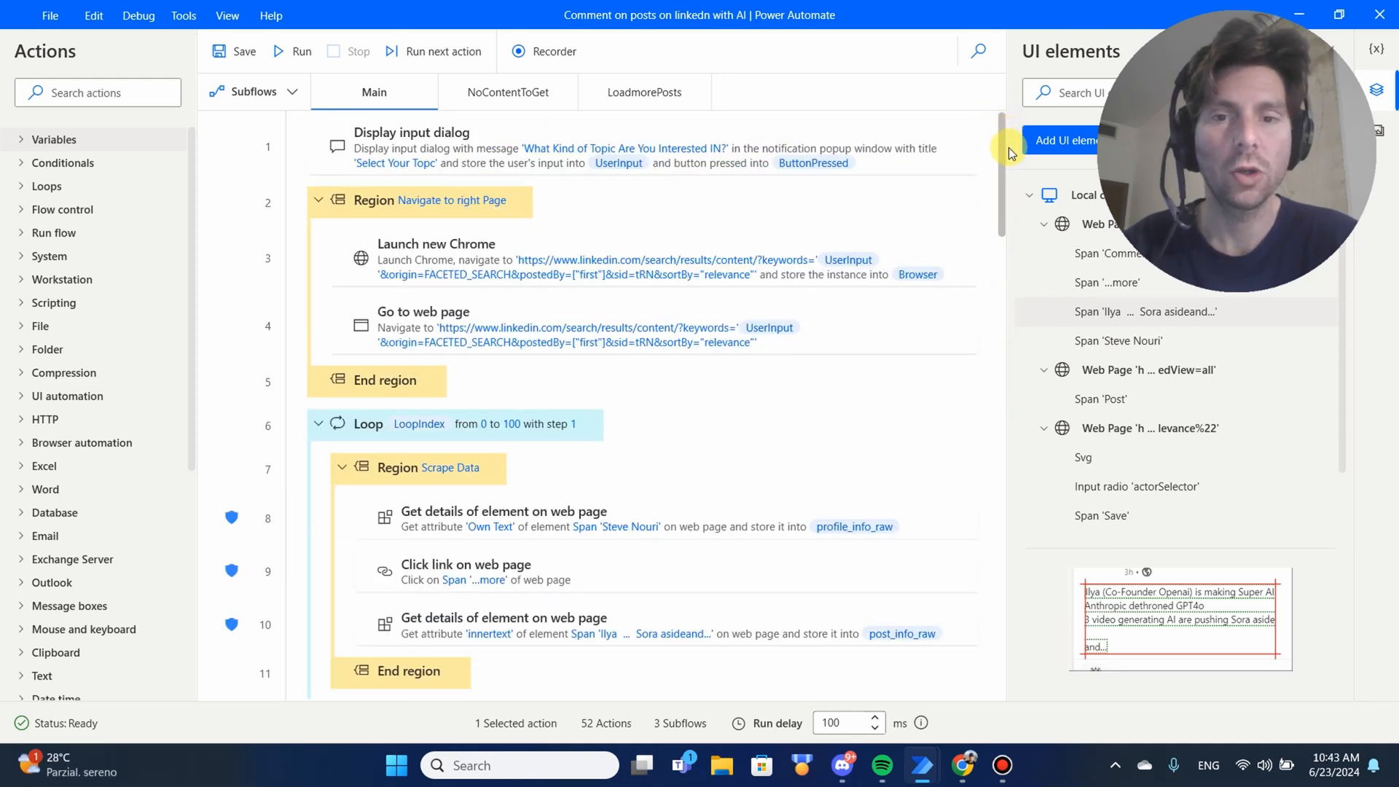
scroll("down", 3)
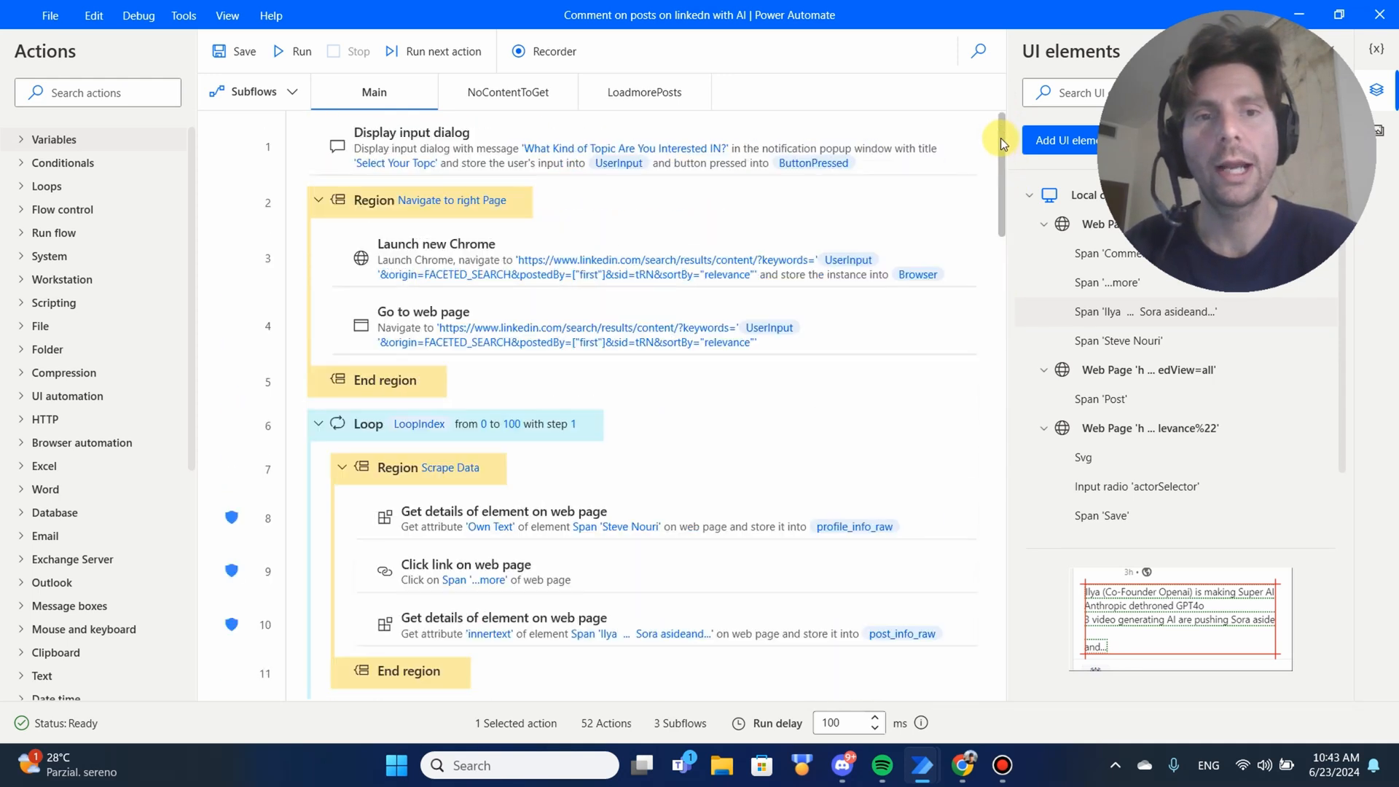
left_click(509, 92)
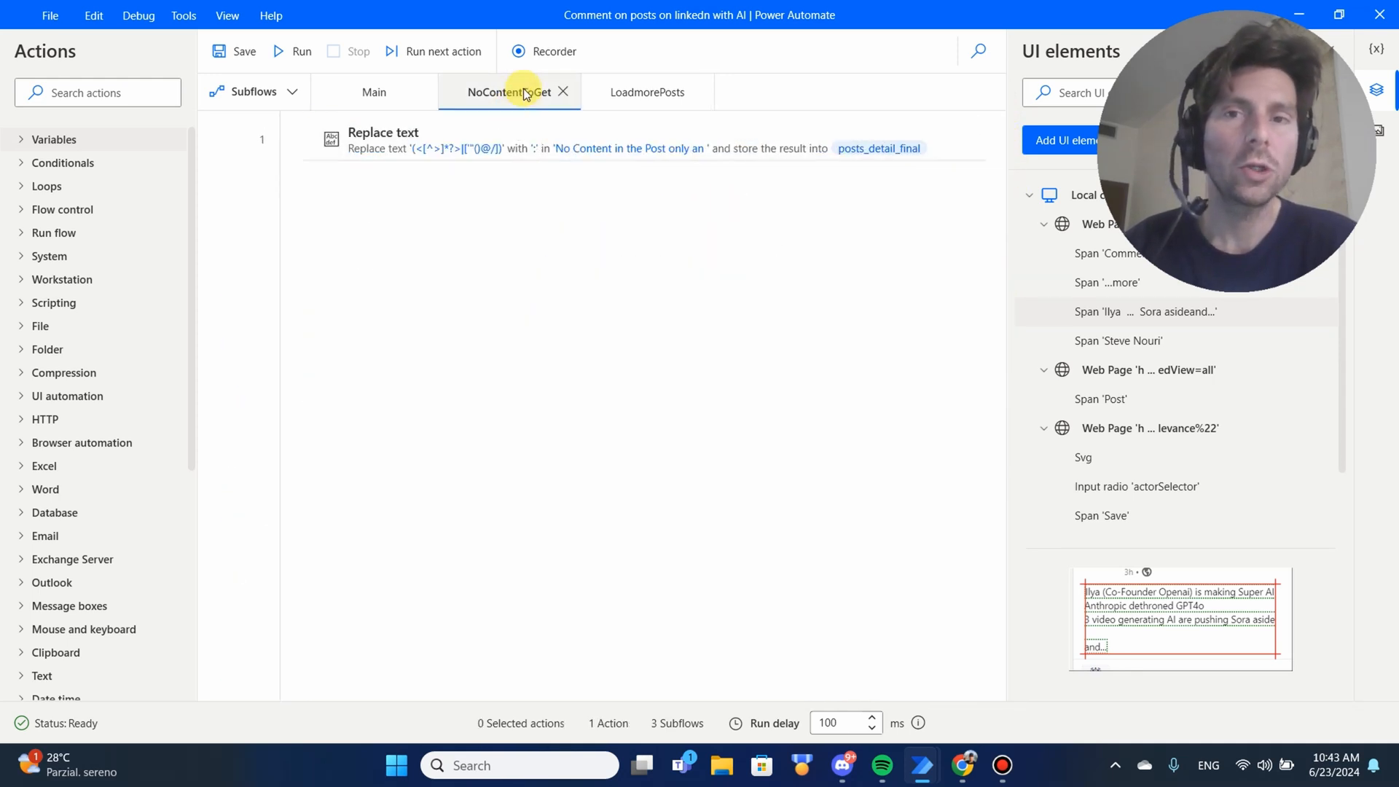
left_click(644, 92)
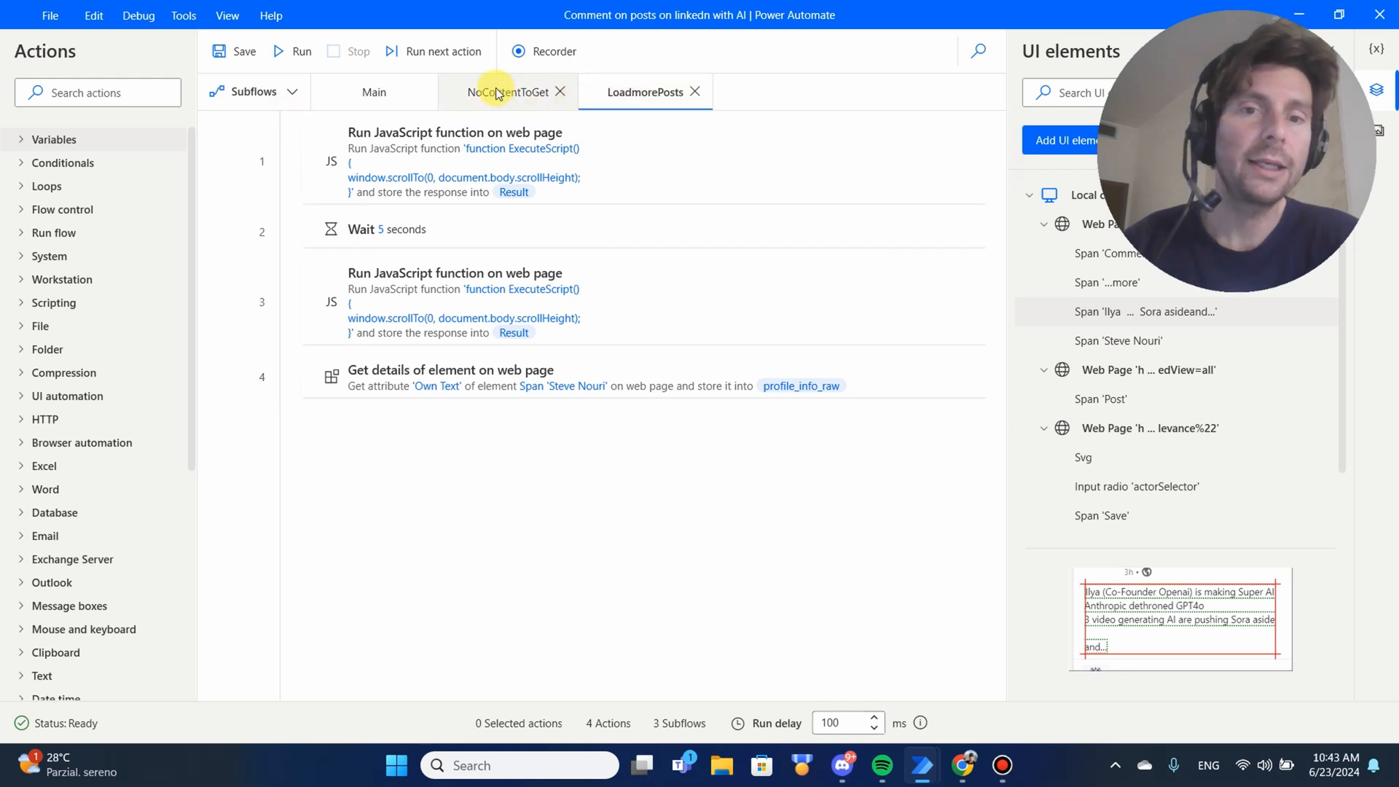
left_click(373, 92)
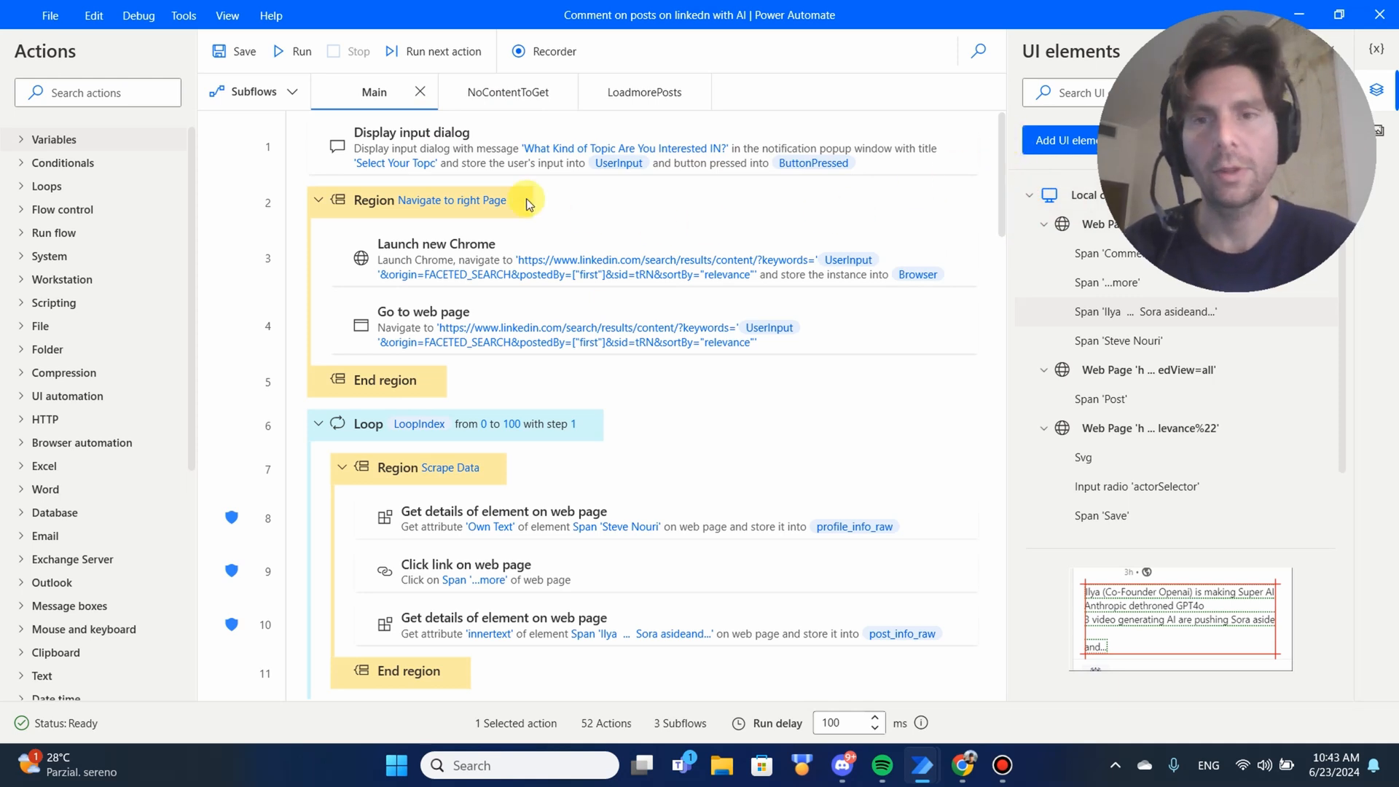
mouse_move(420, 92)
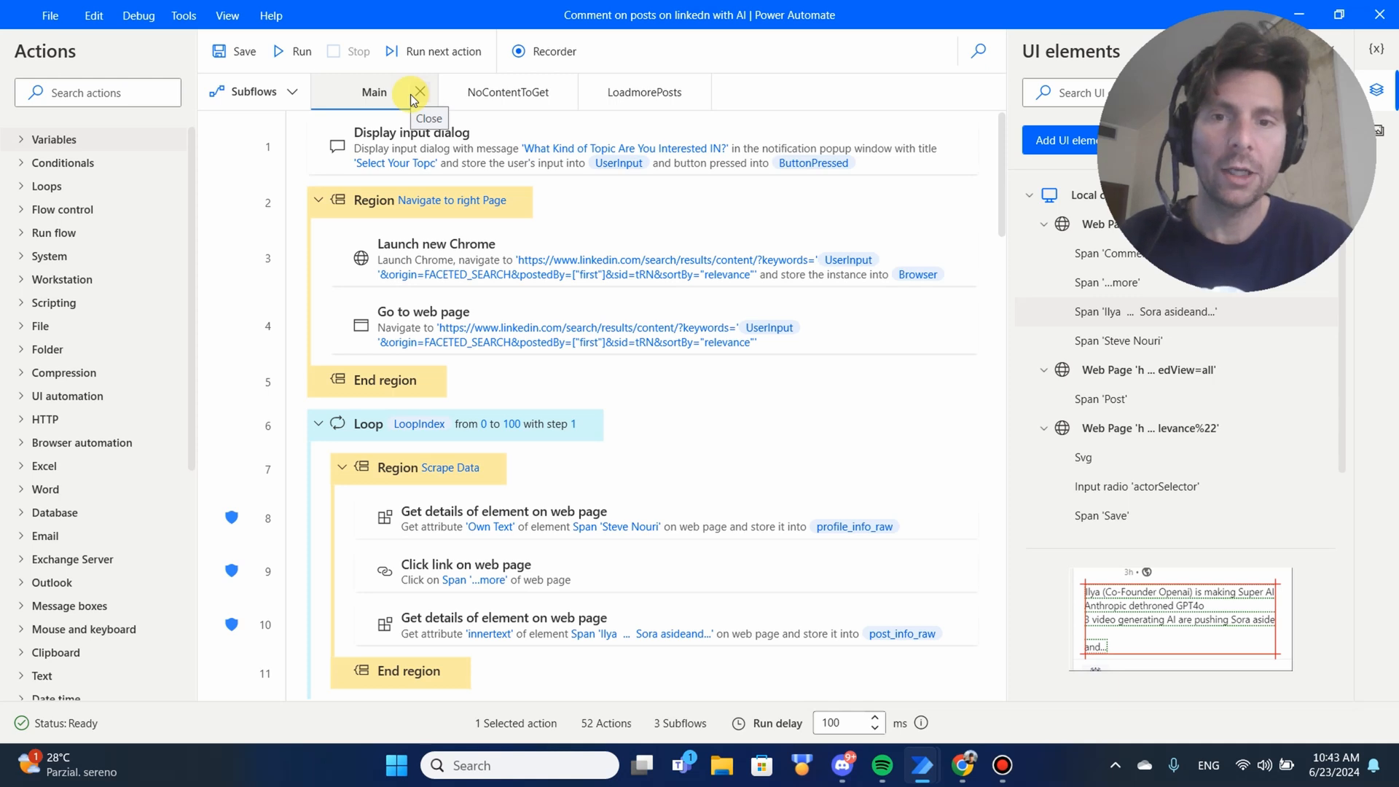
mouse_move(492, 365)
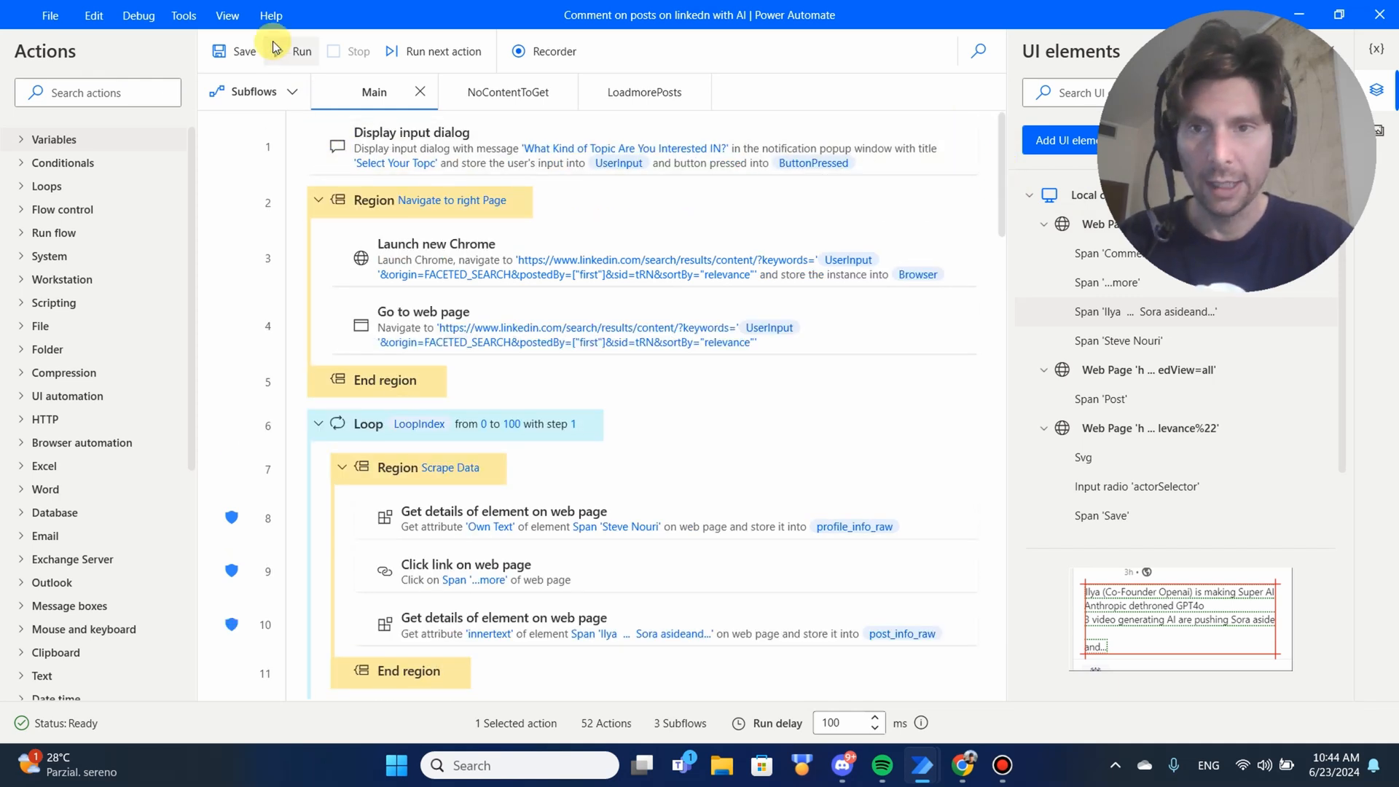
Step: Replace the topic GEN AI with RPA CHAMPION in the flow's input dialog and submit it
left_click(302, 51)
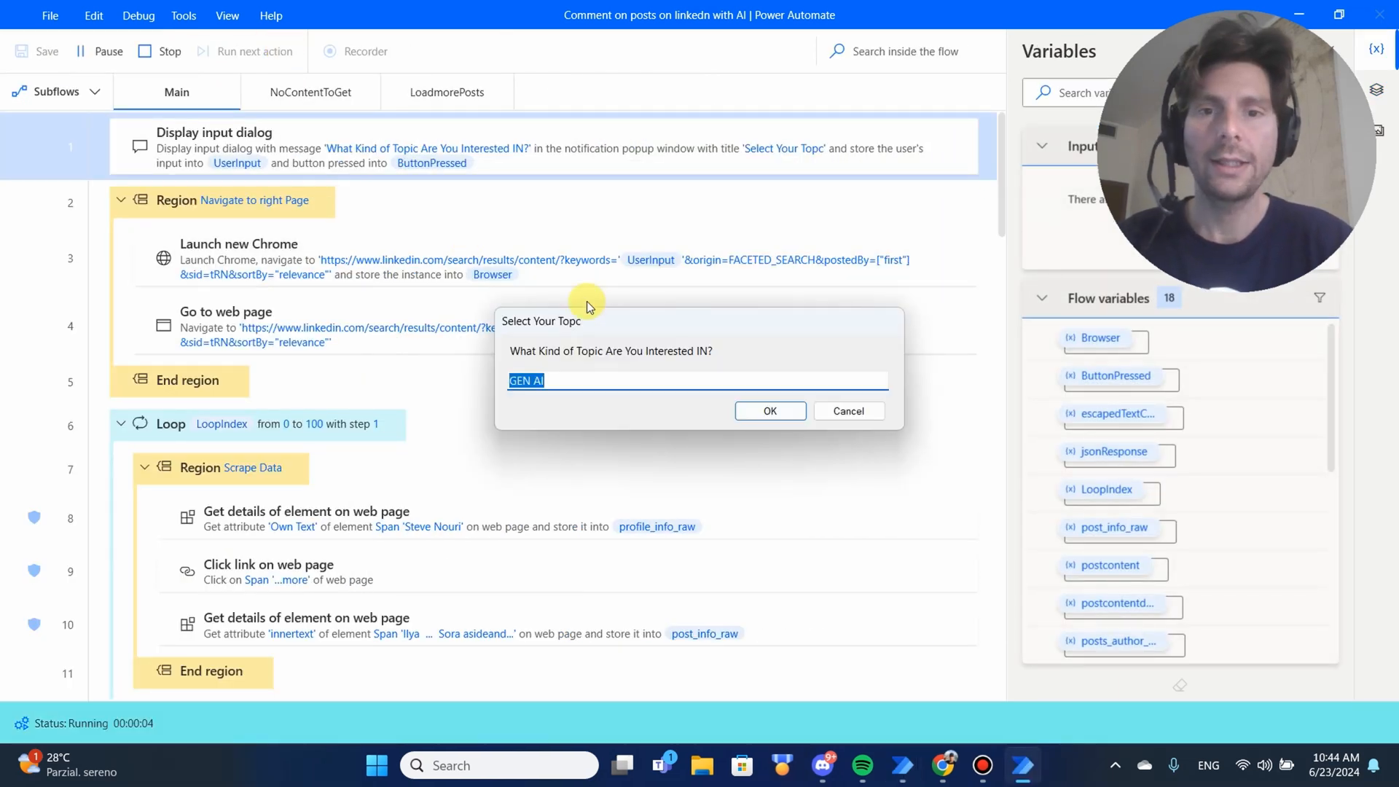
type("RPA CHAMPION")
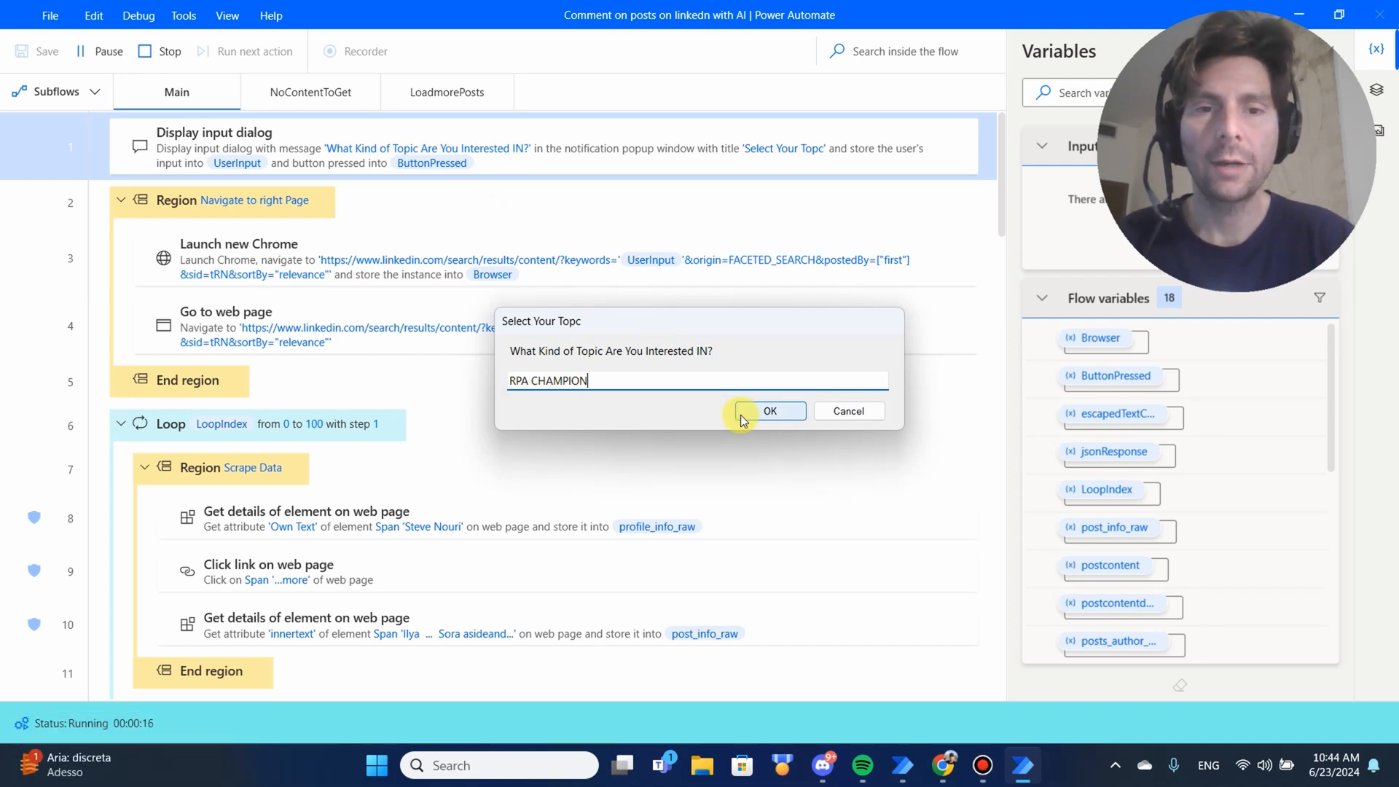
left_click(770, 411)
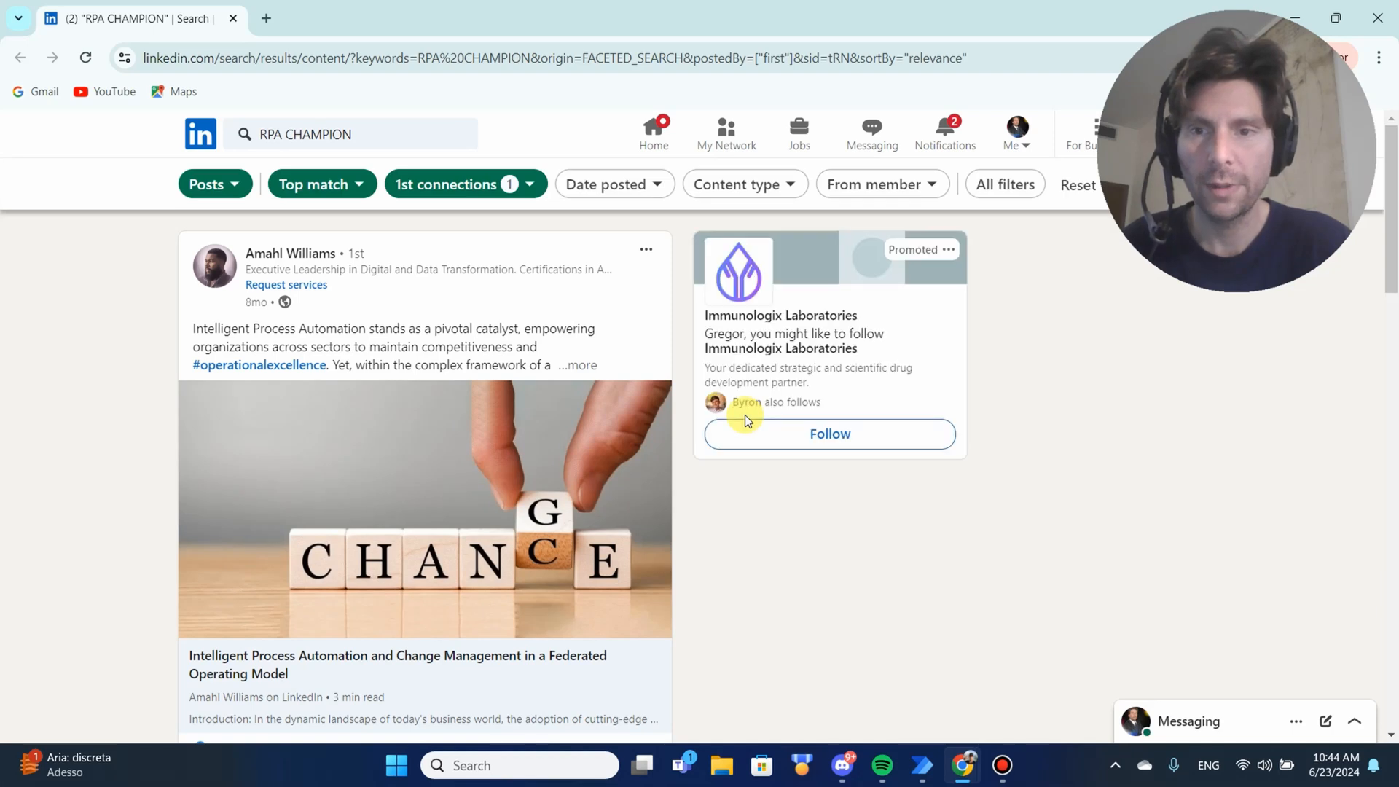
Step: Expand the Intelligent Process Automation post and set PugliAI as the acting identity
left_click(576, 365)
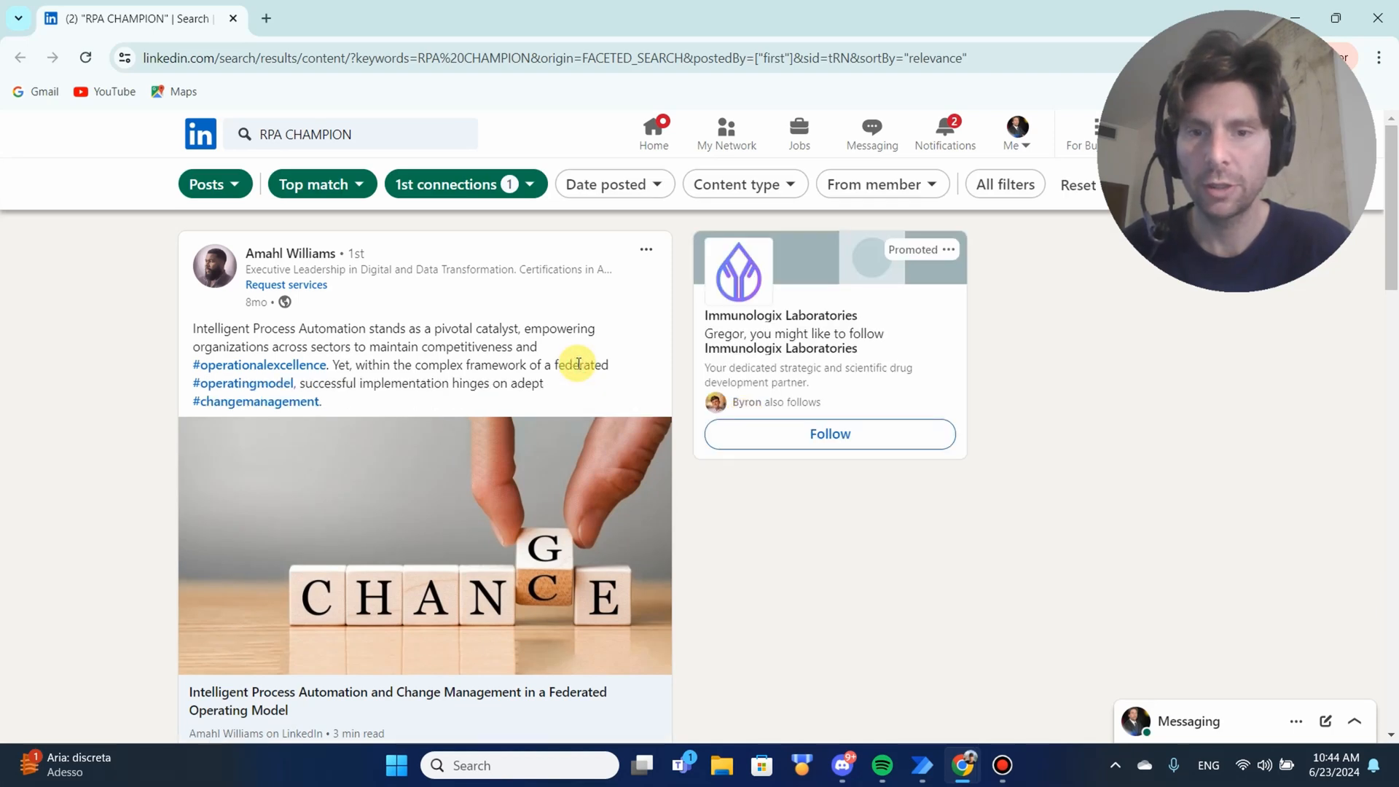
mouse_move(526, 333)
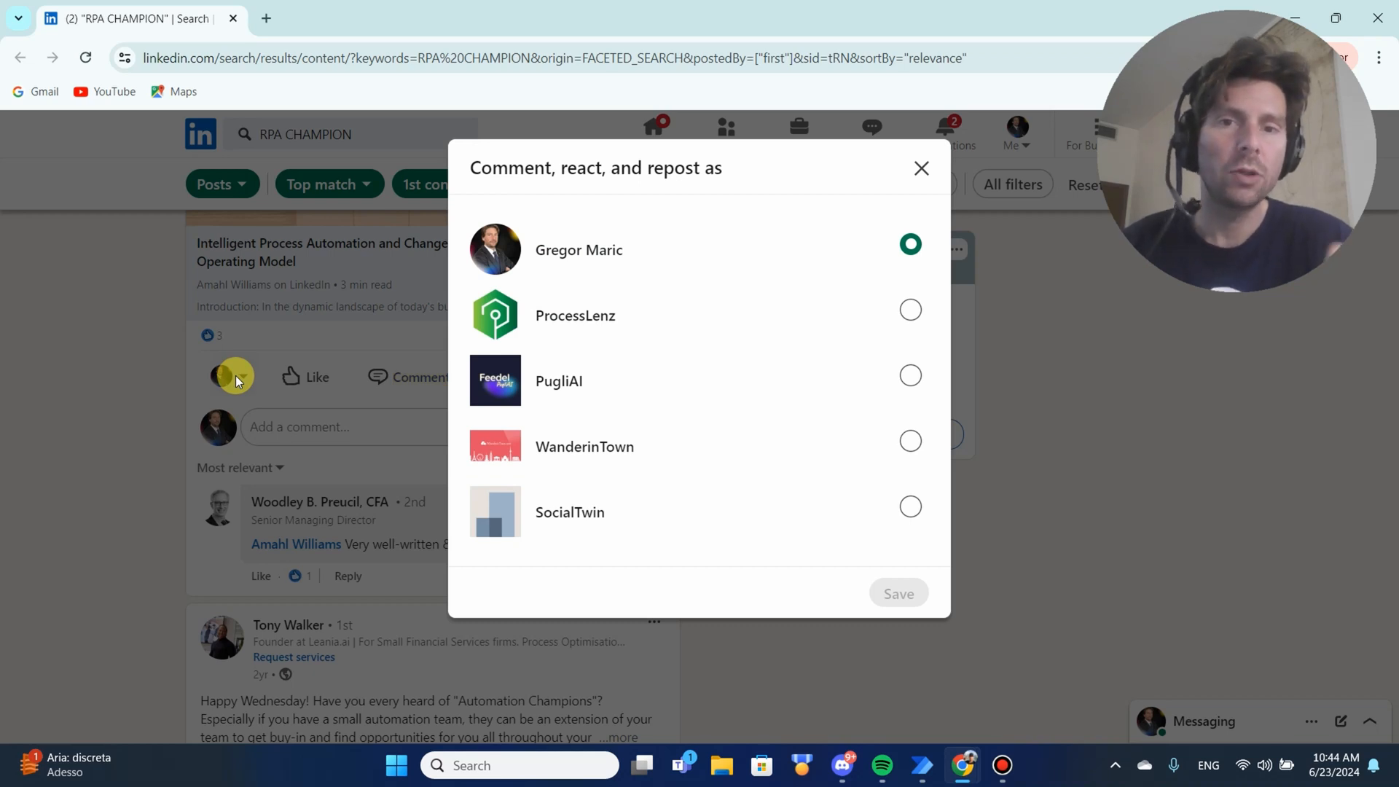
left_click(909, 375)
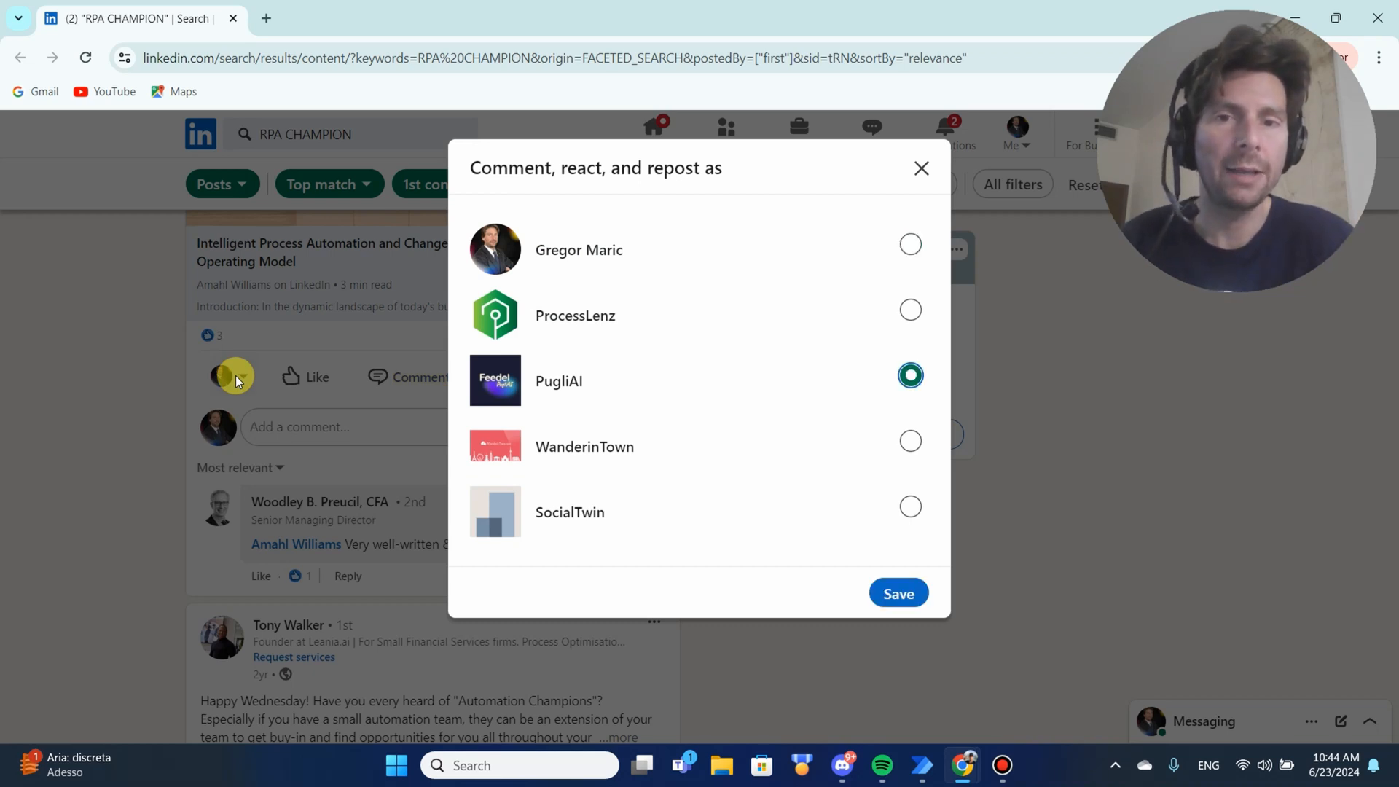
left_click(897, 592)
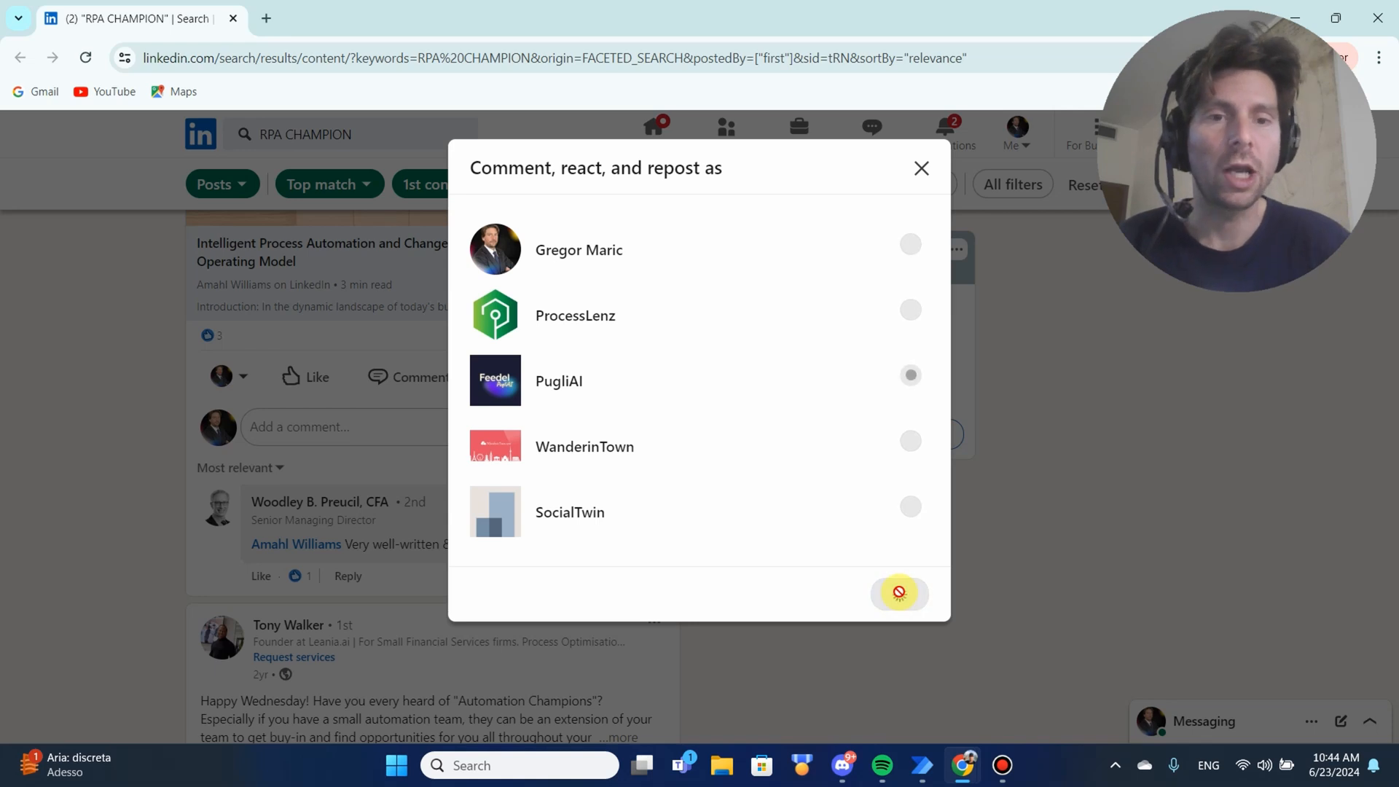
left_click(898, 594)
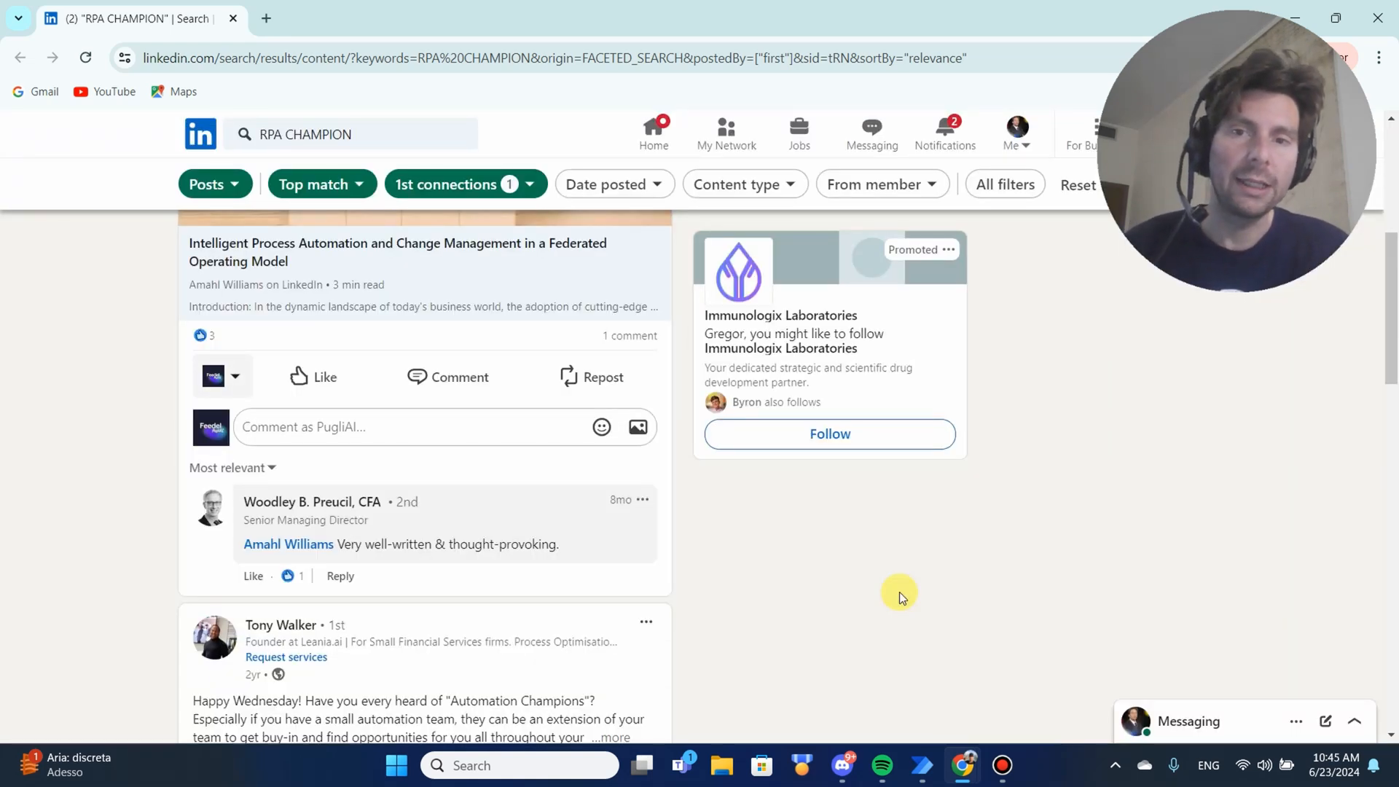
Step: Like the post and publish the comment 'Absolutely, Amahl. The fusion of intel…' as PugliAI
left_click(313, 376)
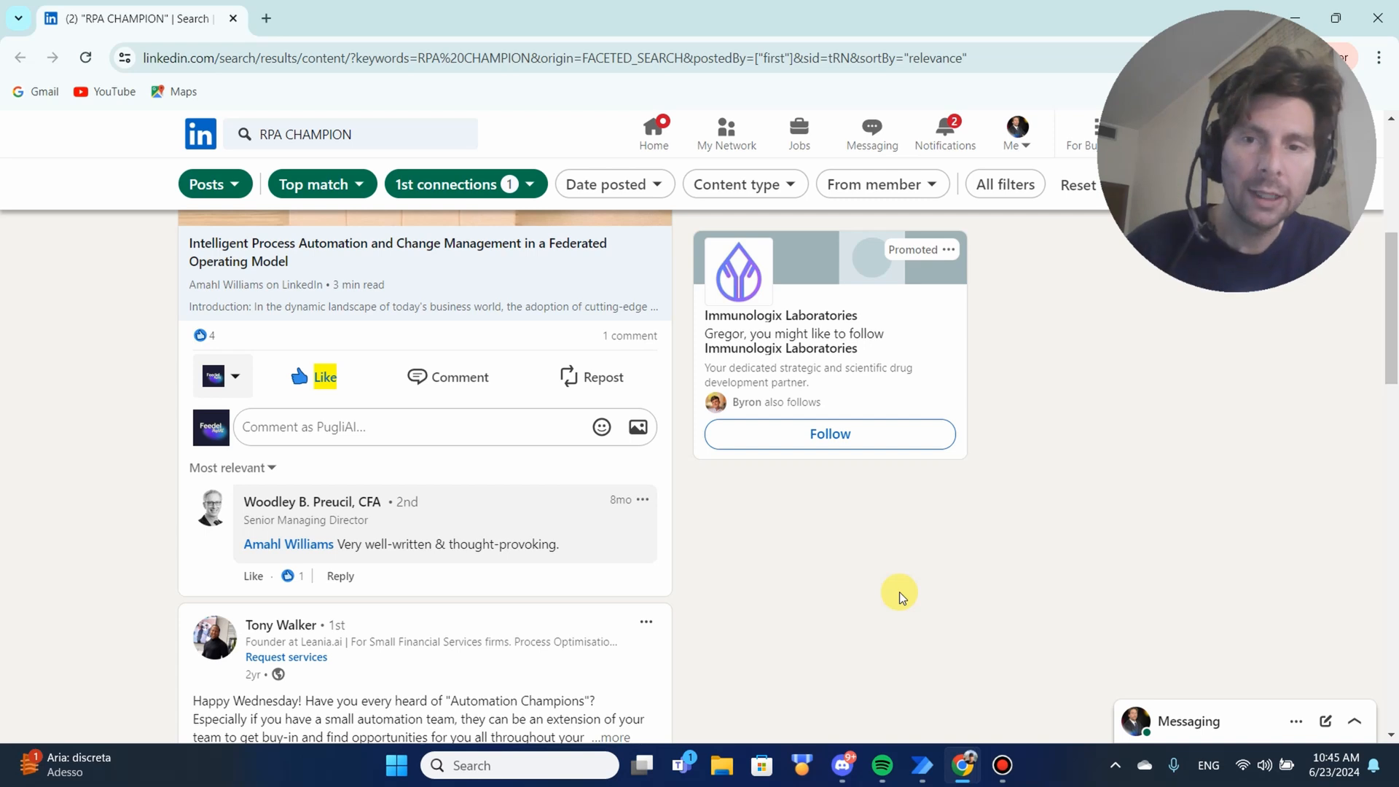
left_click(460, 376)
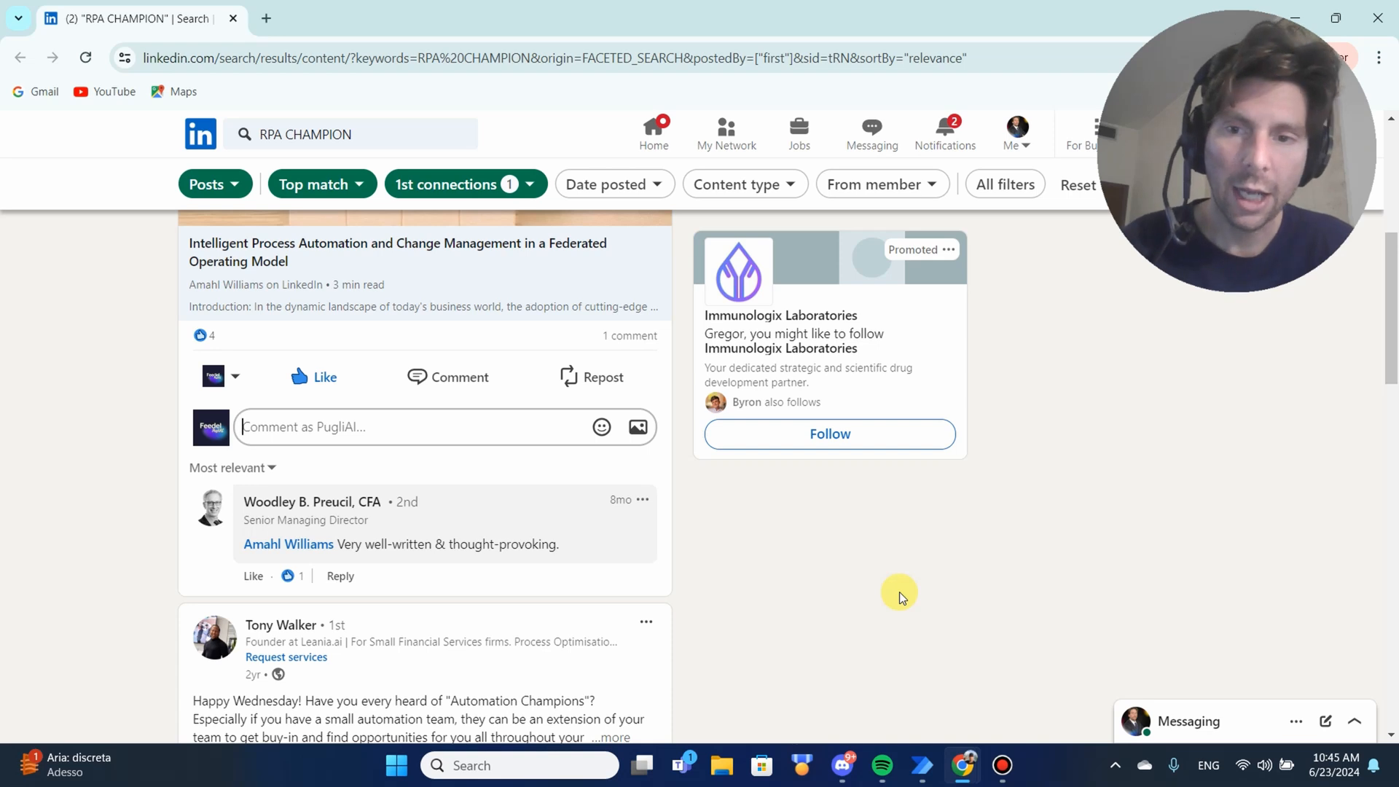
type("Absolutely, Amahl. The fusion of intel")
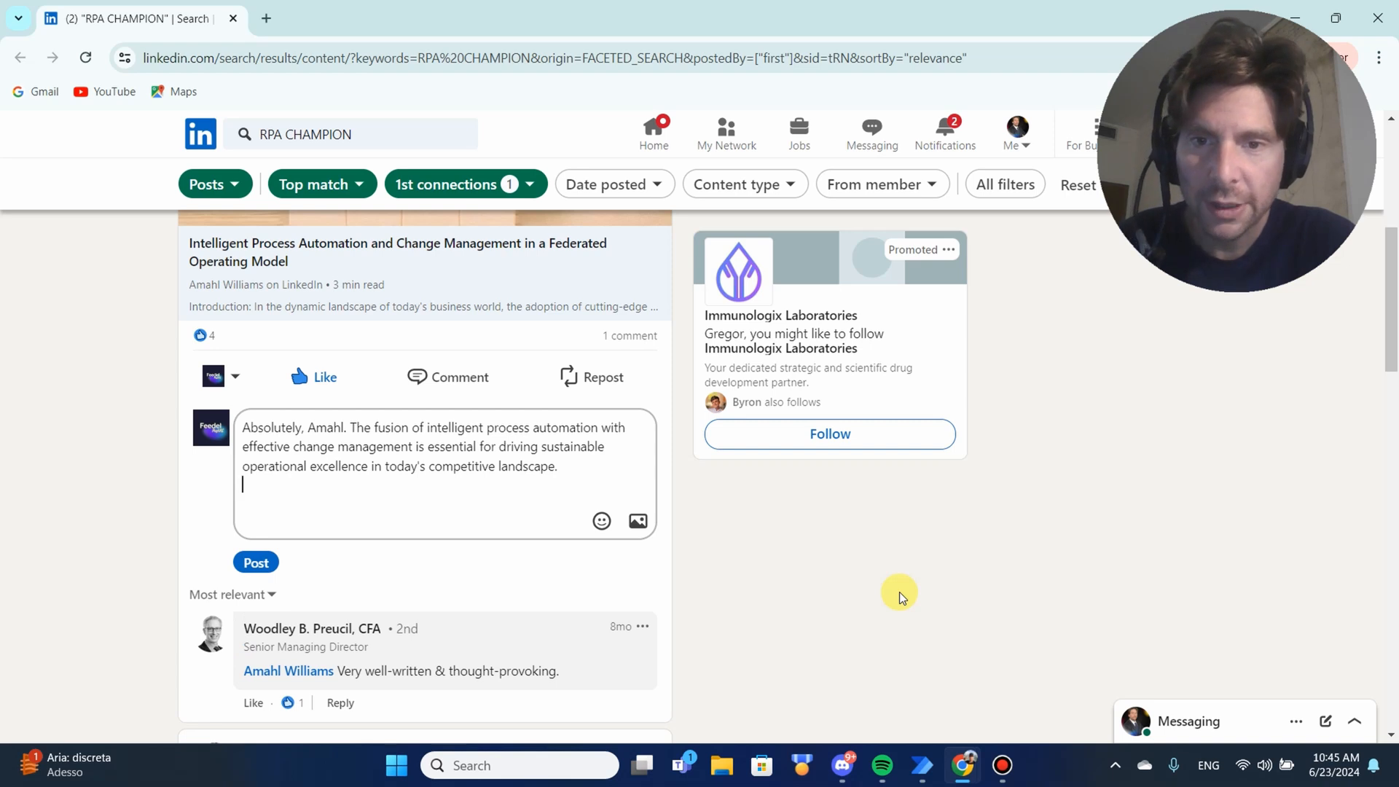
left_click(256, 562)
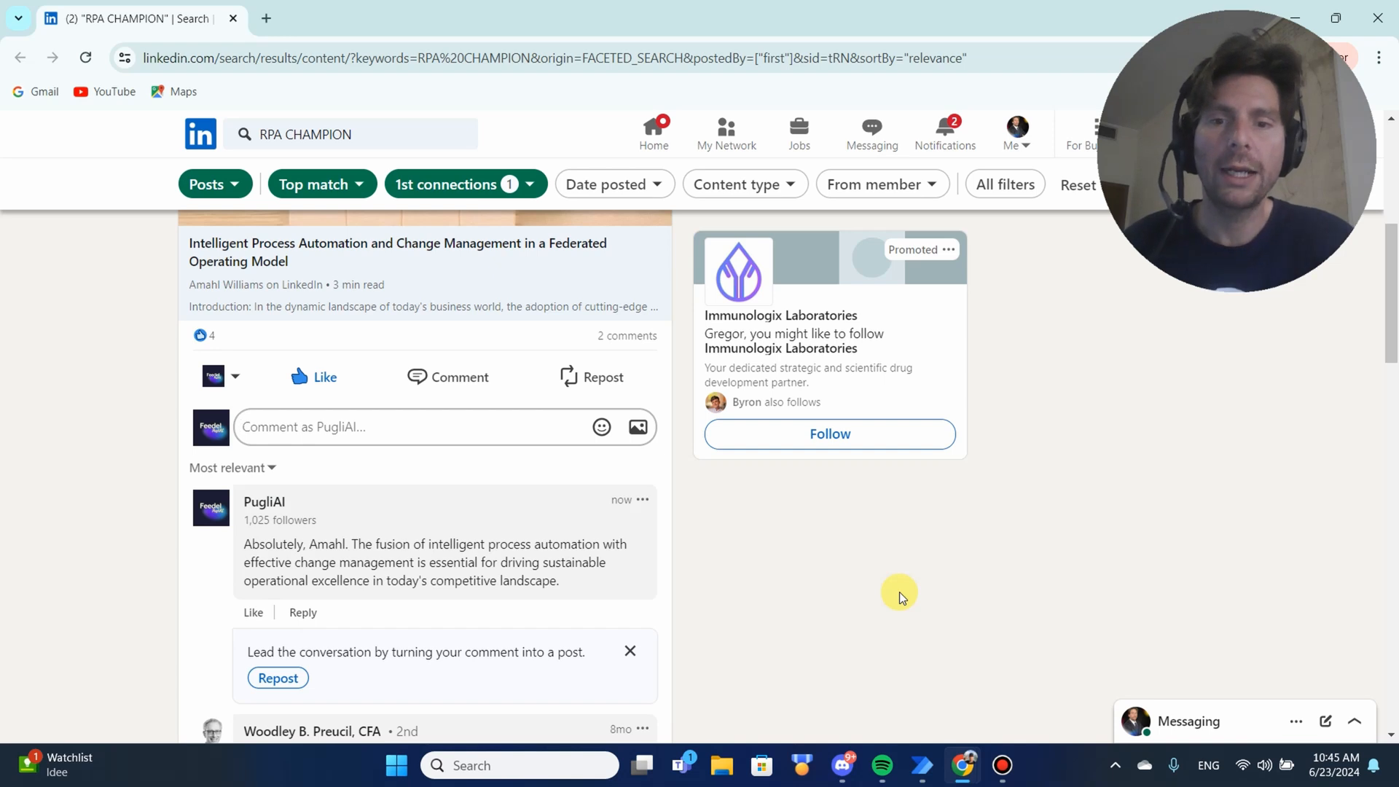
Step: Move to the Automation Champion network post and set PugliAI as the acting identity
scroll("down", 3)
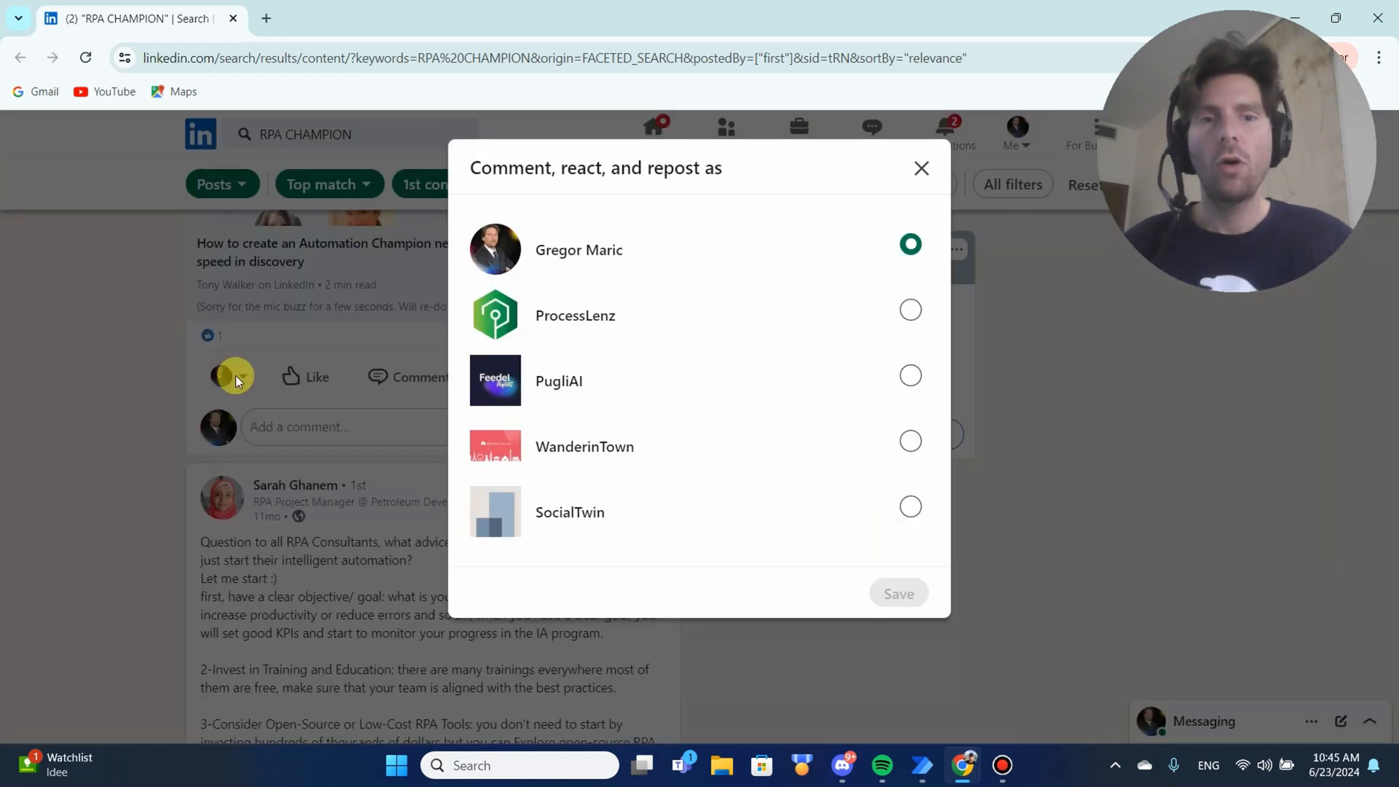
left_click(910, 375)
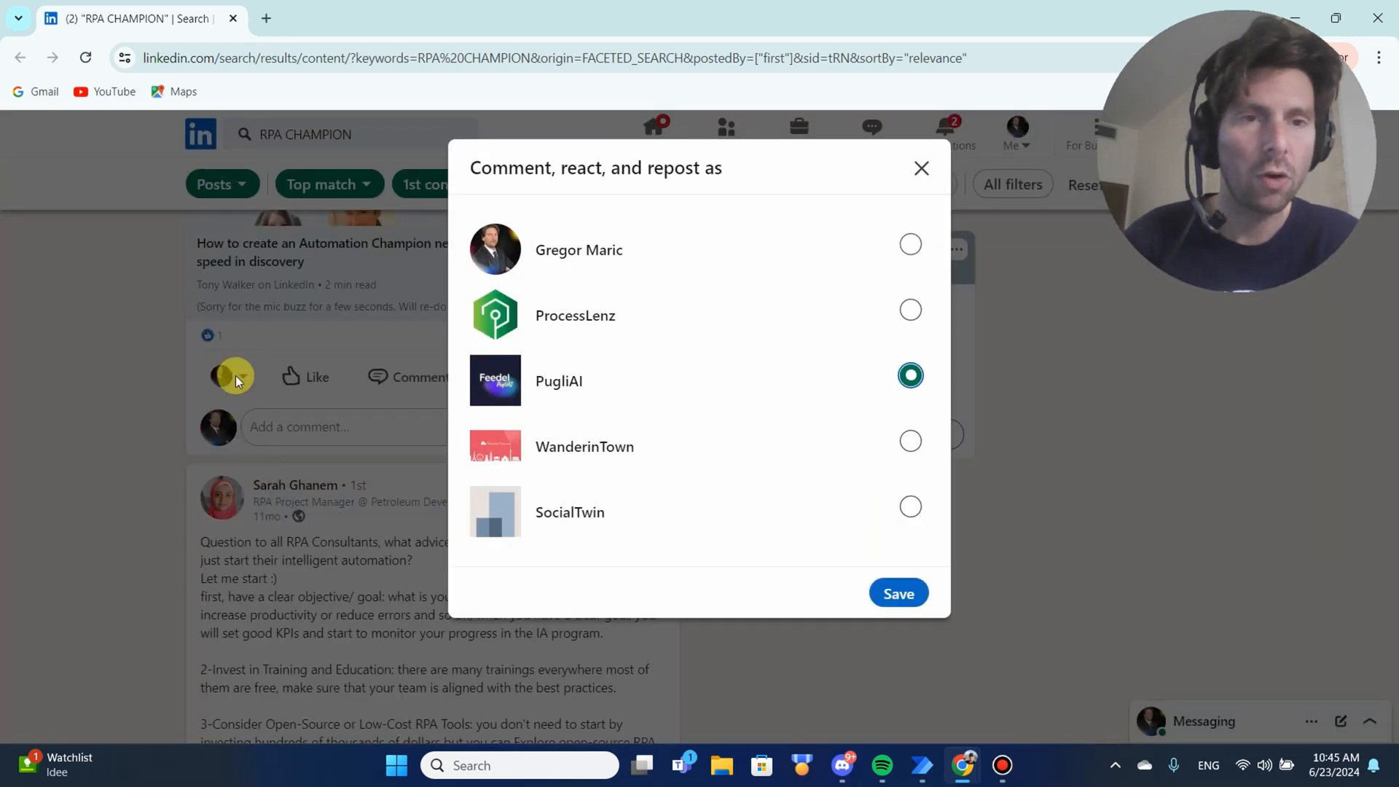
left_click(897, 593)
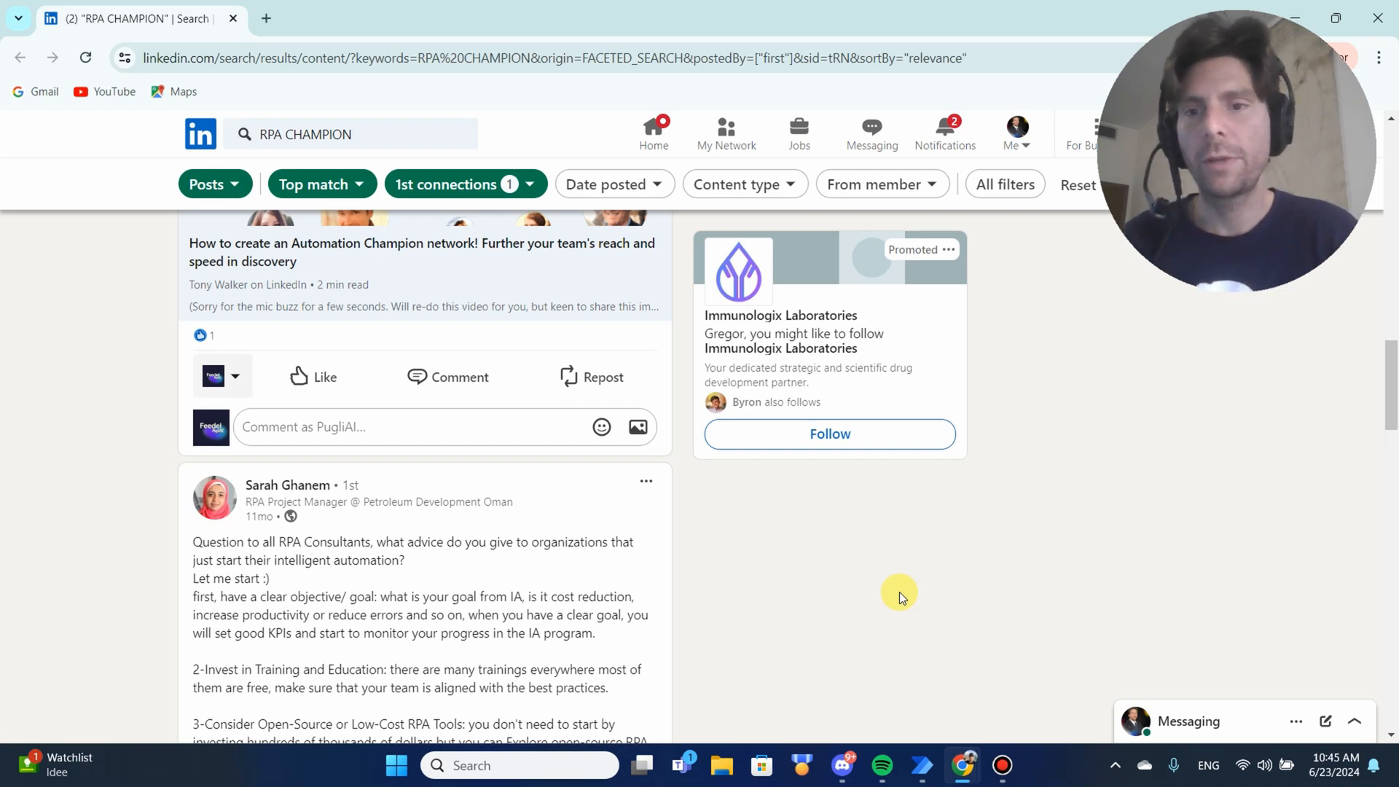
scroll("down", 3)
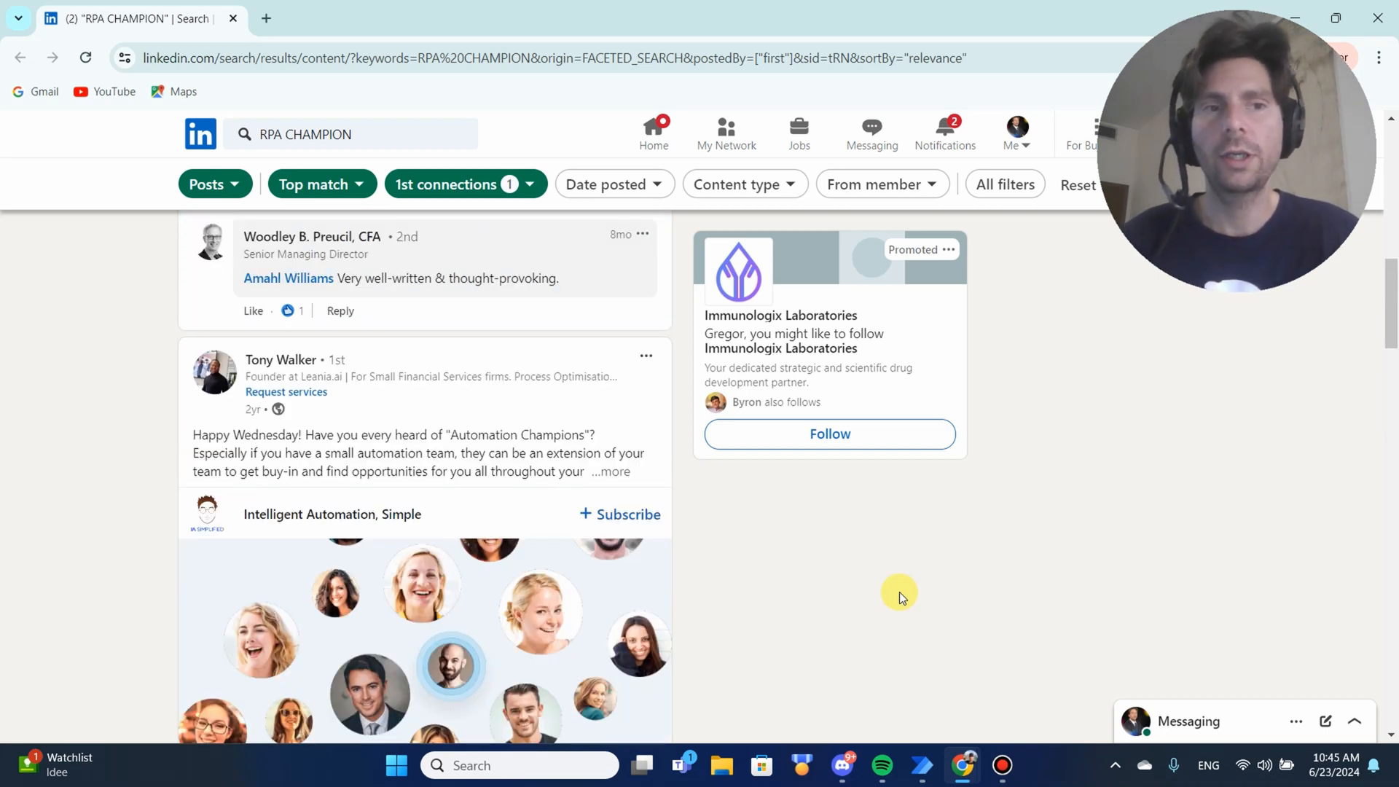
scroll("down", 3)
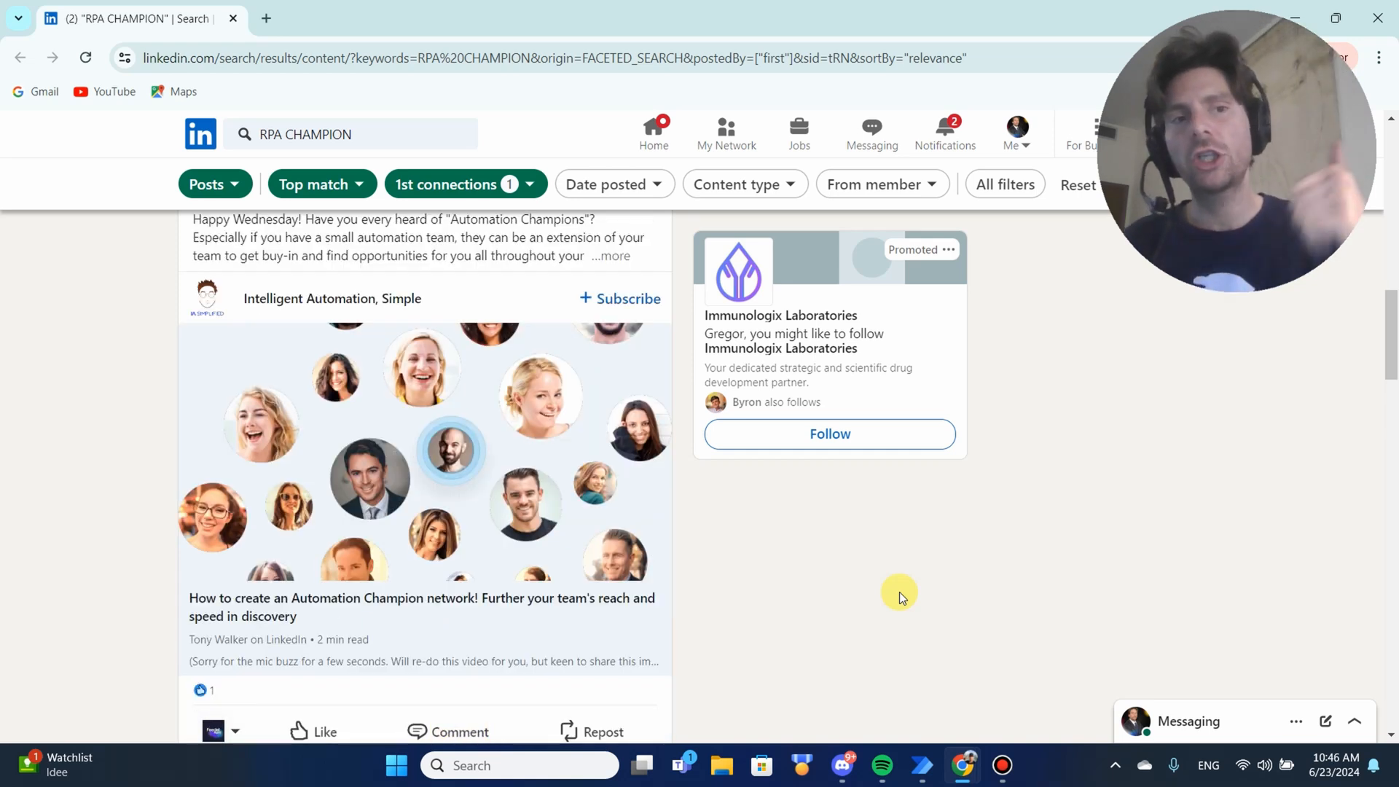
type("Great insight, Tony! Leveraging Automation Champions")
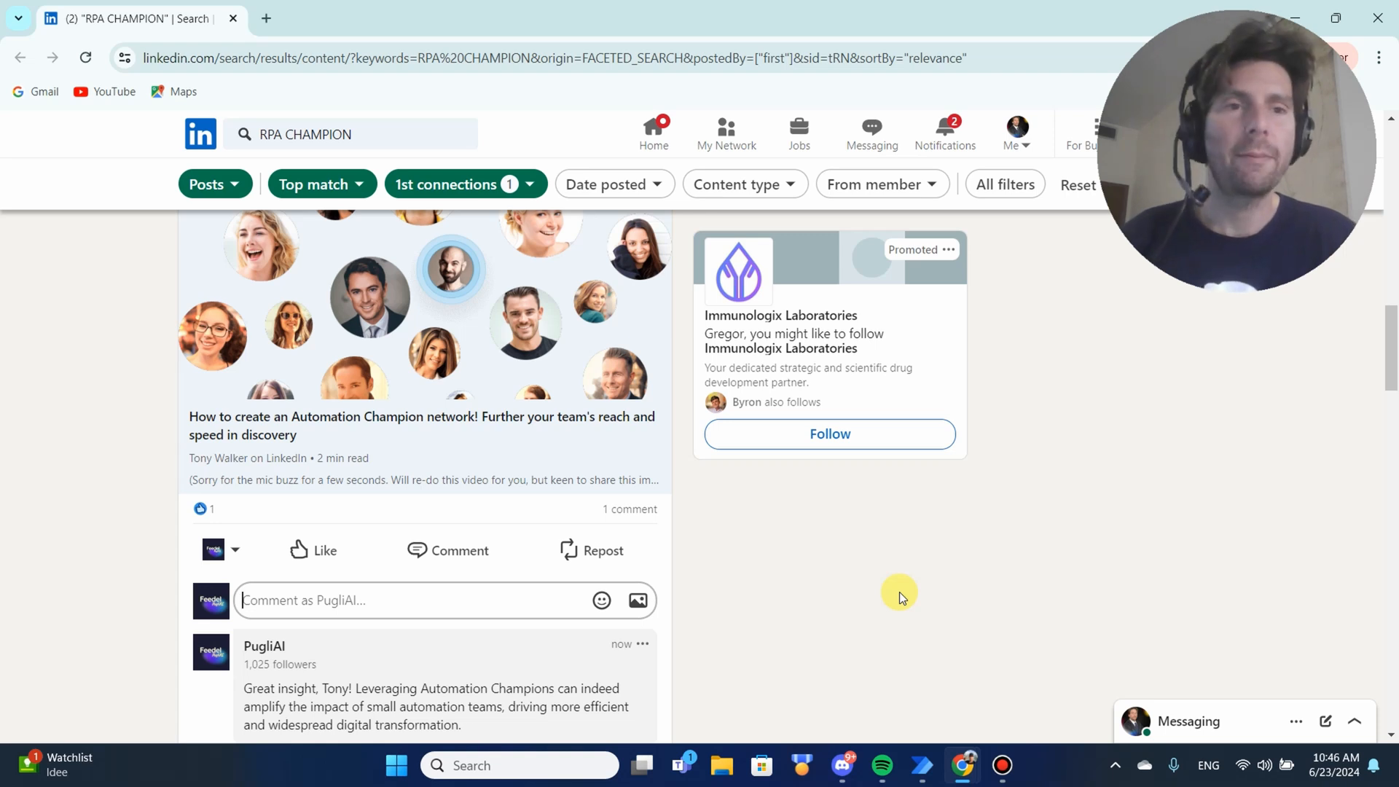
scroll("down", 3)
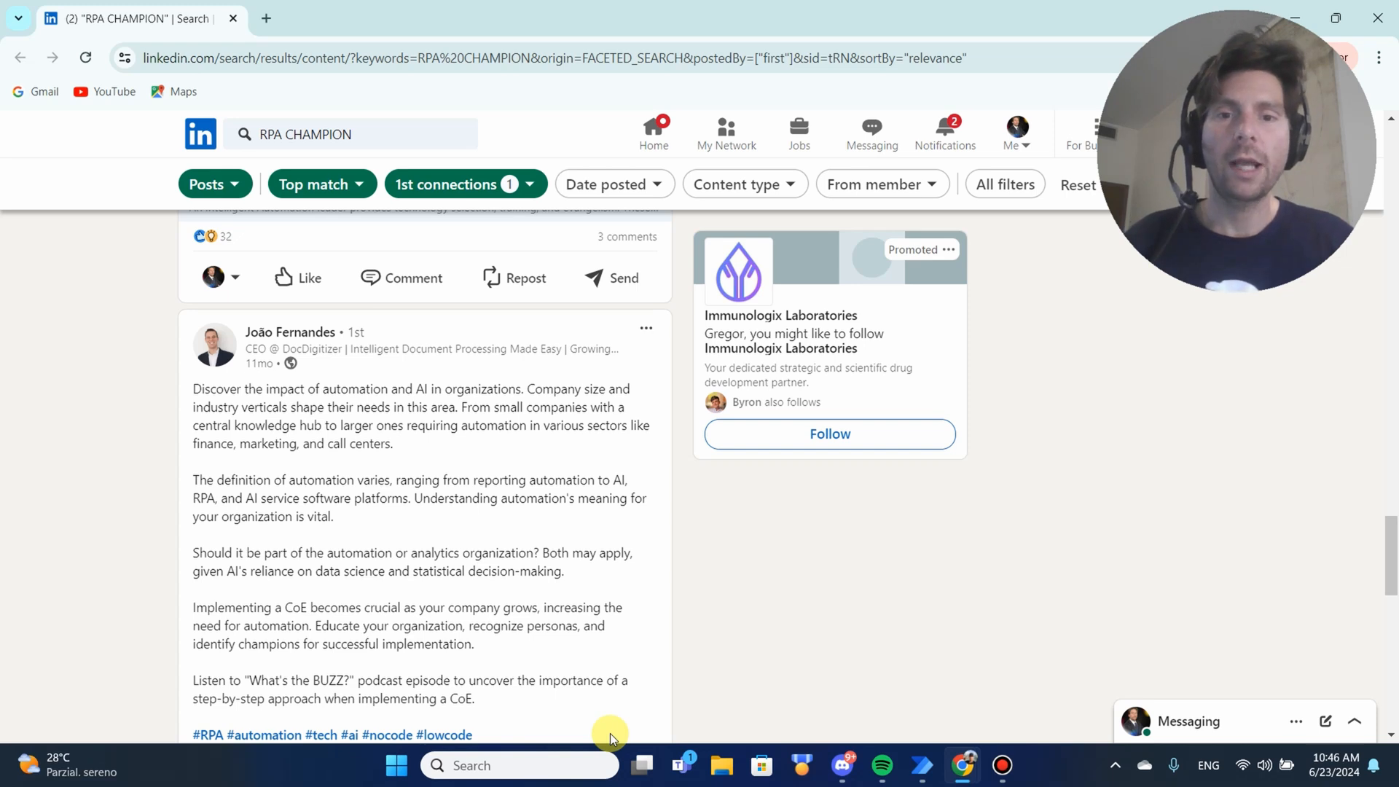
scroll("down", 3)
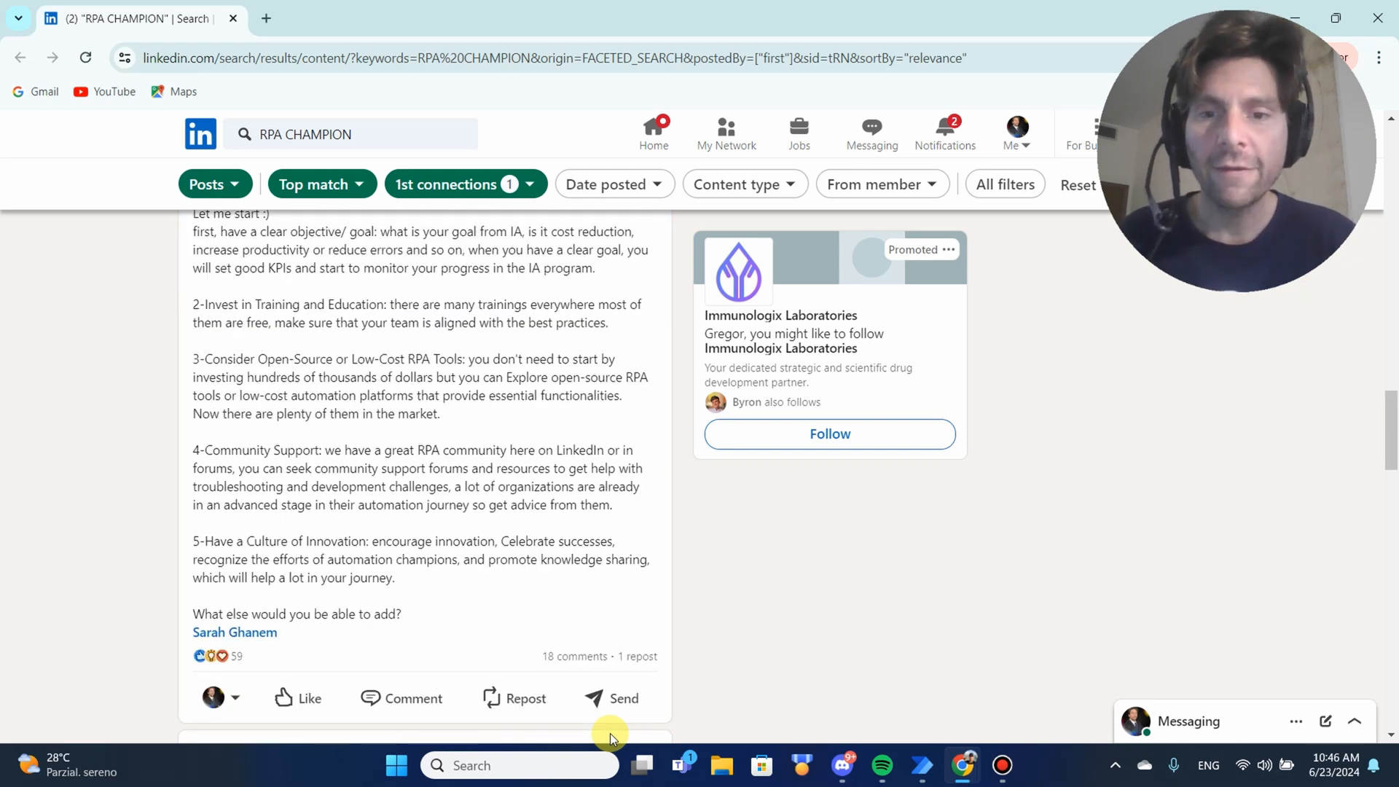
left_click(413, 698)
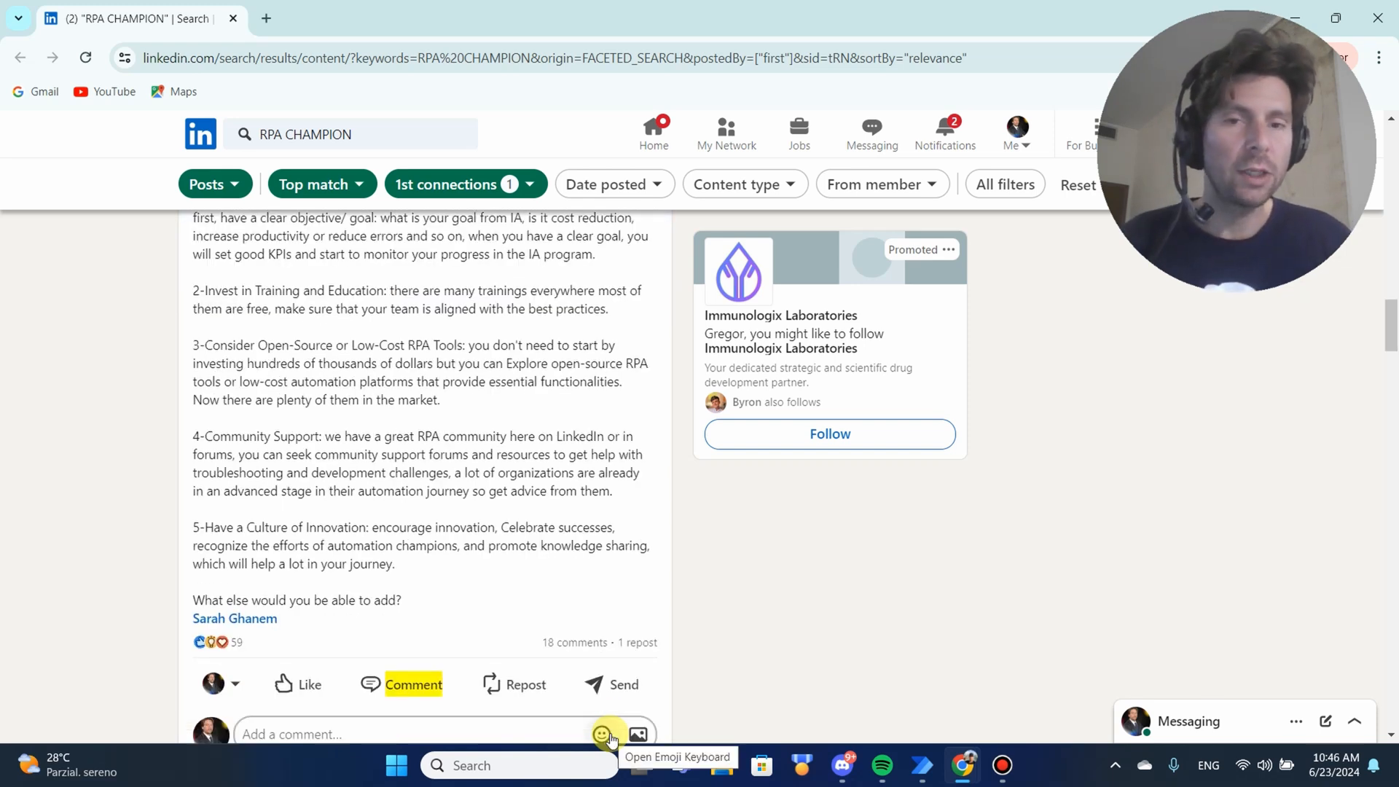
left_click(227, 684)
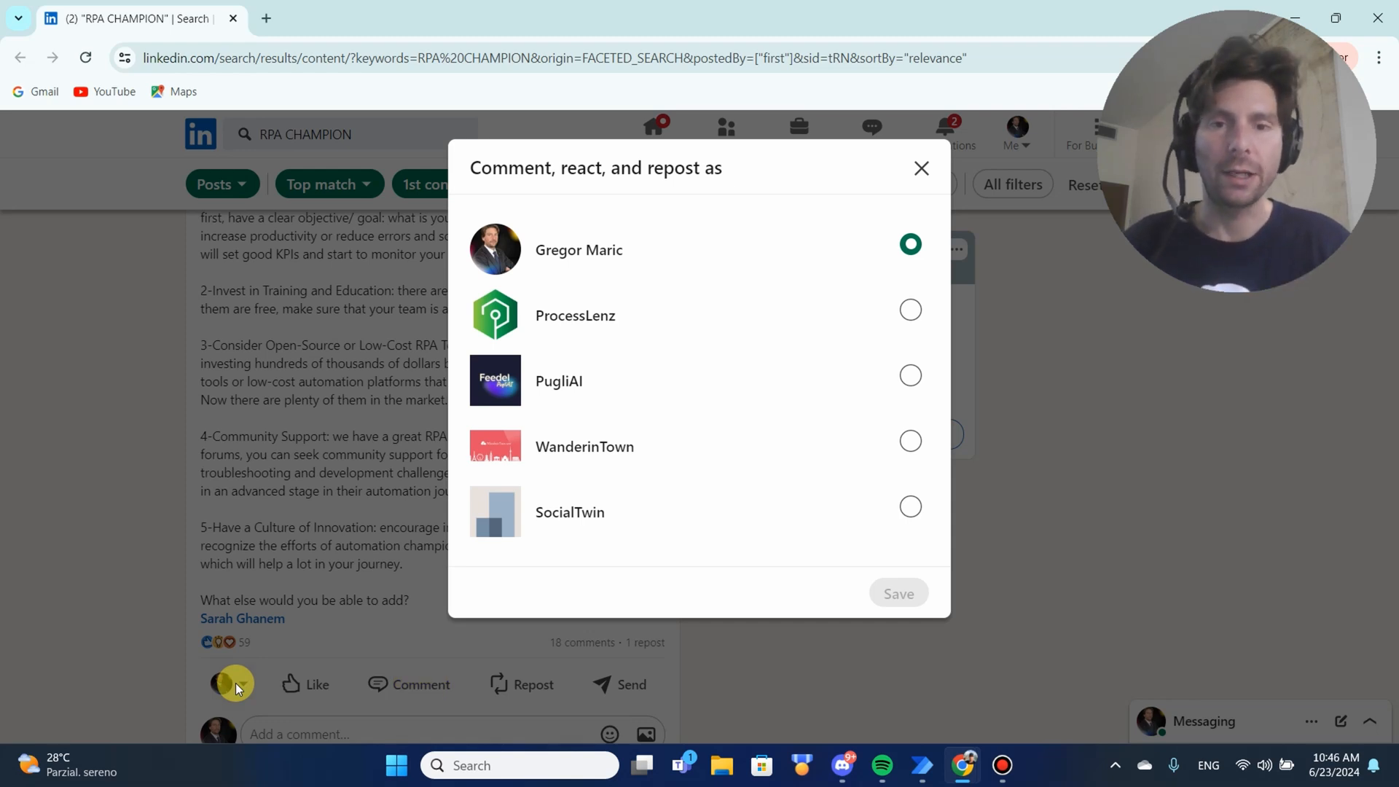
left_click(910, 375)
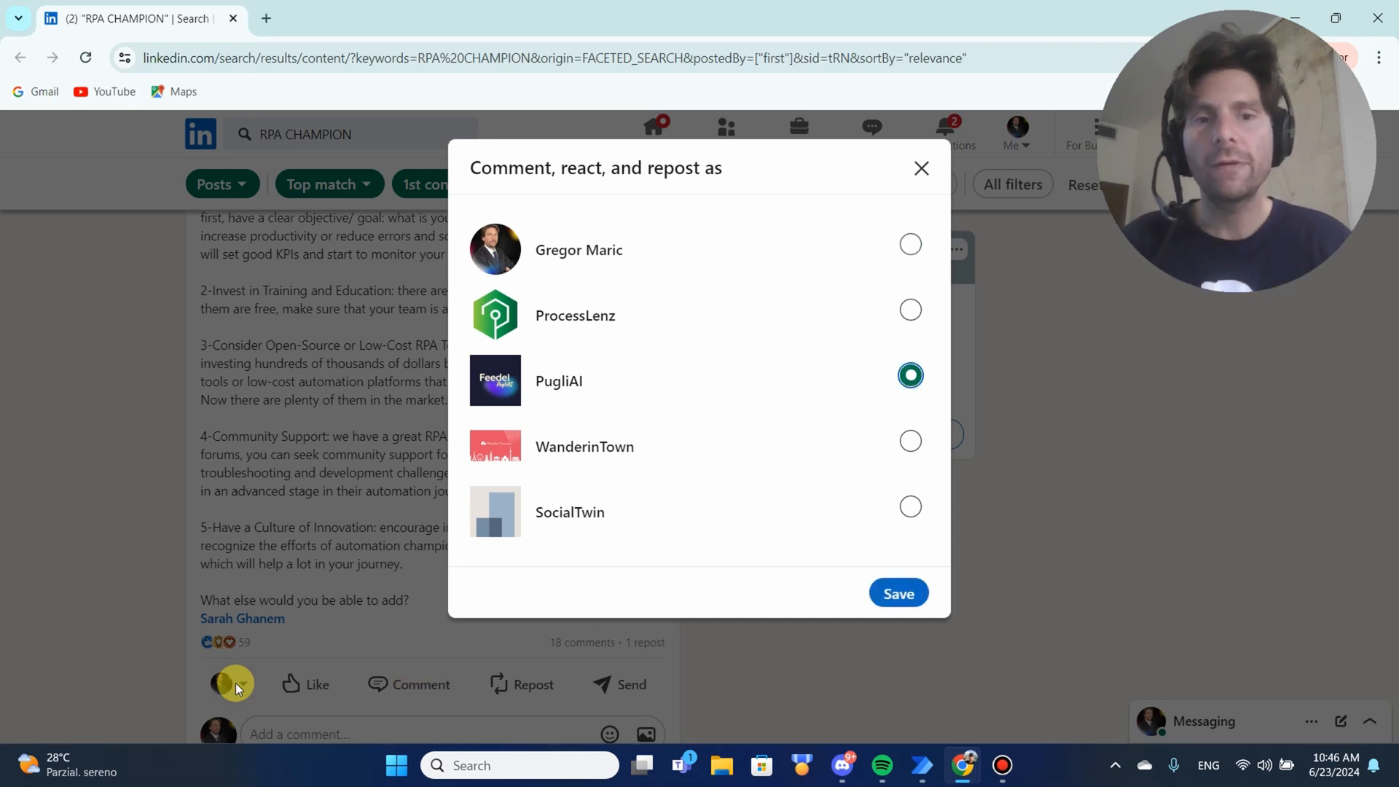
left_click(897, 593)
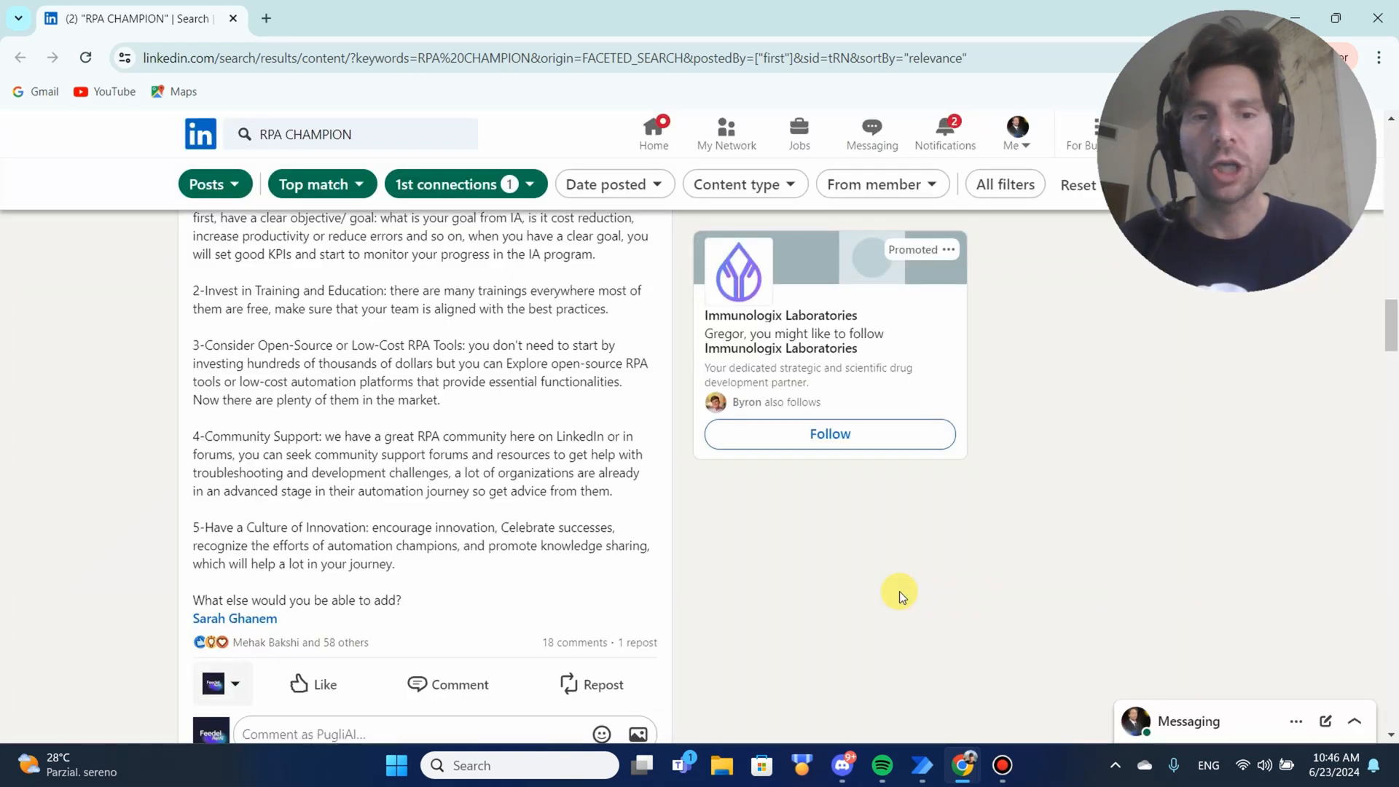